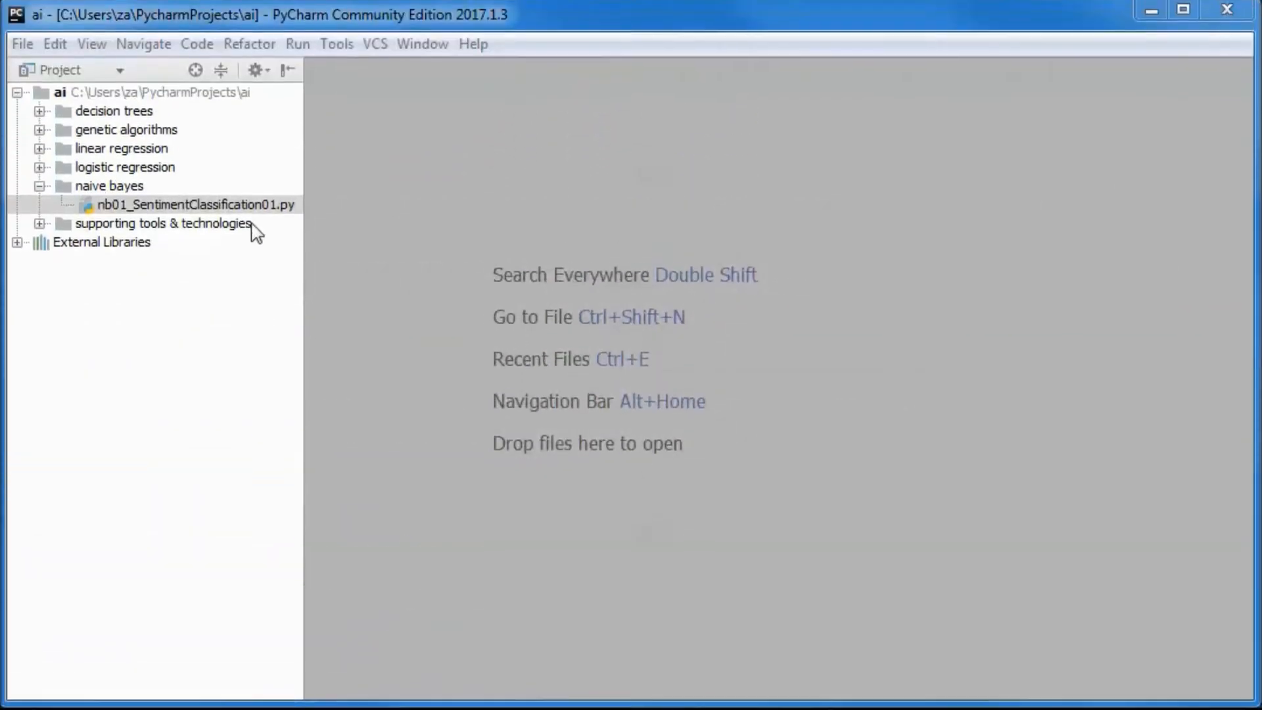
# - Run nb01_SentimentClassification01.py from its context menu in the Project tree
pyautogui.rightClick(193, 204)
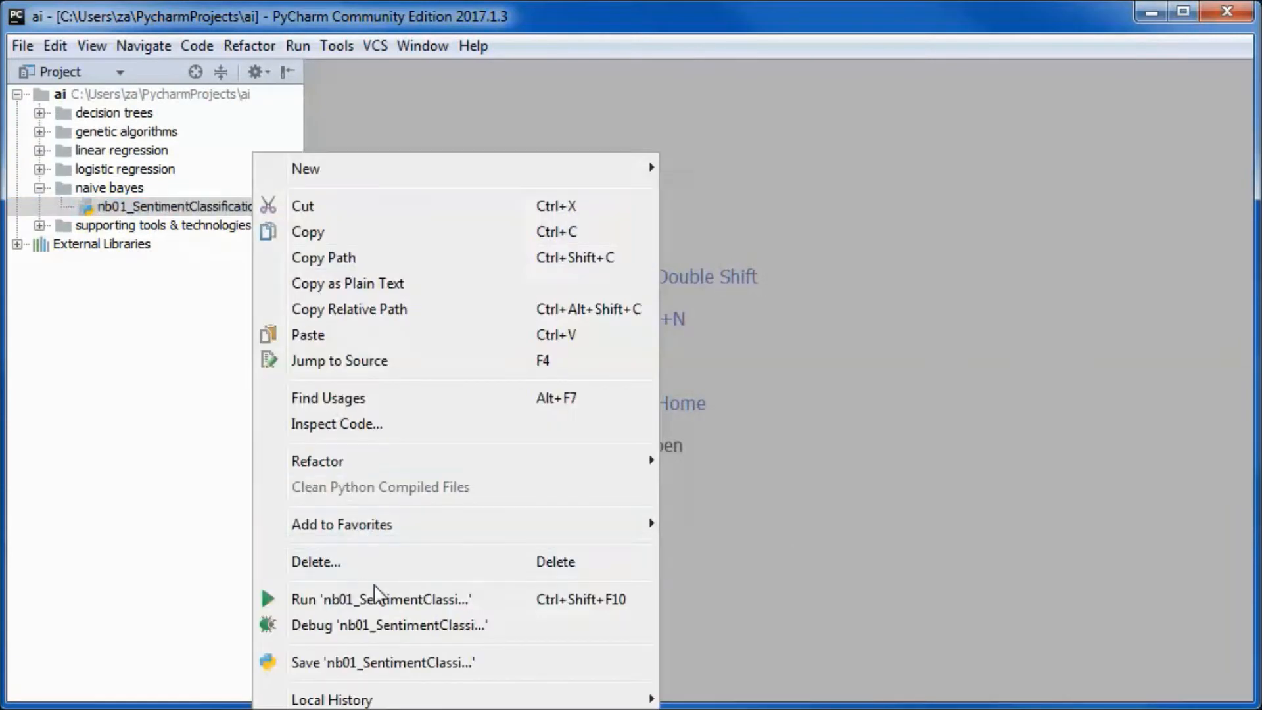
pyautogui.click(382, 599)
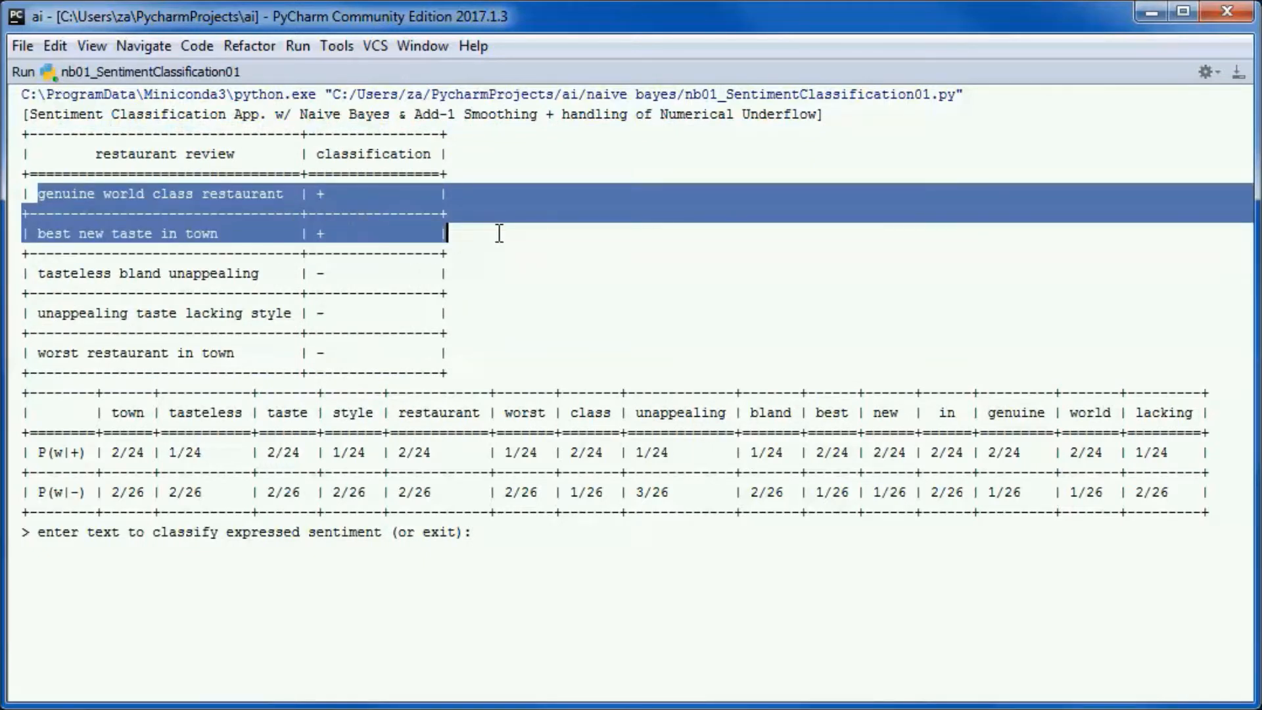
# - Open the nb_01 lecture slide and advance to the nb_02 Multinomial Naive Bayes slide
pyautogui.click(39, 272)
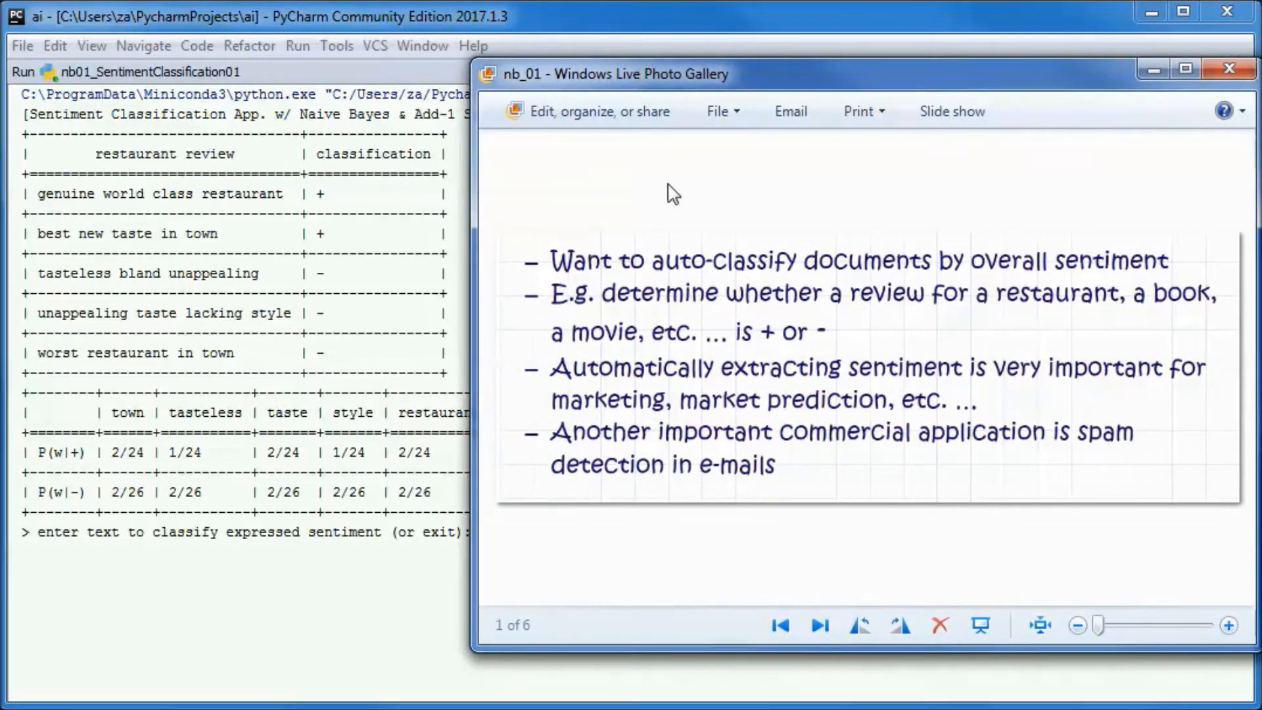
pyautogui.moveTo(801, 209)
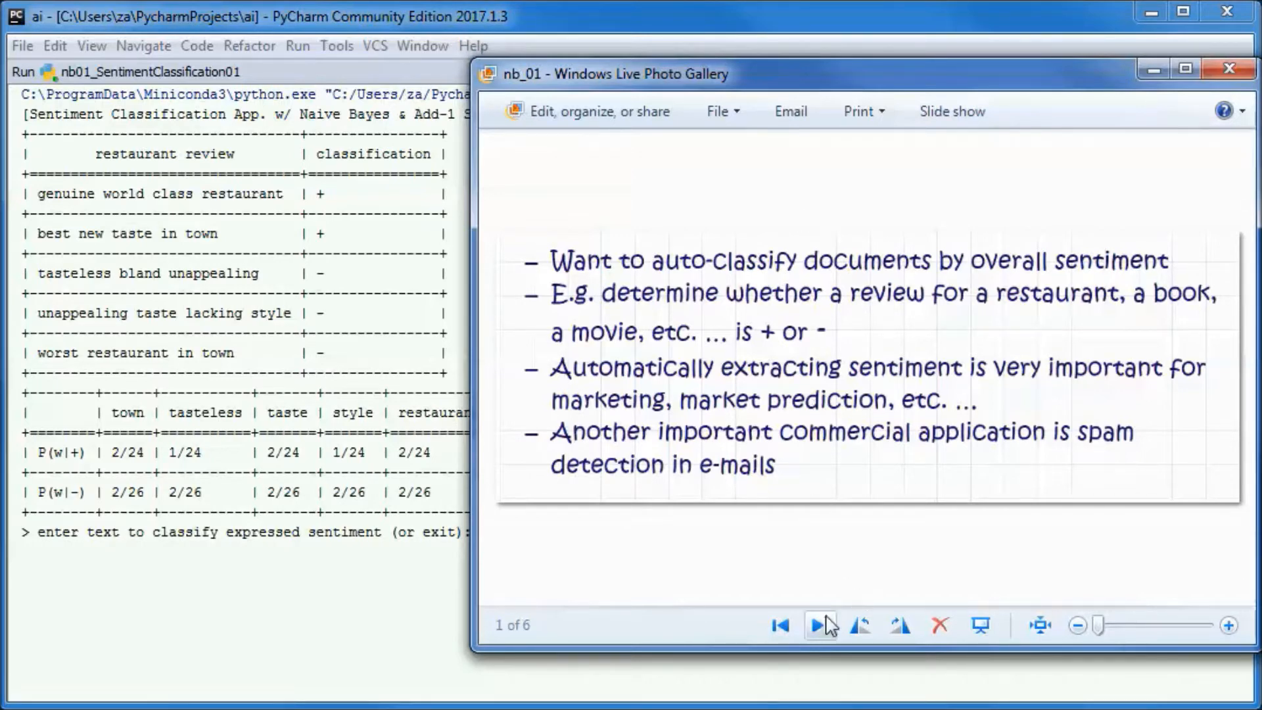
pyautogui.click(819, 625)
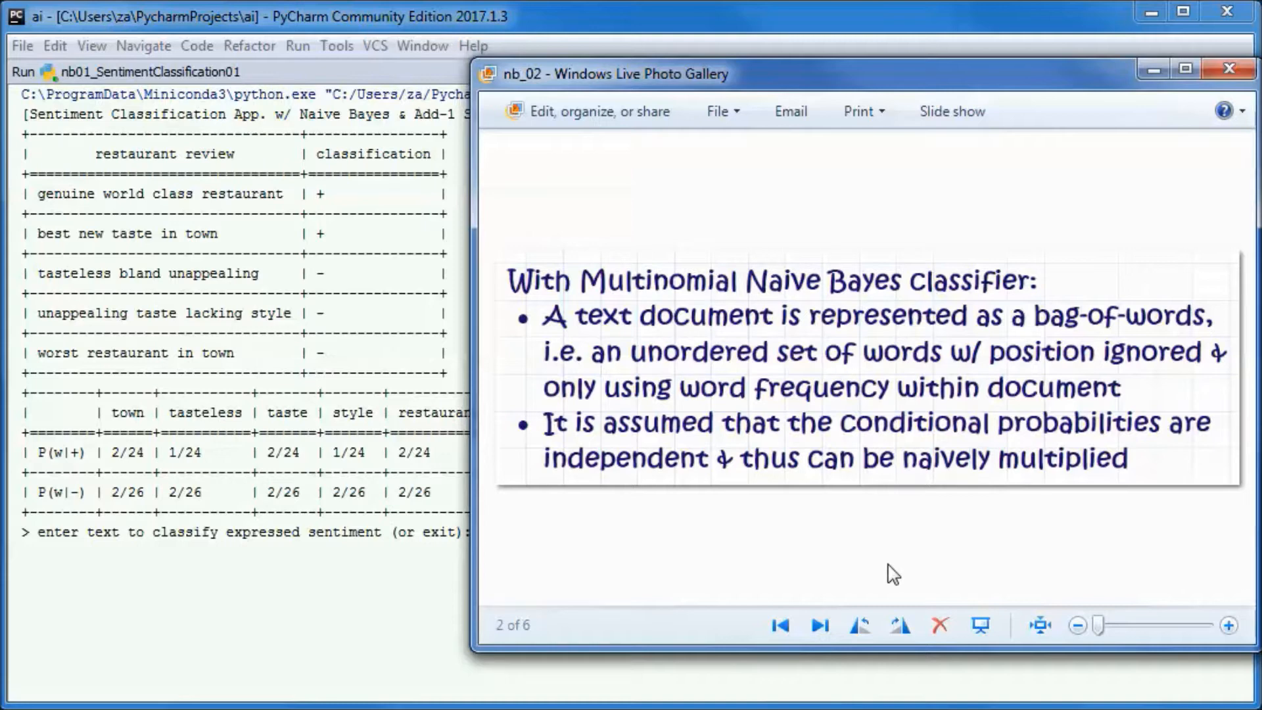
pyautogui.moveTo(742, 139)
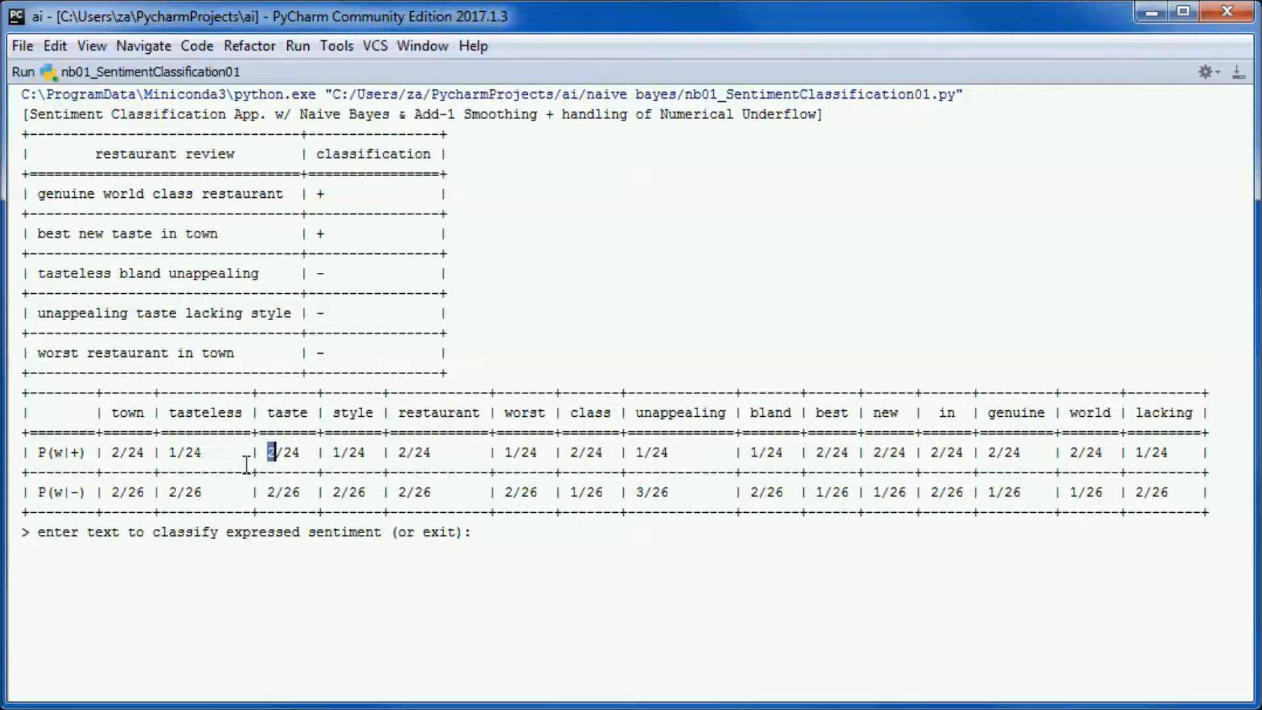
pyautogui.moveTo(64, 177)
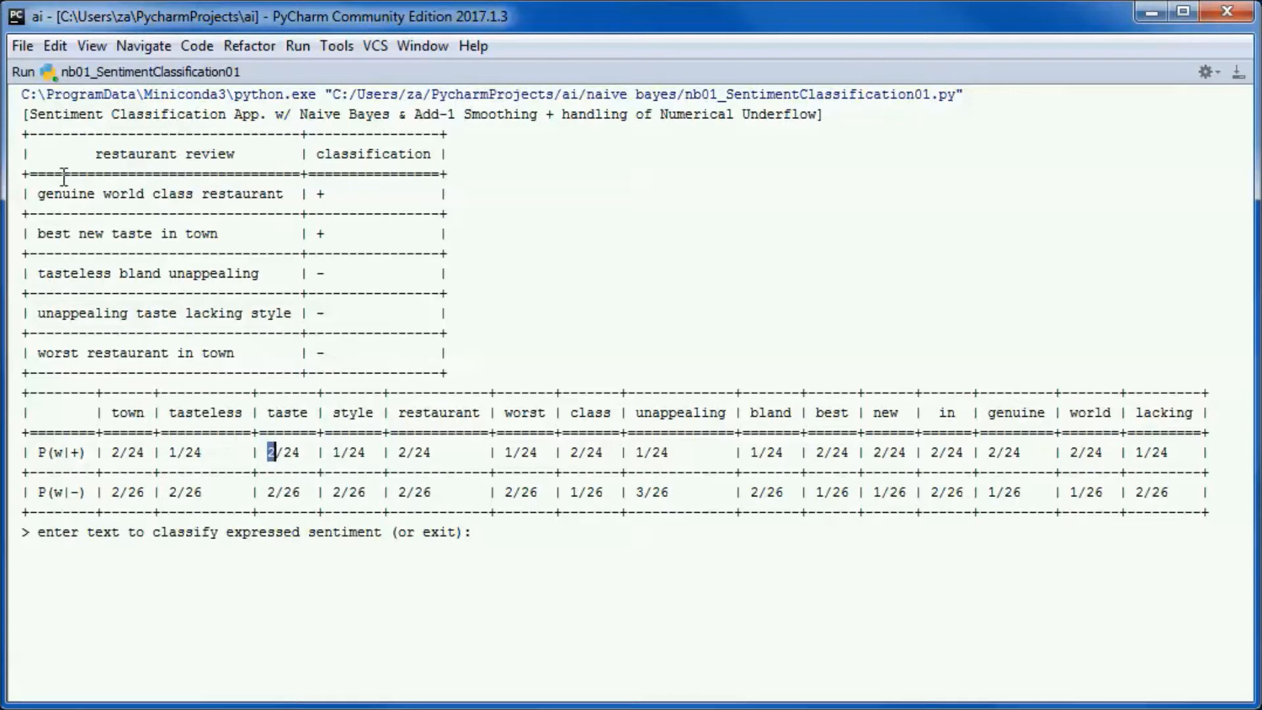
pyautogui.moveTo(63, 175); pyautogui.dragTo(233, 234)
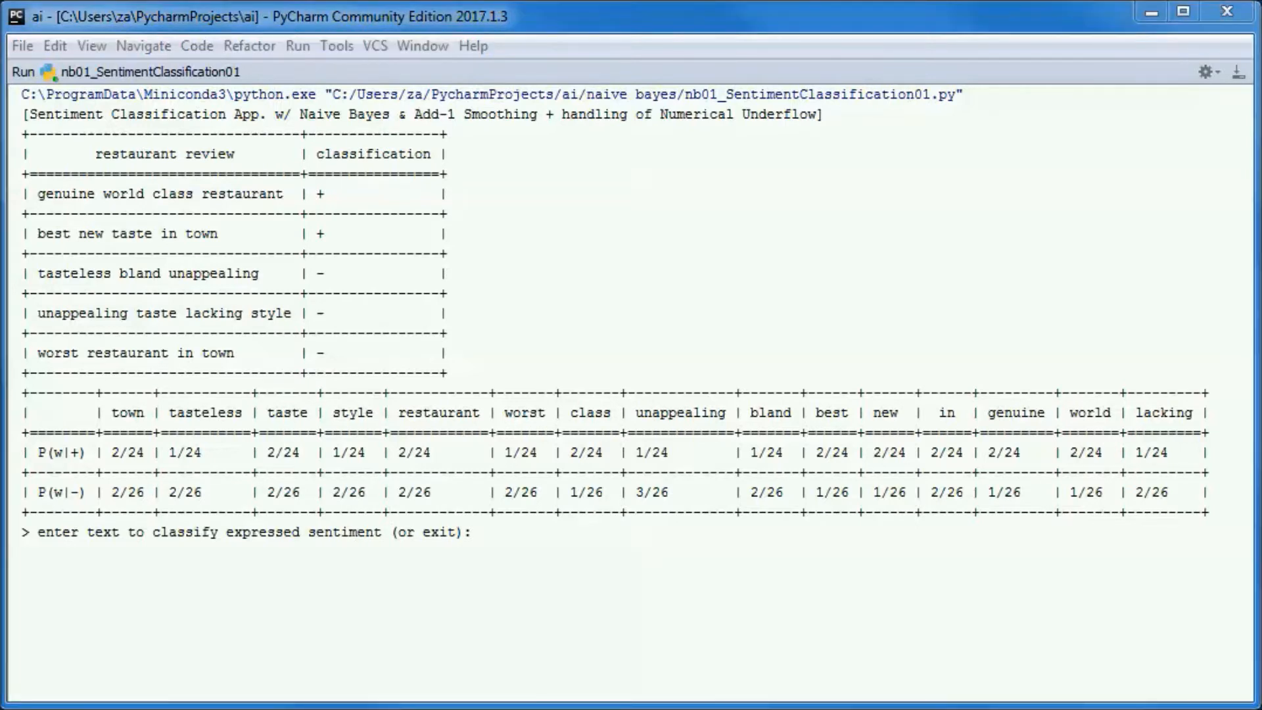
# - Enter 'genuine taste' at the console prompt to classify it
pyautogui.click(134, 587)
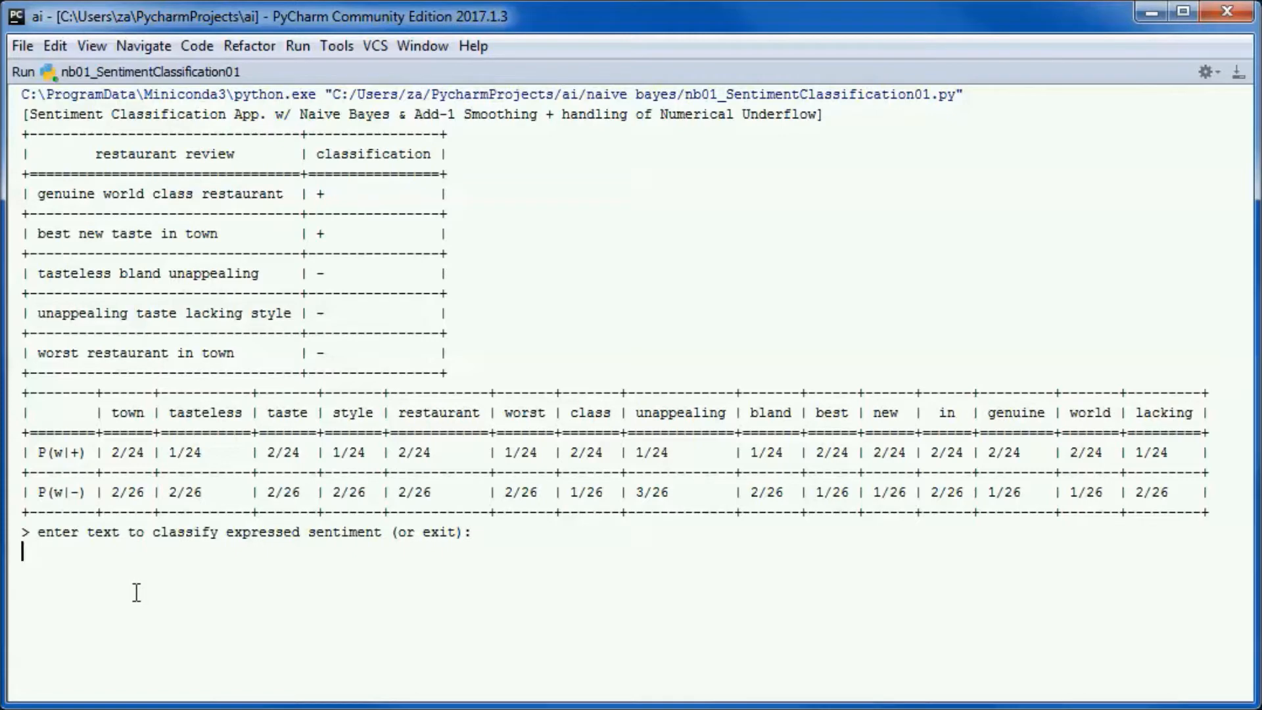
pyautogui.write('genuine taste')
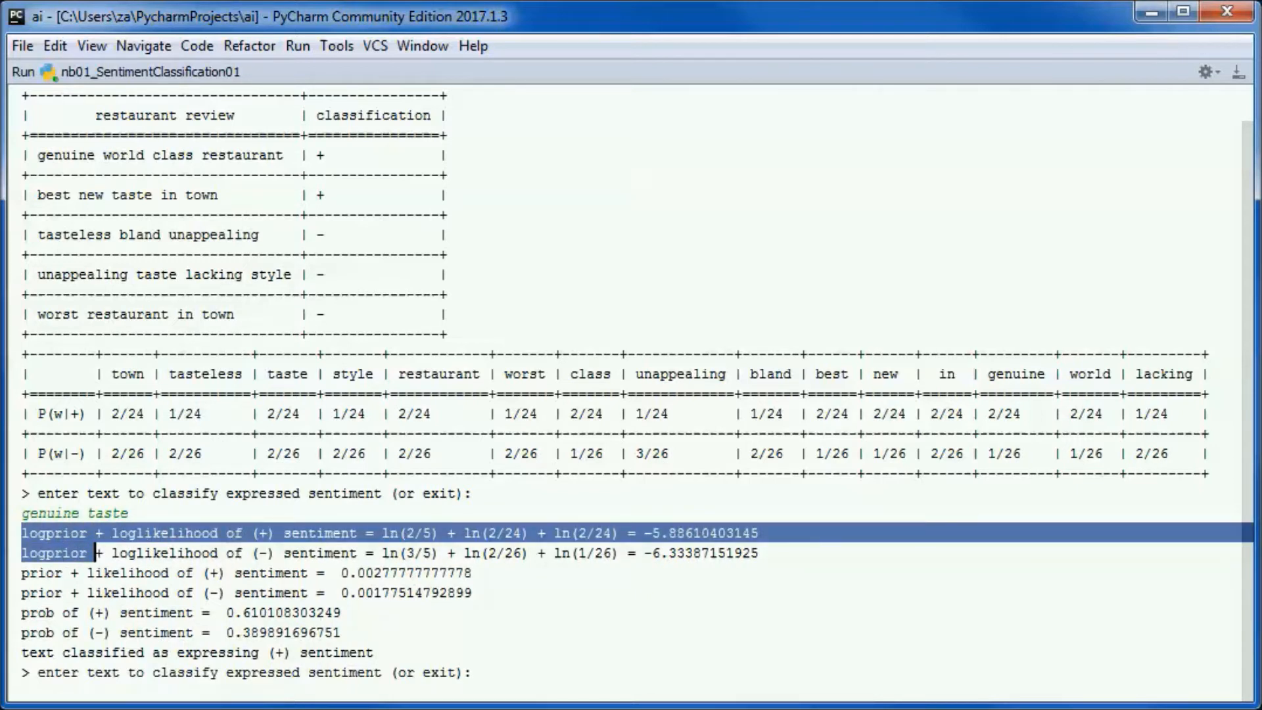
pyautogui.moveTo(1007, 429)
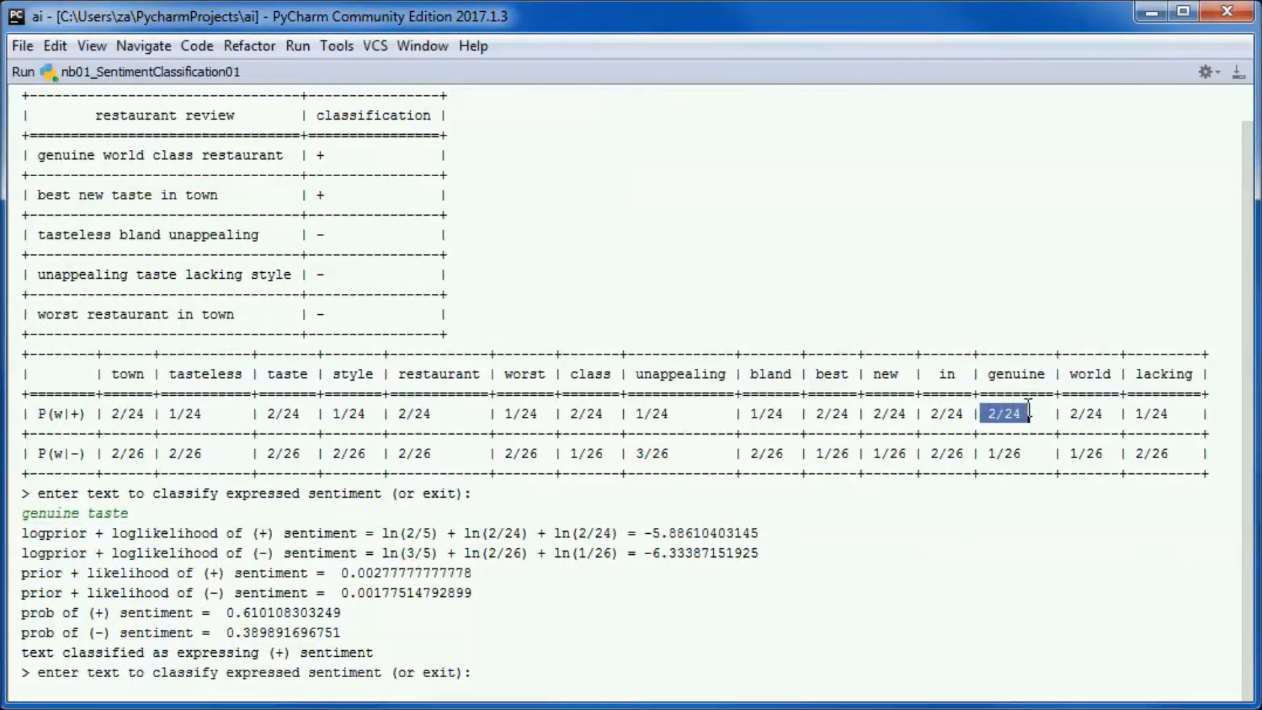
pyautogui.moveTo(265, 418)
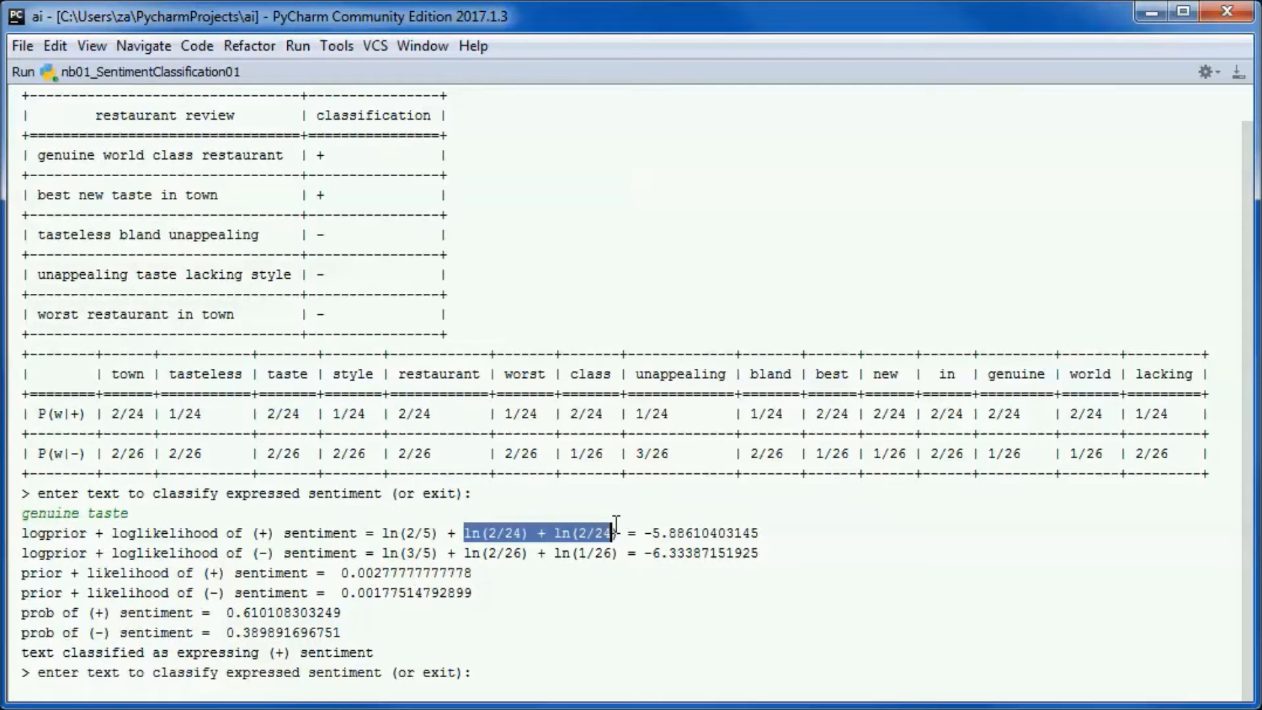
pyautogui.moveTo(117, 533)
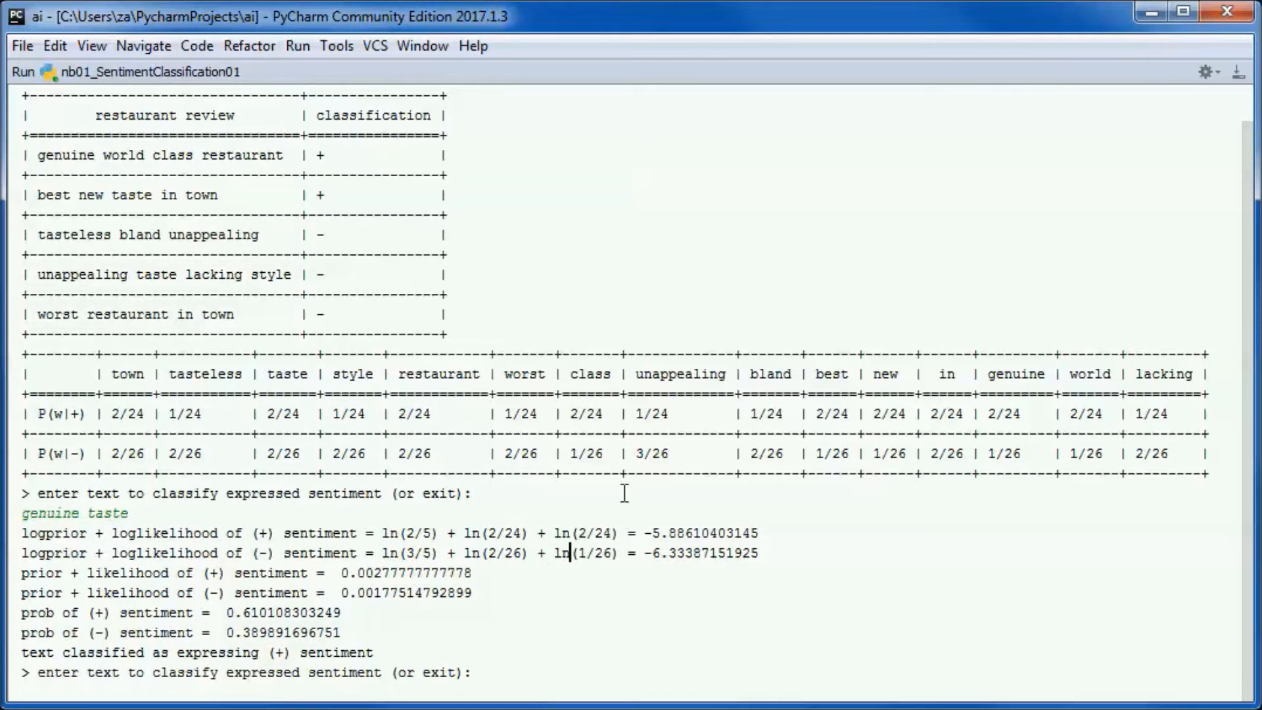
pyautogui.moveTo(982, 453)
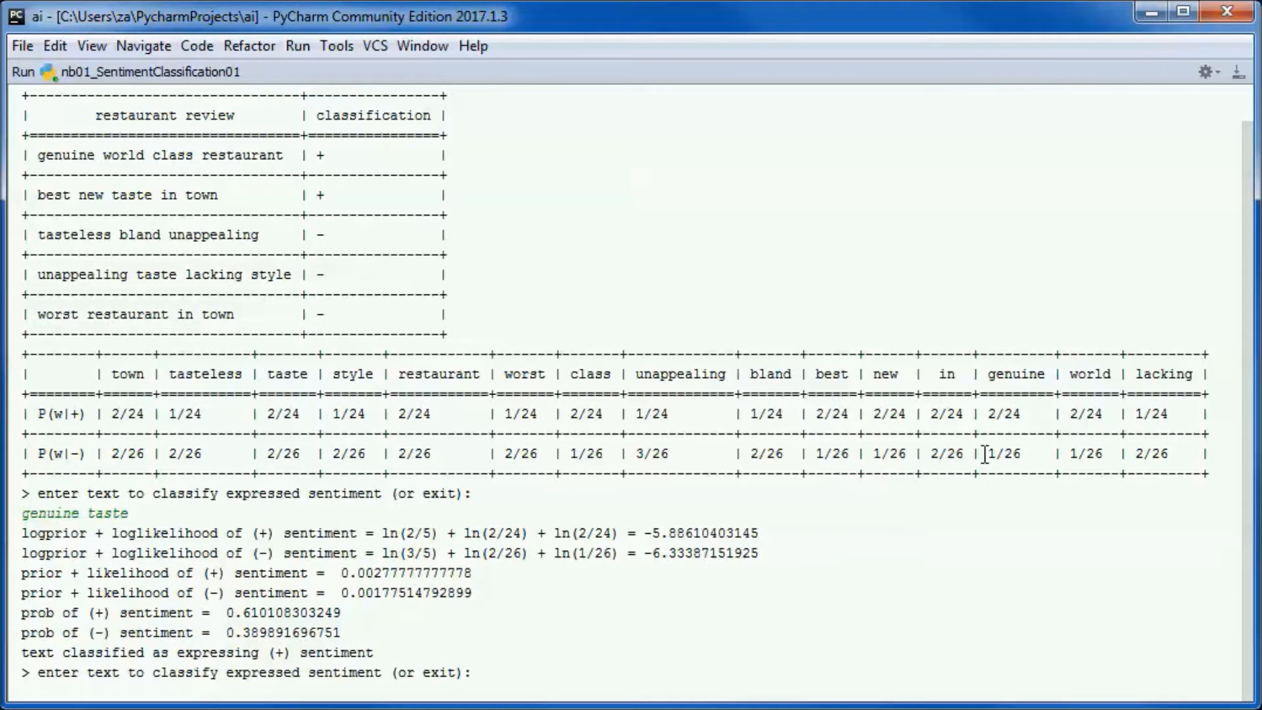
# - Highlight the negative probability of 'genuine', a calculation term, and the positive sentiment probability
pyautogui.doubleClick(1004, 453)
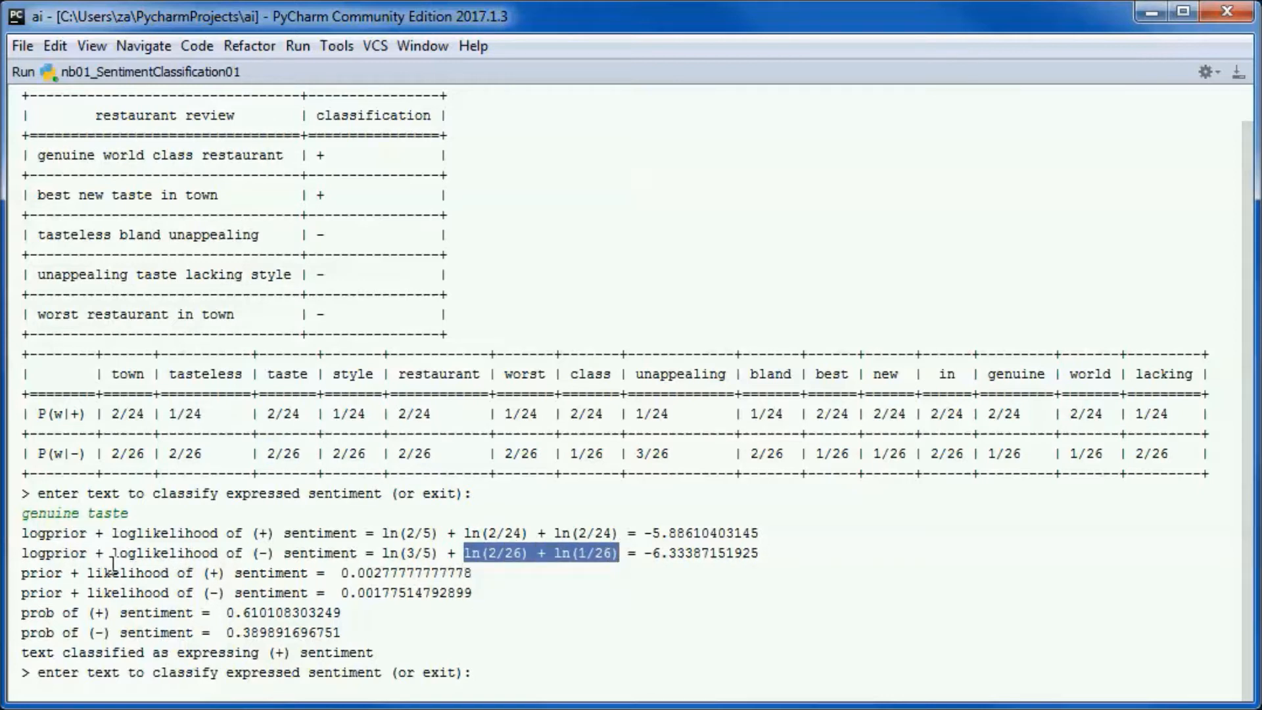
pyautogui.doubleClick(165, 553)
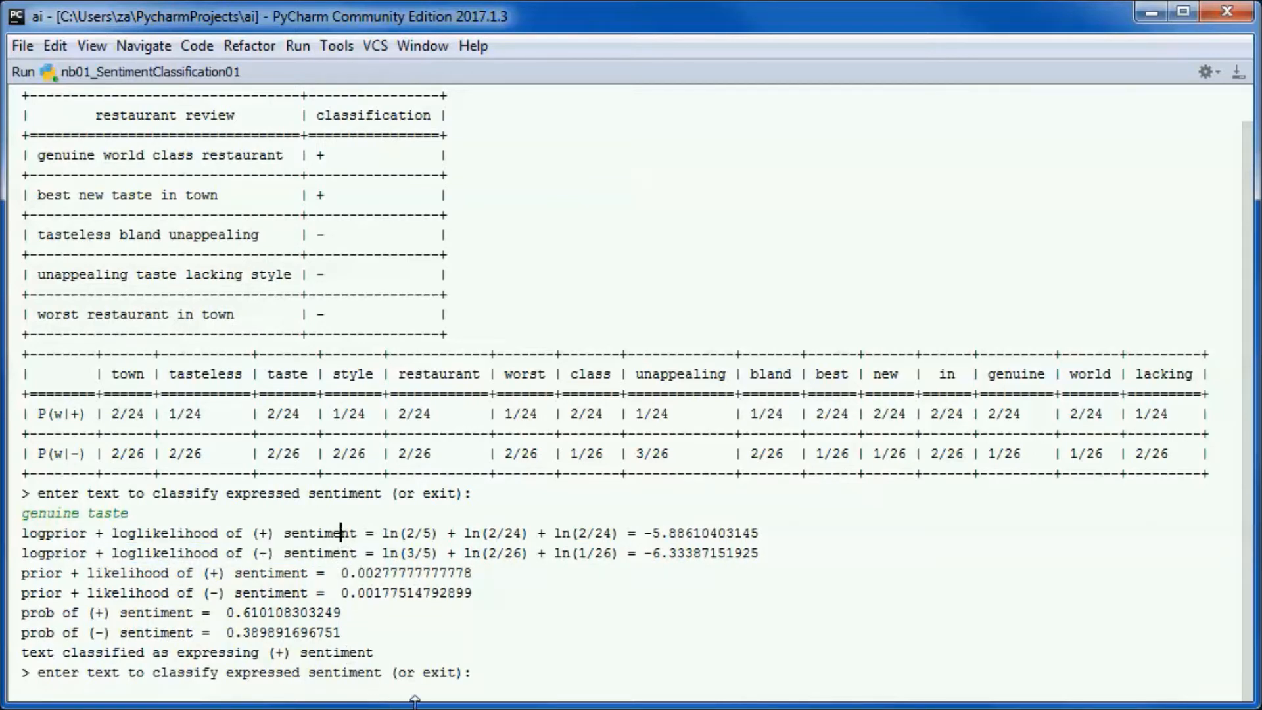
pyautogui.moveTo(681, 605)
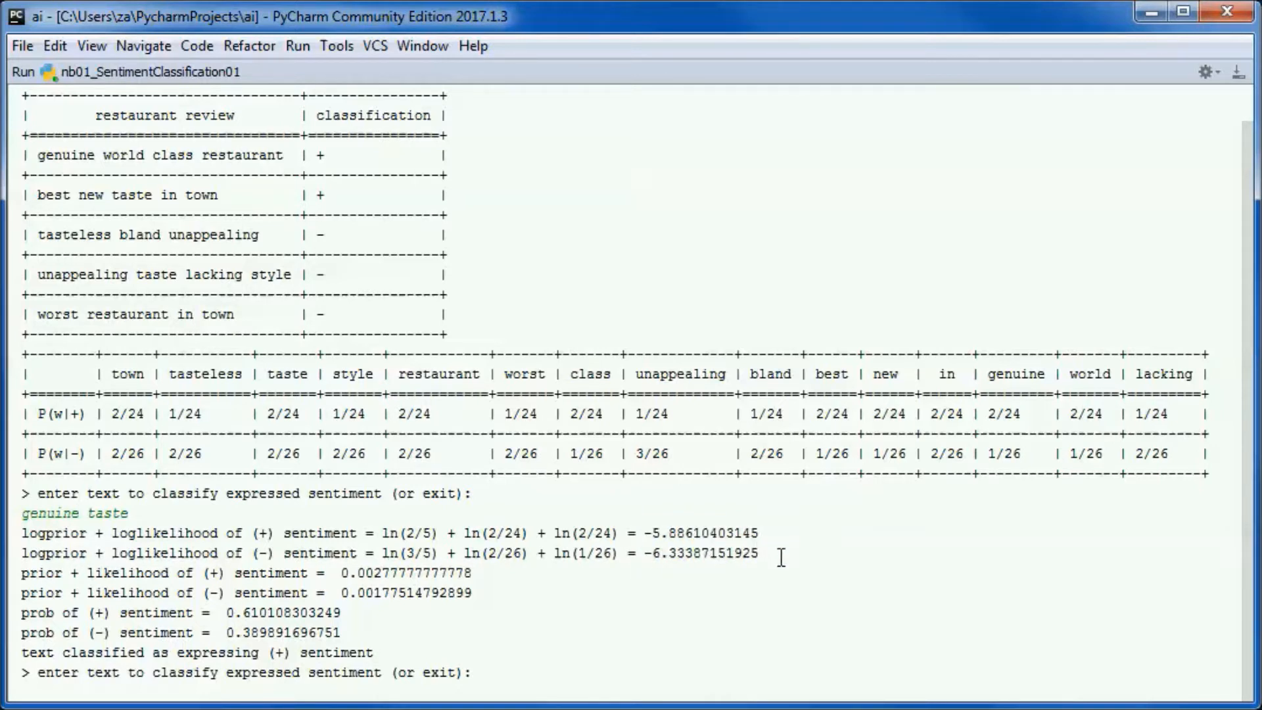
pyautogui.moveTo(32, 652)
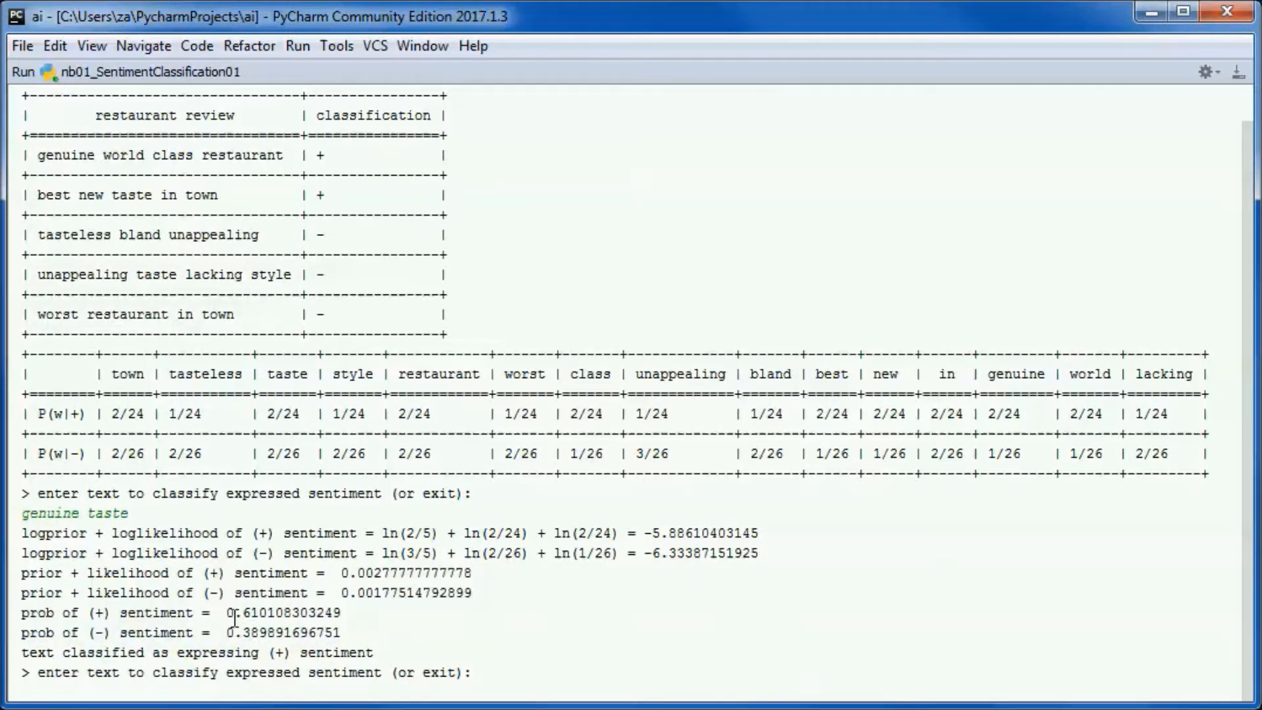
pyautogui.doubleClick(282, 613)
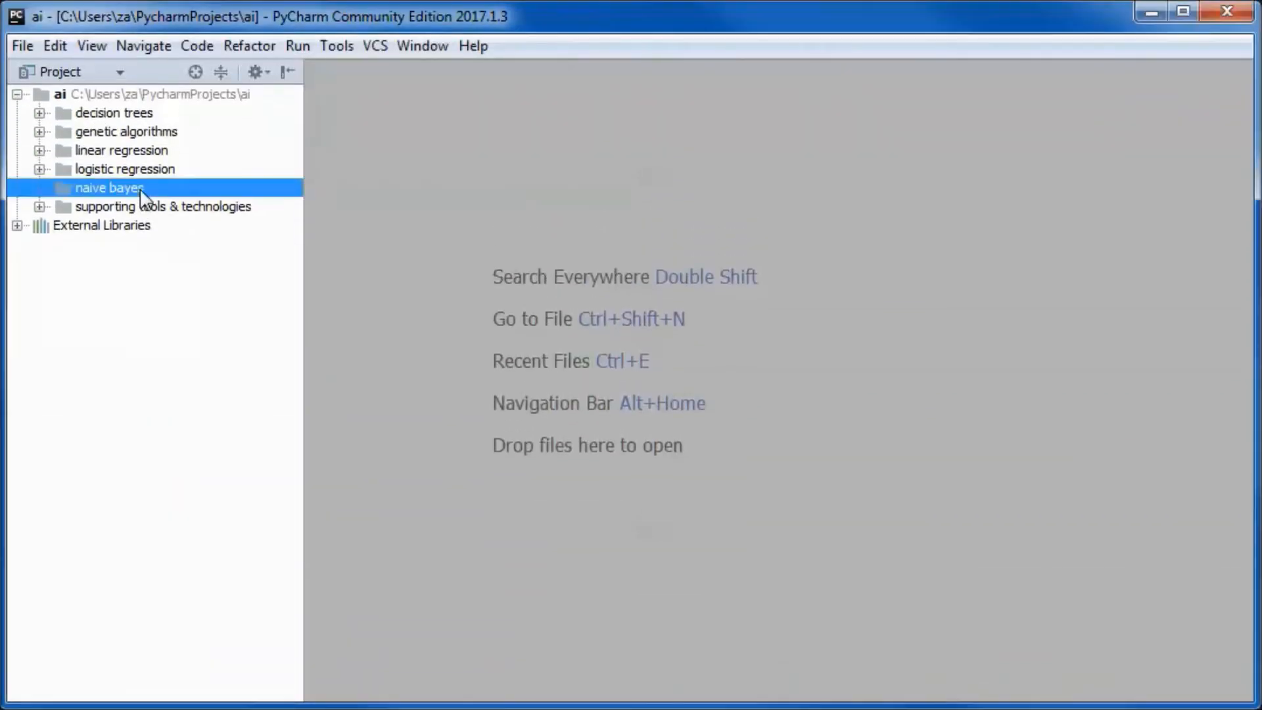
# - Create a new Python file in the naive bayes folder and focus its Name field
pyautogui.rightClick(108, 188)
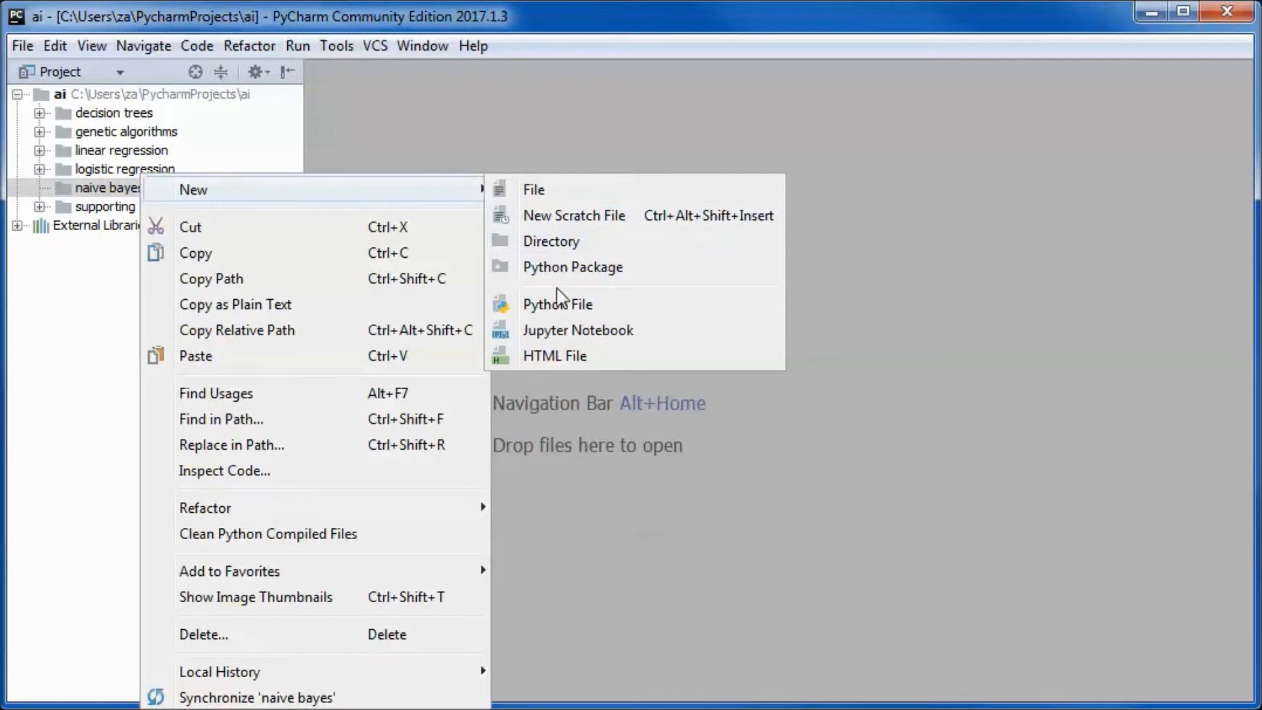
pyautogui.click(556, 304)
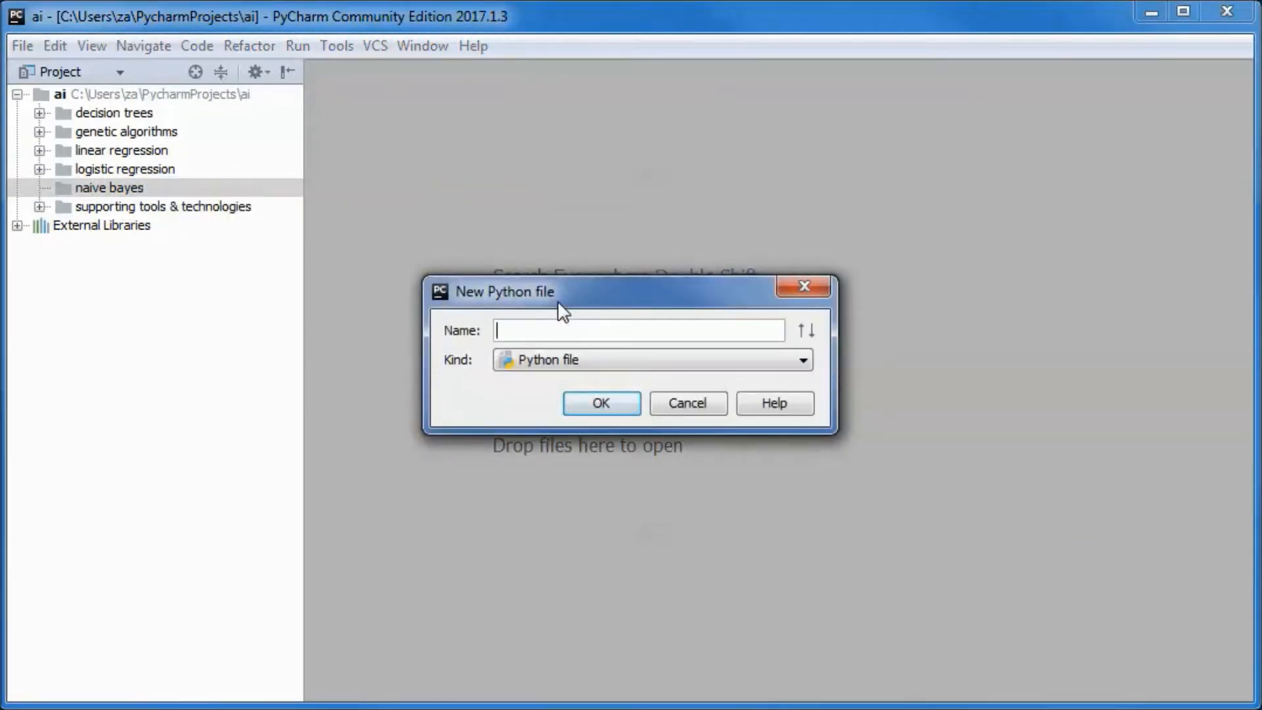
pyautogui.click(599, 402)
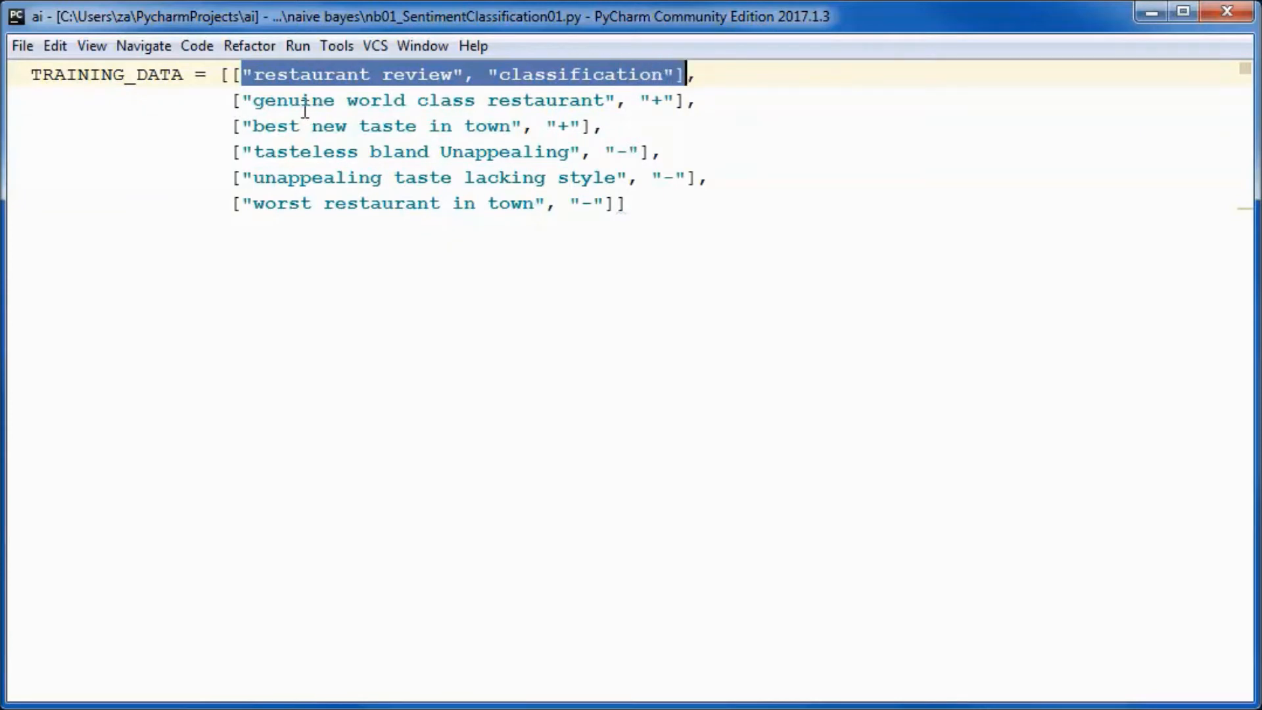
# - Type 'class NaiveBayes:' on a new line below the TRAINING_DATA list
pyautogui.moveTo(245, 75); pyautogui.dragTo(616, 177)
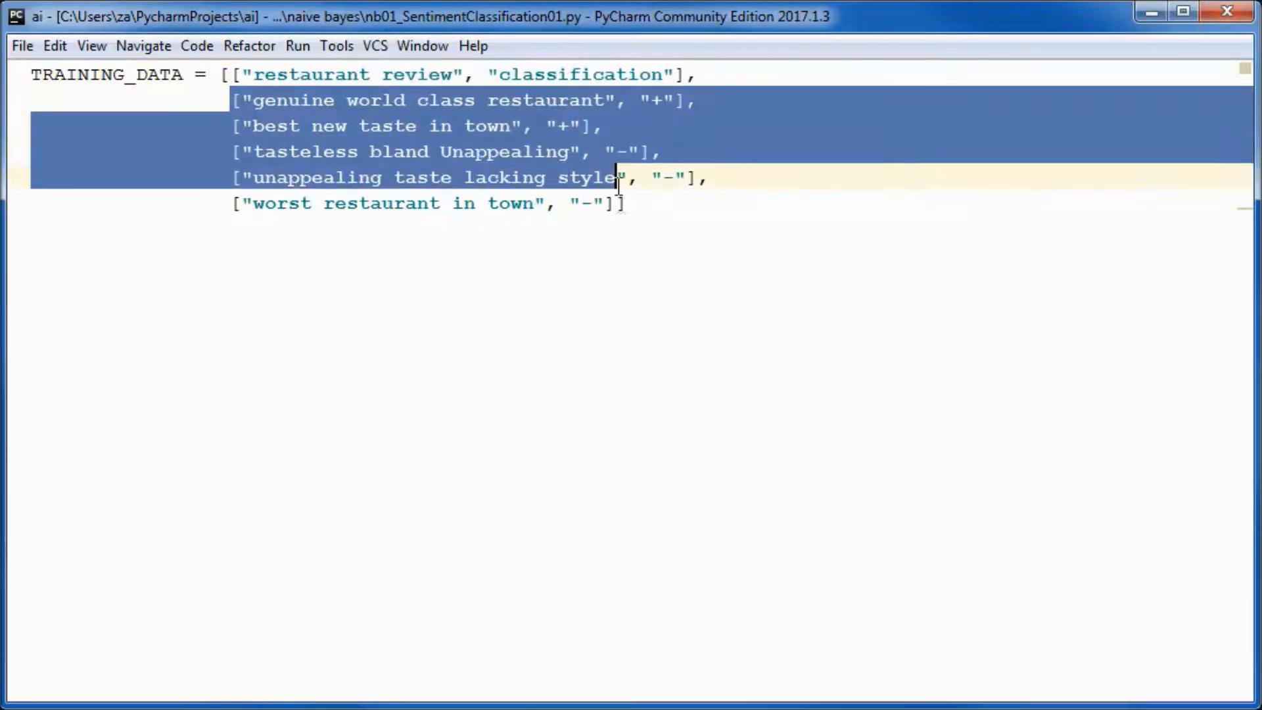
pyautogui.click(567, 177)
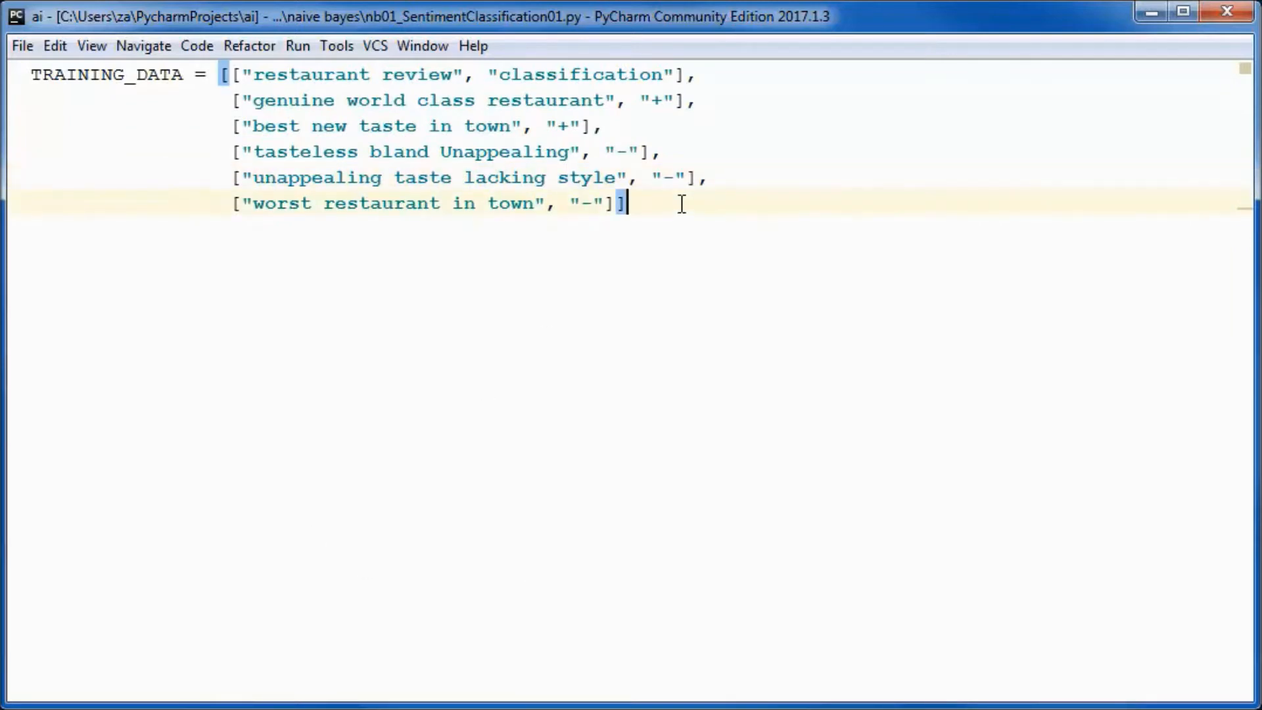
pyautogui.press('Return')
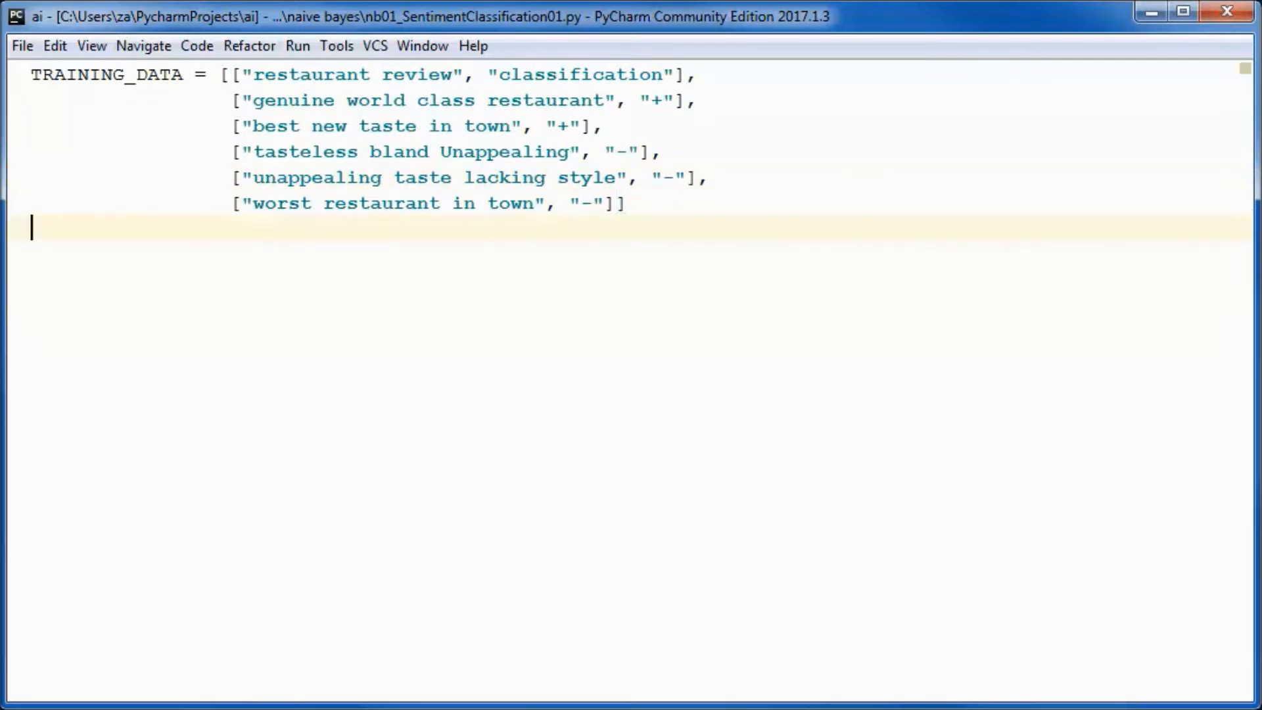
pyautogui.write('class NaiveBayes:')
pyautogui.write("''' '''")
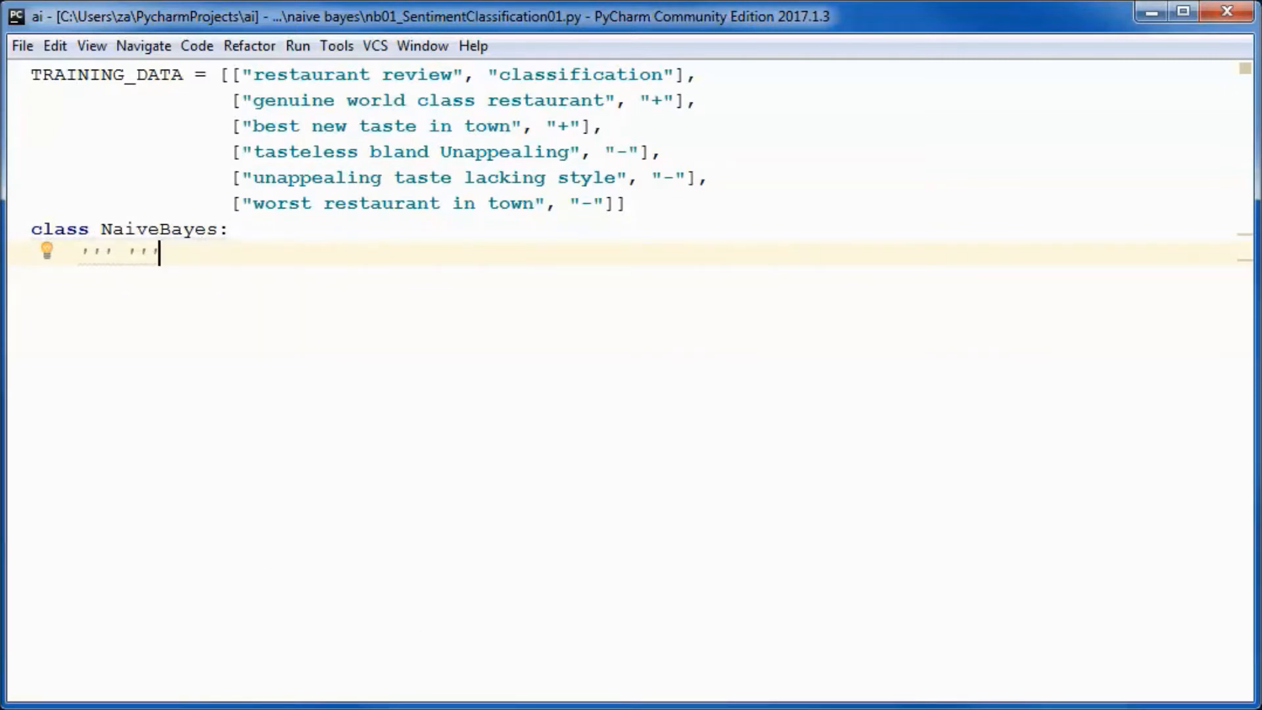
pyautogui.moveTo(201, 283)
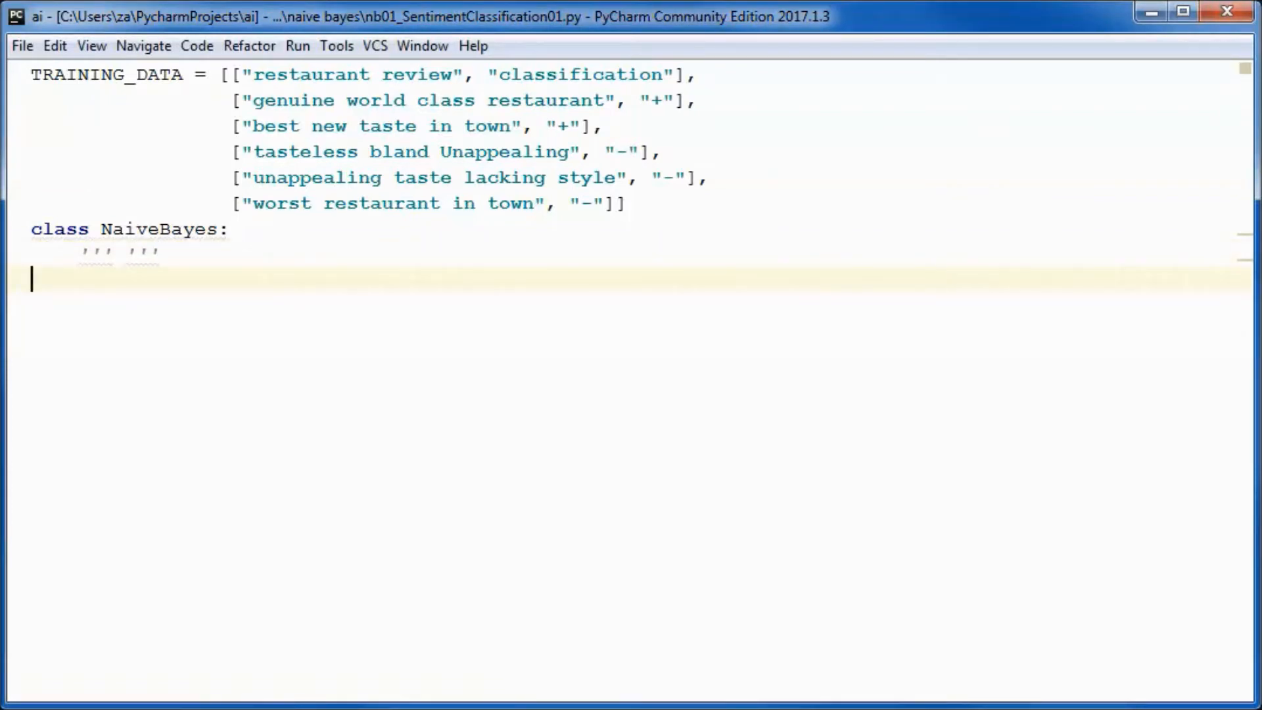
# - Define prepare_data() and assign 'data = prepare_data()' below it
pyautogui.write('def prepare_data():')
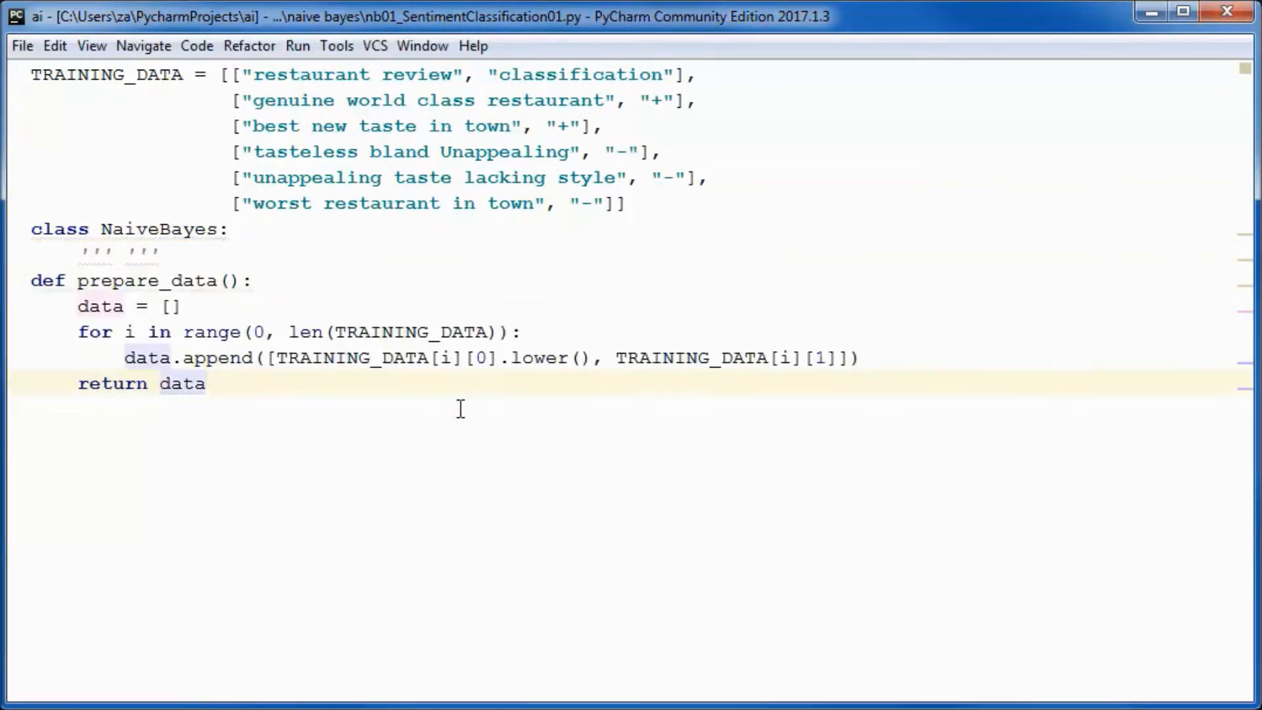
pyautogui.click(277, 358)
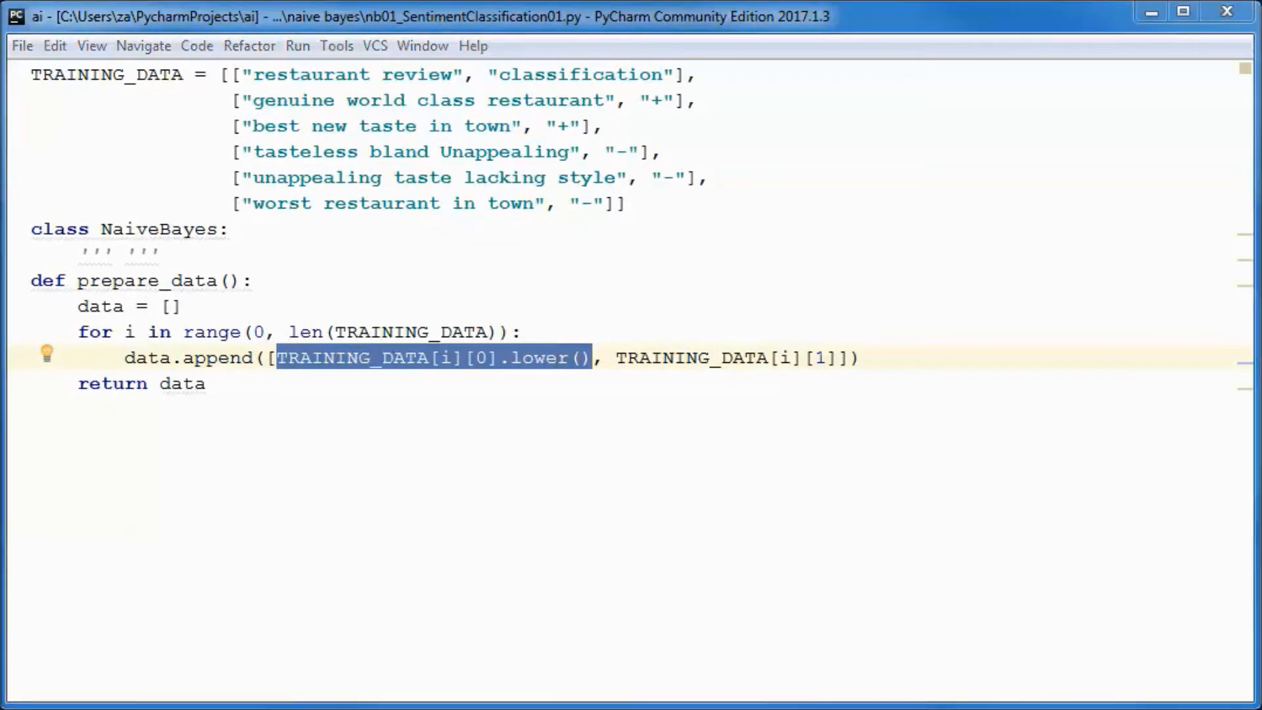
pyautogui.click(208, 384)
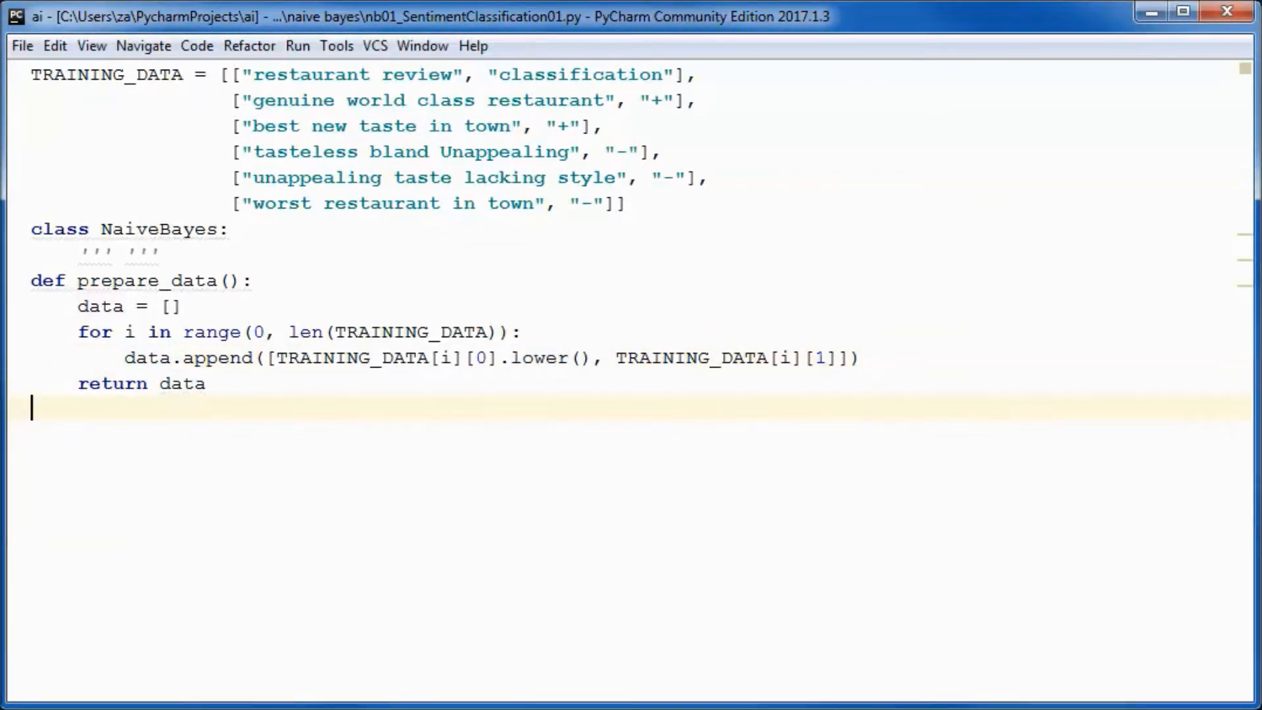
pyautogui.write('data = prepare_data()')
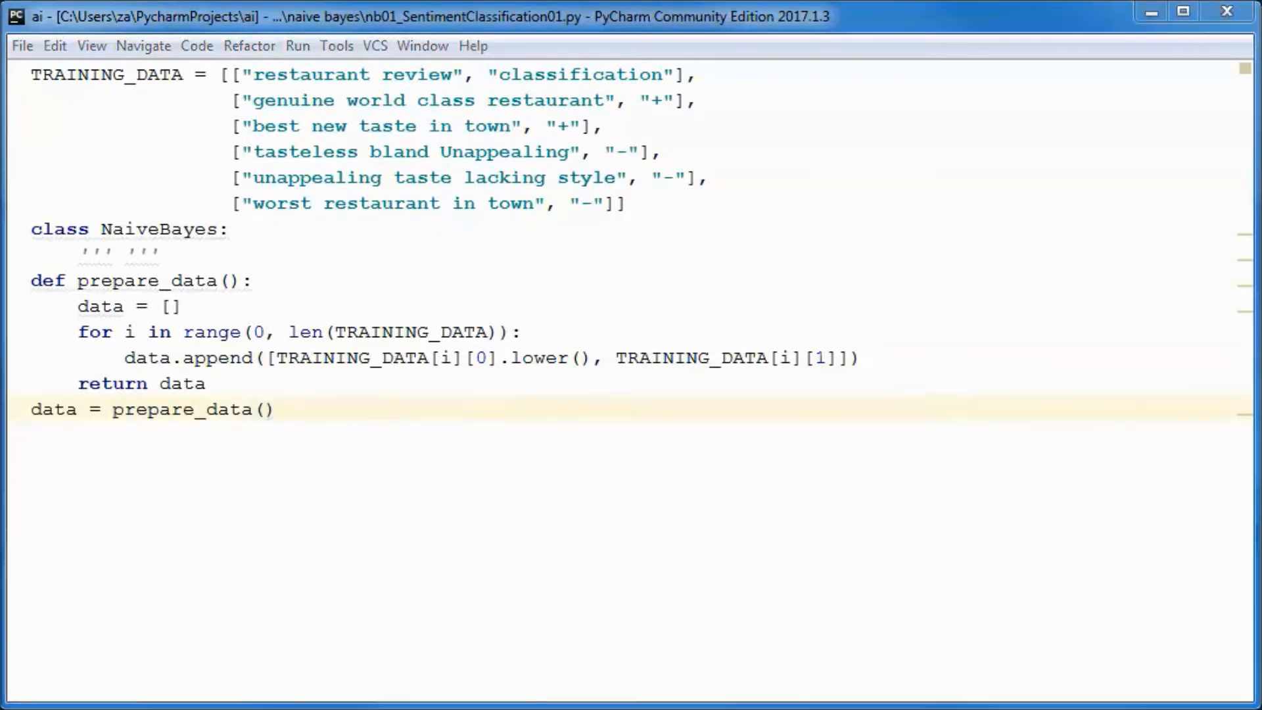
# - Insert prepare_vocab and replace the NaiveBayes docstring with 'def __init__(self, data, vocab):'
pyautogui.click(208, 384)
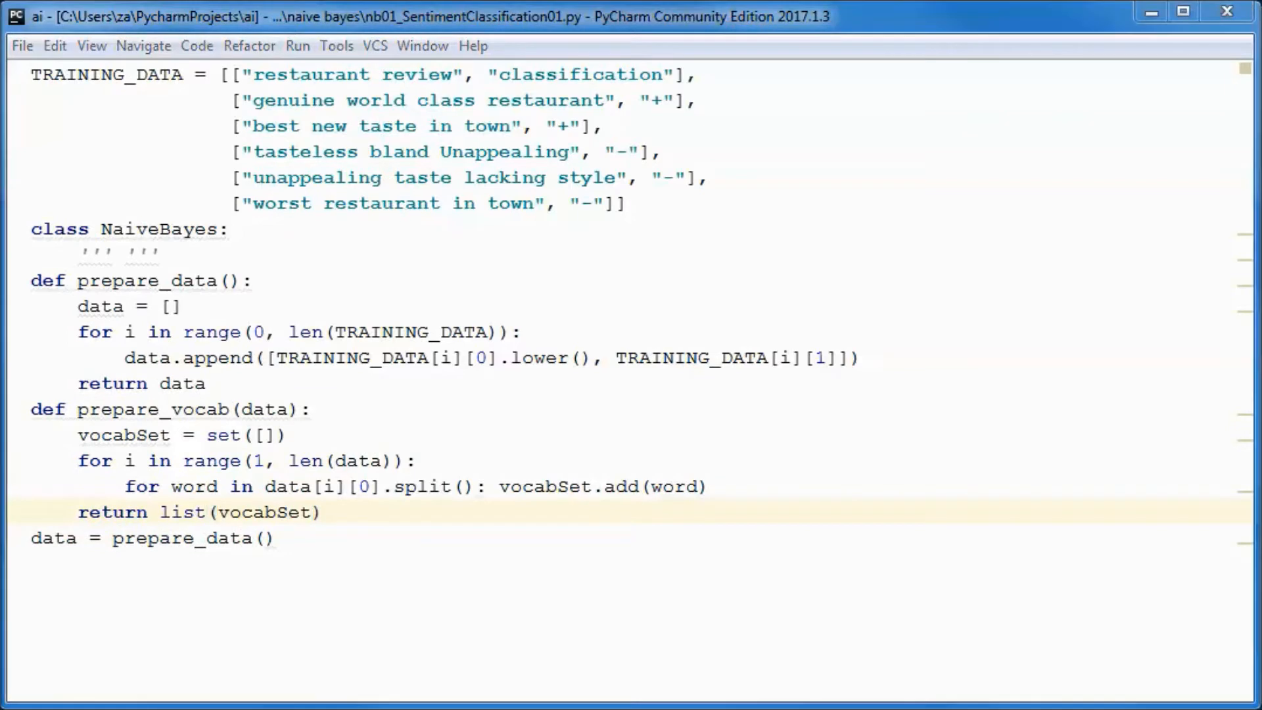
pyautogui.moveTo(227, 106)
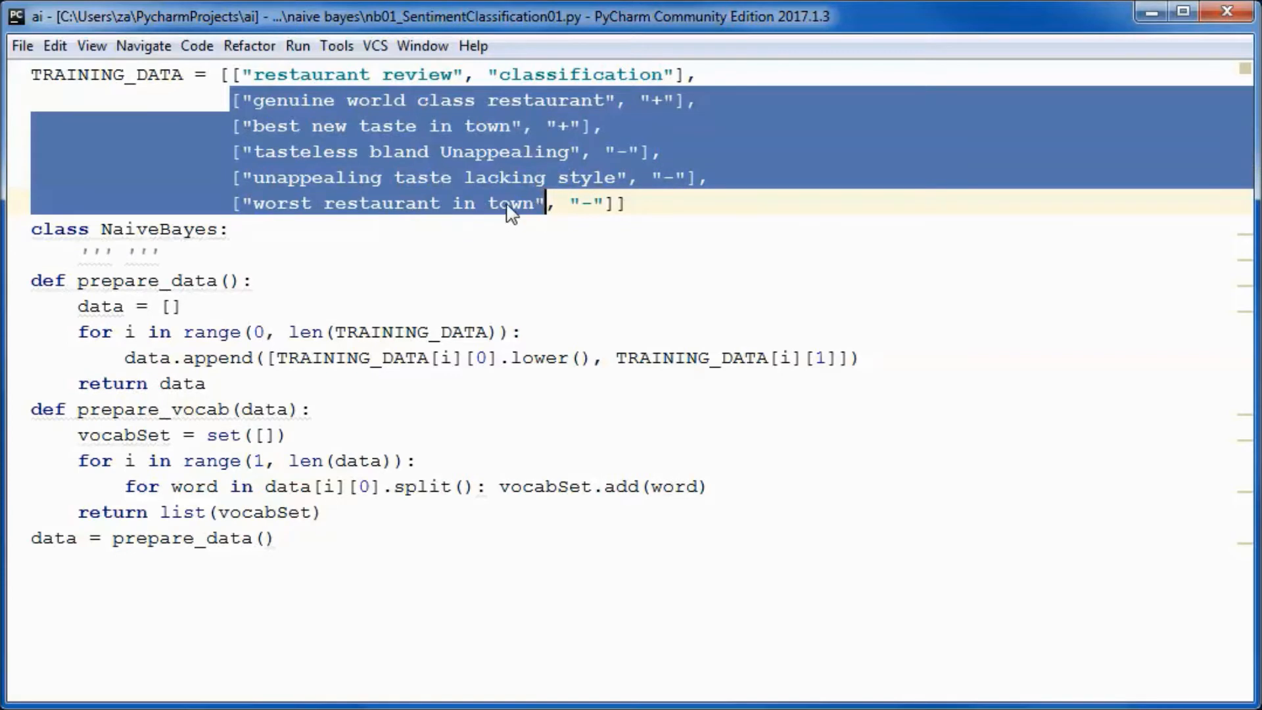
pyautogui.click(509, 203)
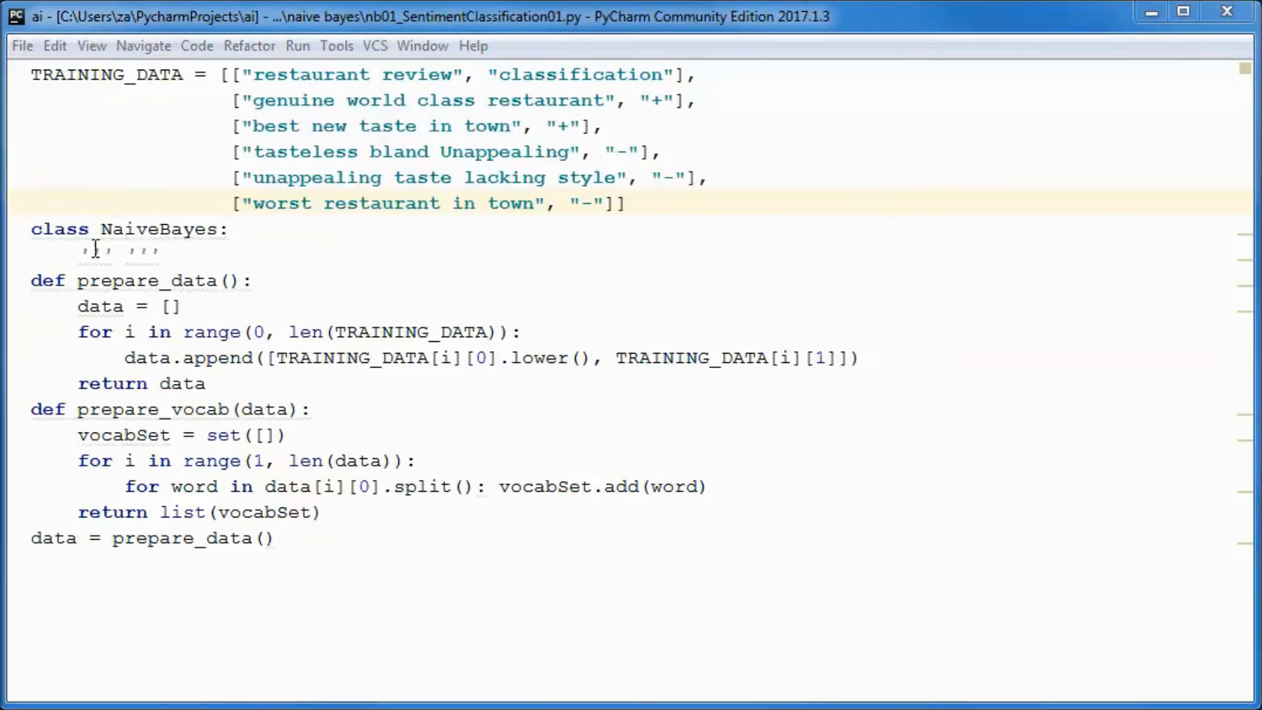
pyautogui.doubleClick(117, 252)
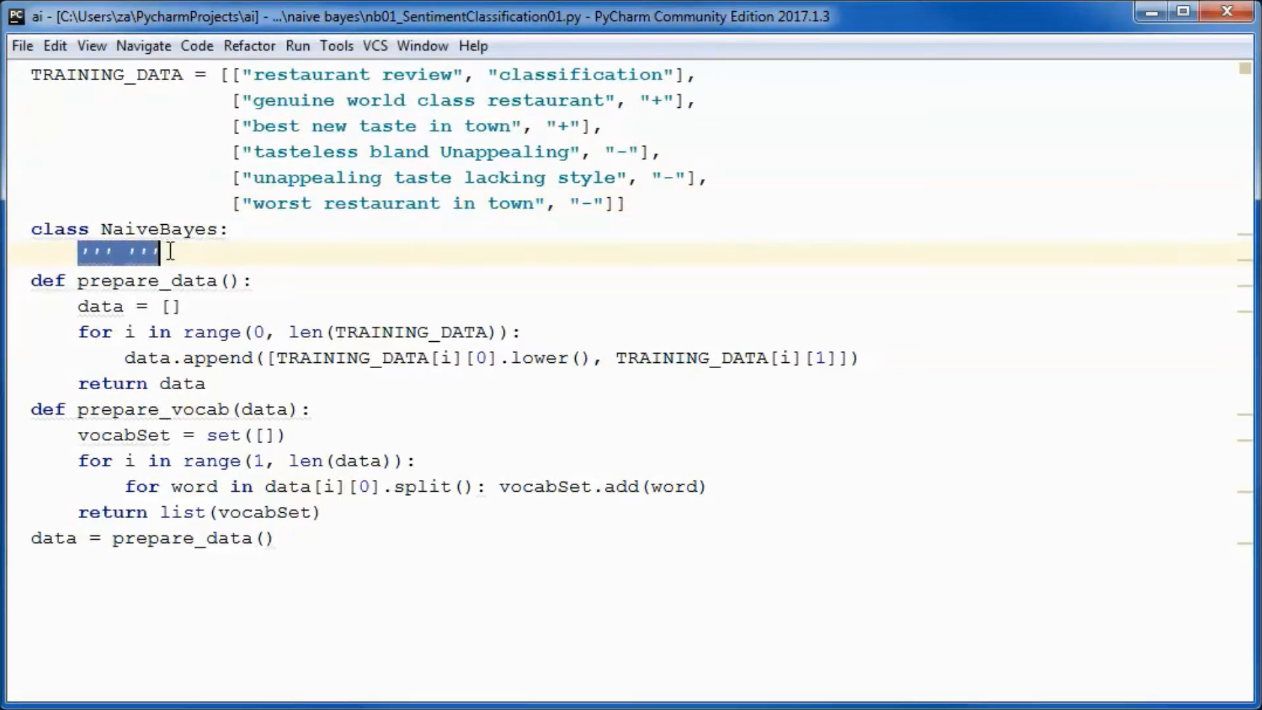
pyautogui.write('def __init__(self, data, vocab):')
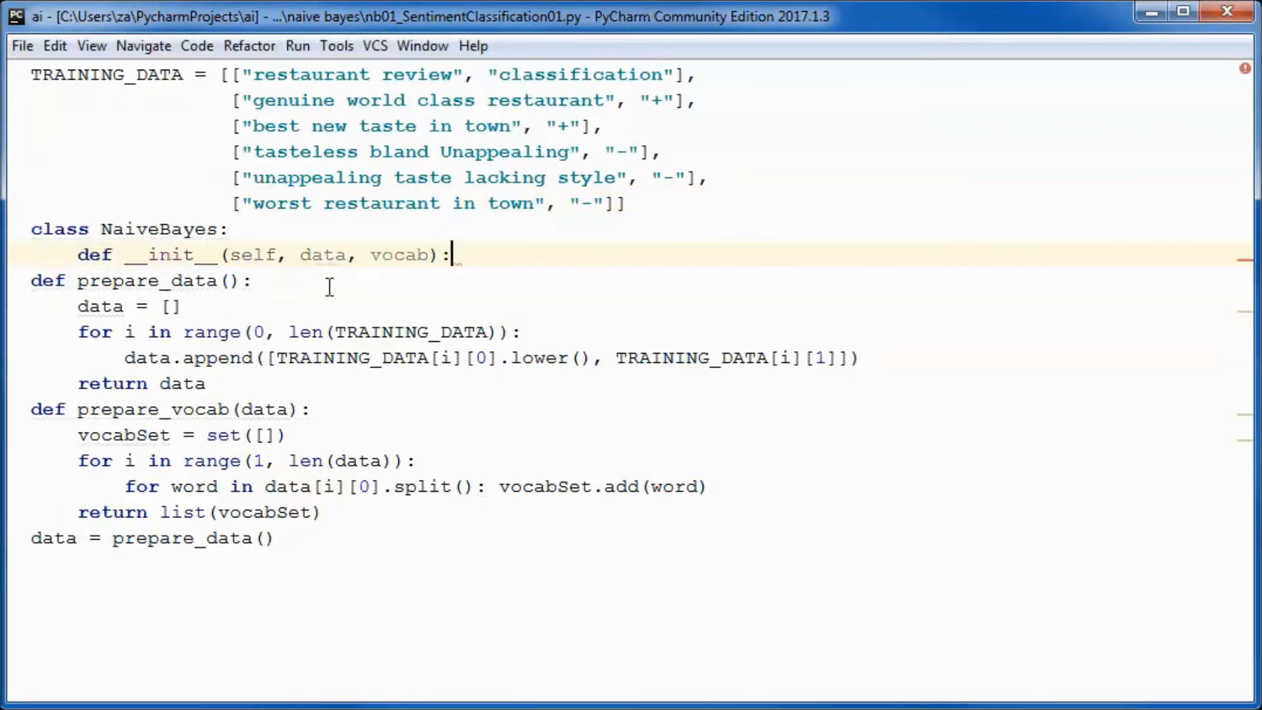
# - Fill the constructor with 'self._vocab = vocab' and 'labelArray = []'
pyautogui.doubleClick(320, 255)
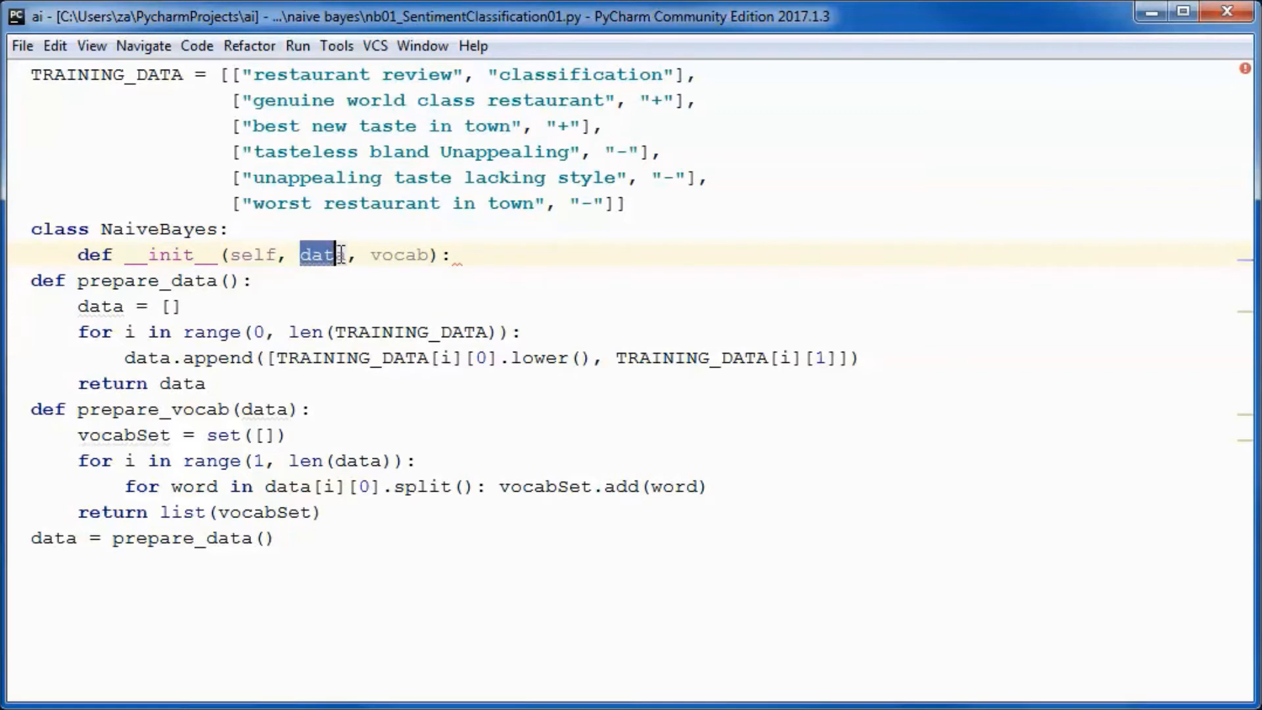
pyautogui.doubleClick(400, 254)
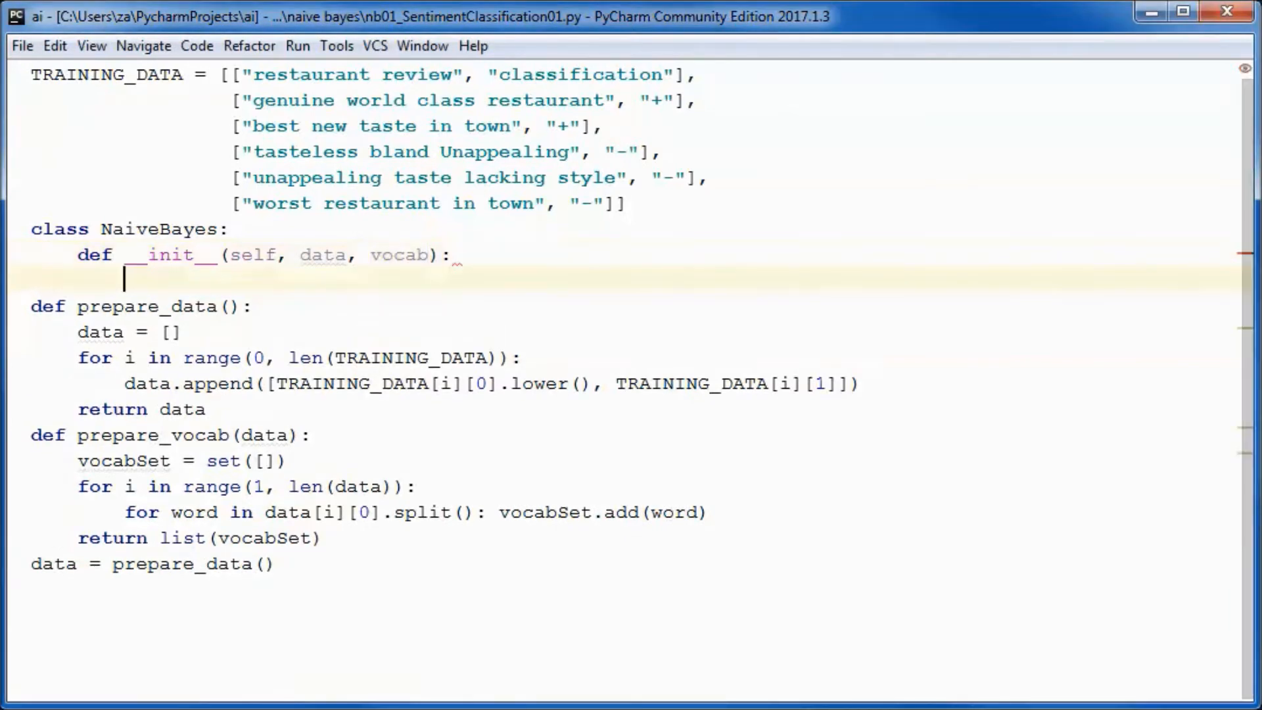
pyautogui.write('self._vocab = vocab')
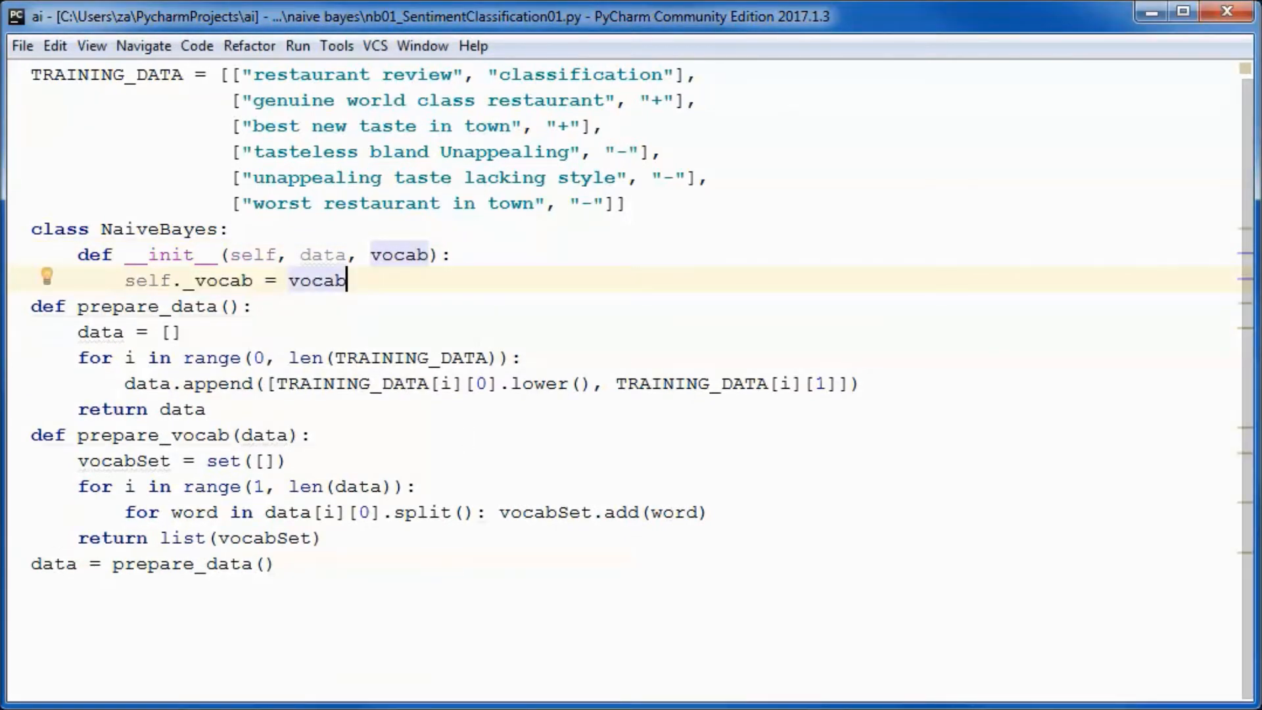
pyautogui.moveTo(374, 291)
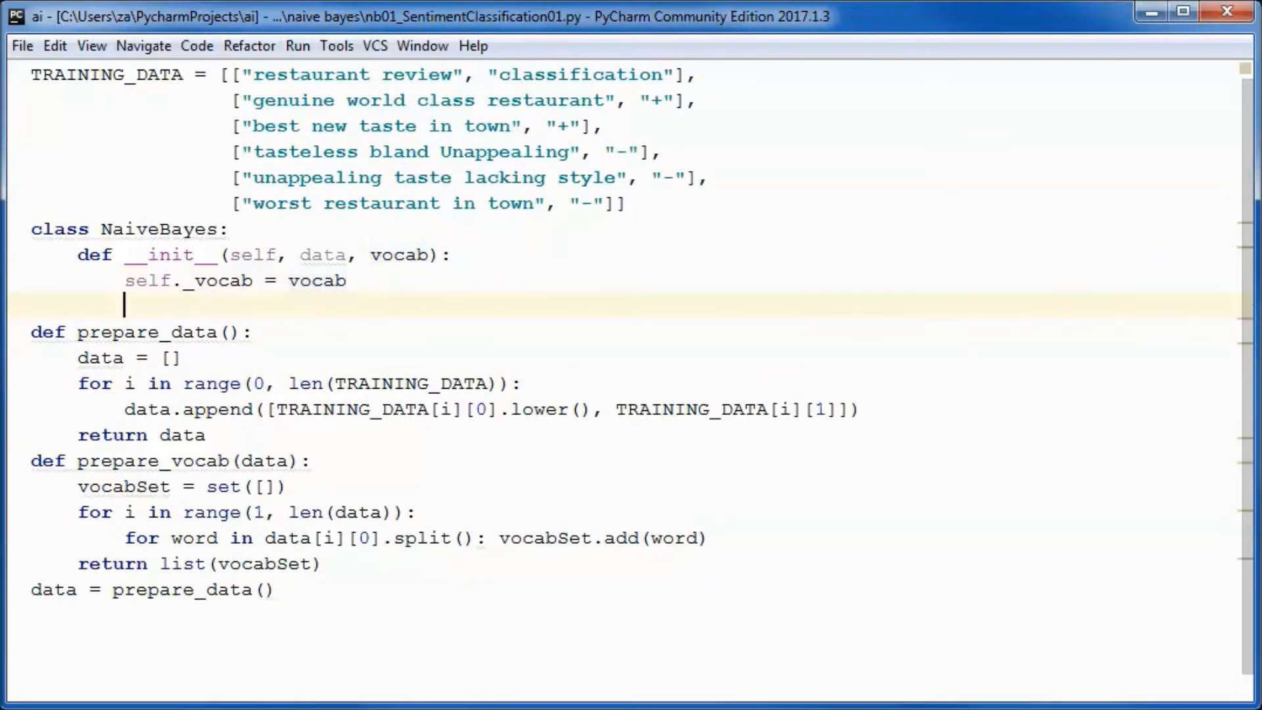
pyautogui.write('labelArray = []')
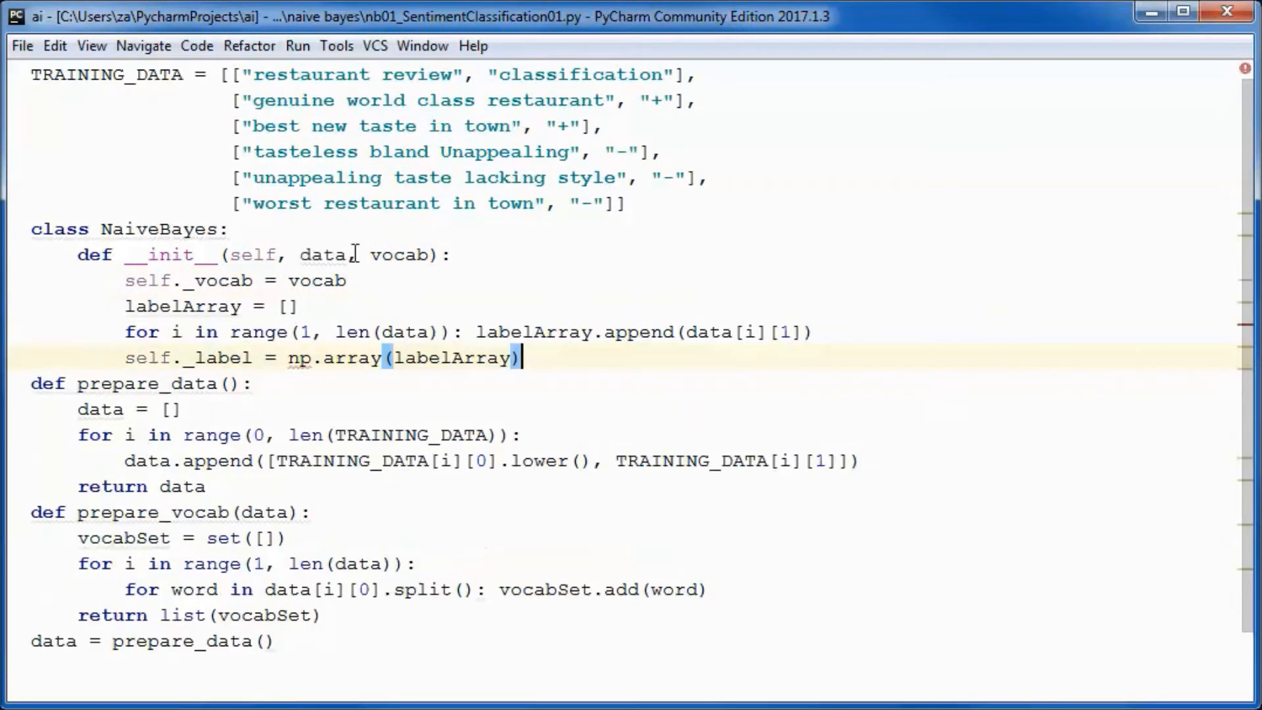
pyautogui.moveTo(137, 358)
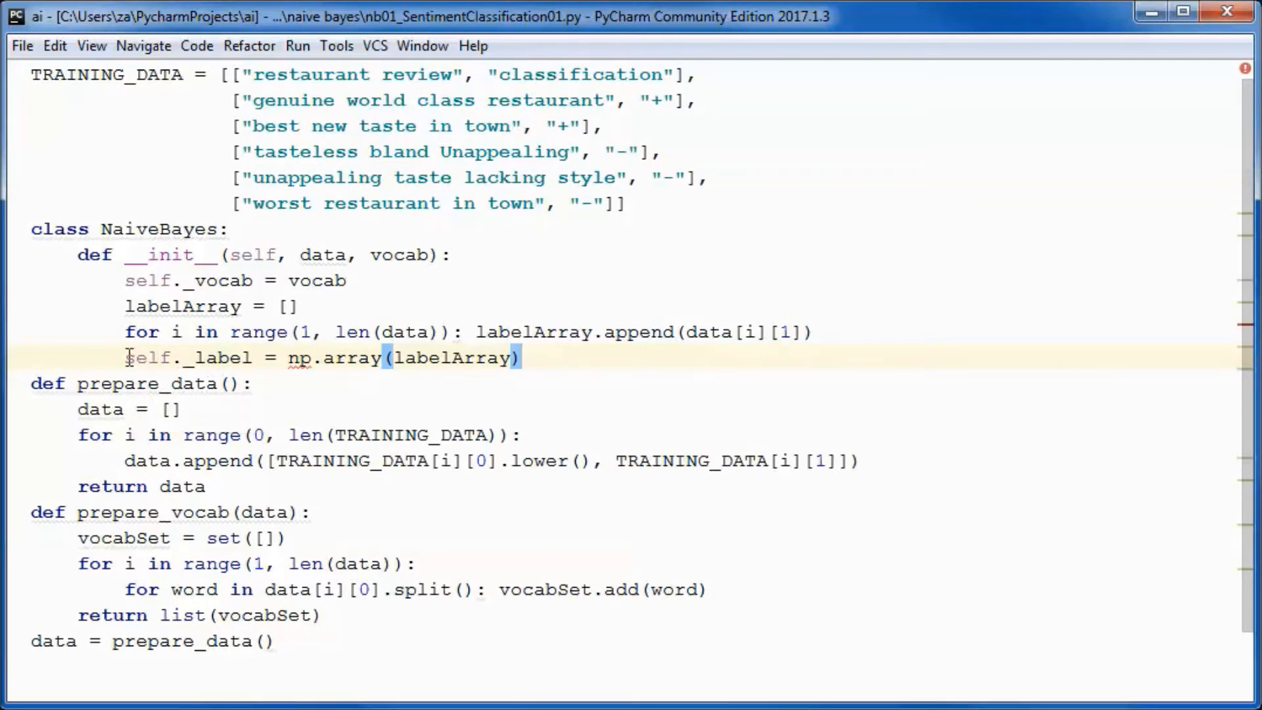
pyautogui.doubleClick(187, 358)
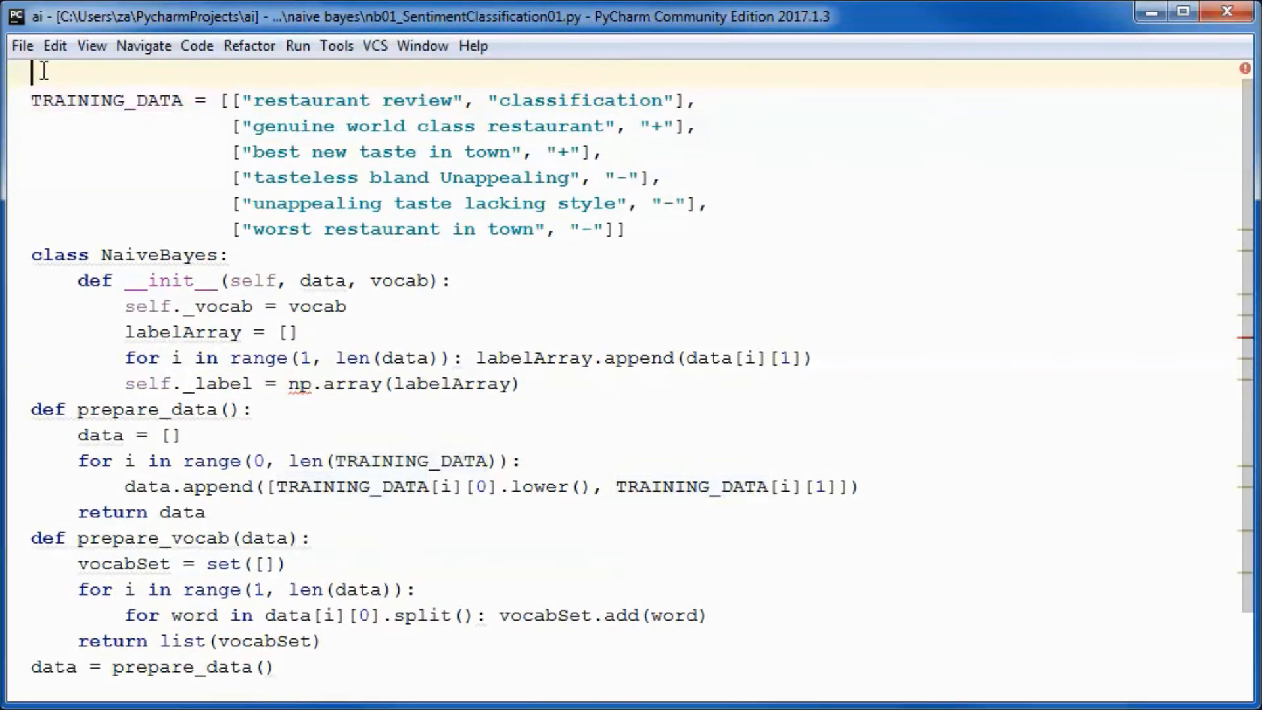
# - Add 'import numpy as np' at the top and place the cursor after __init__
pyautogui.write('import numpy as np')
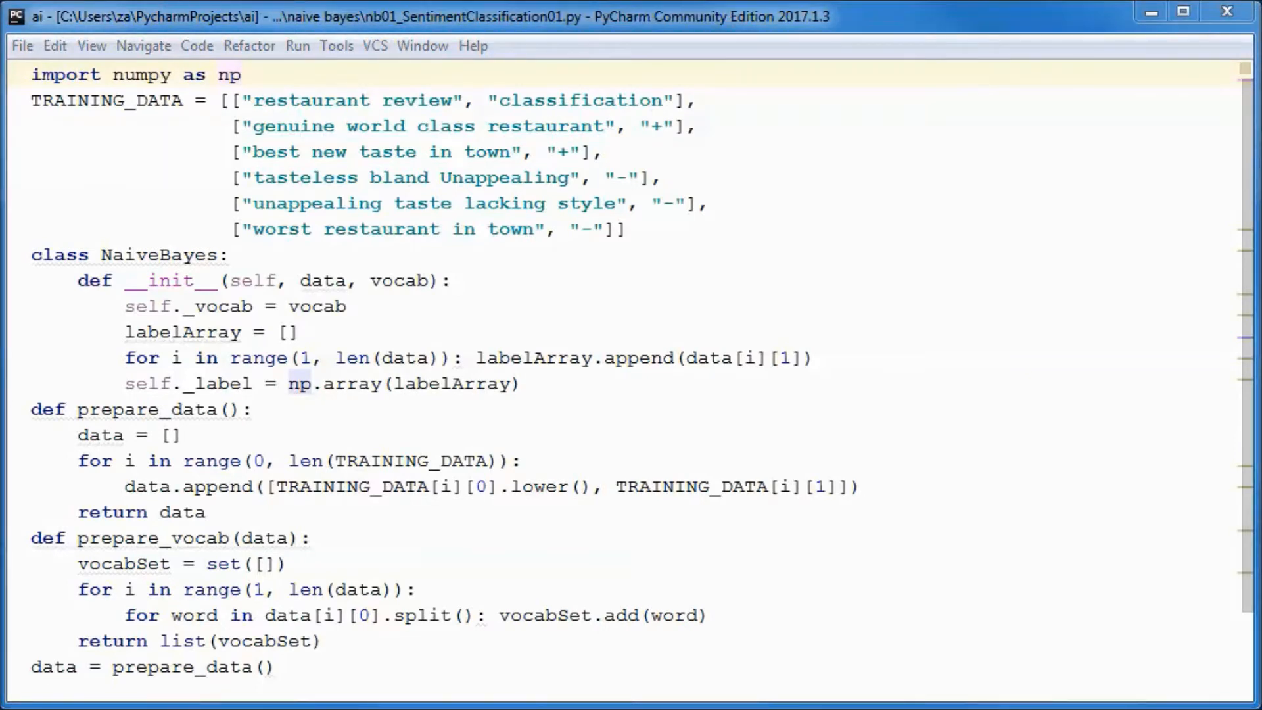
pyautogui.click(544, 384)
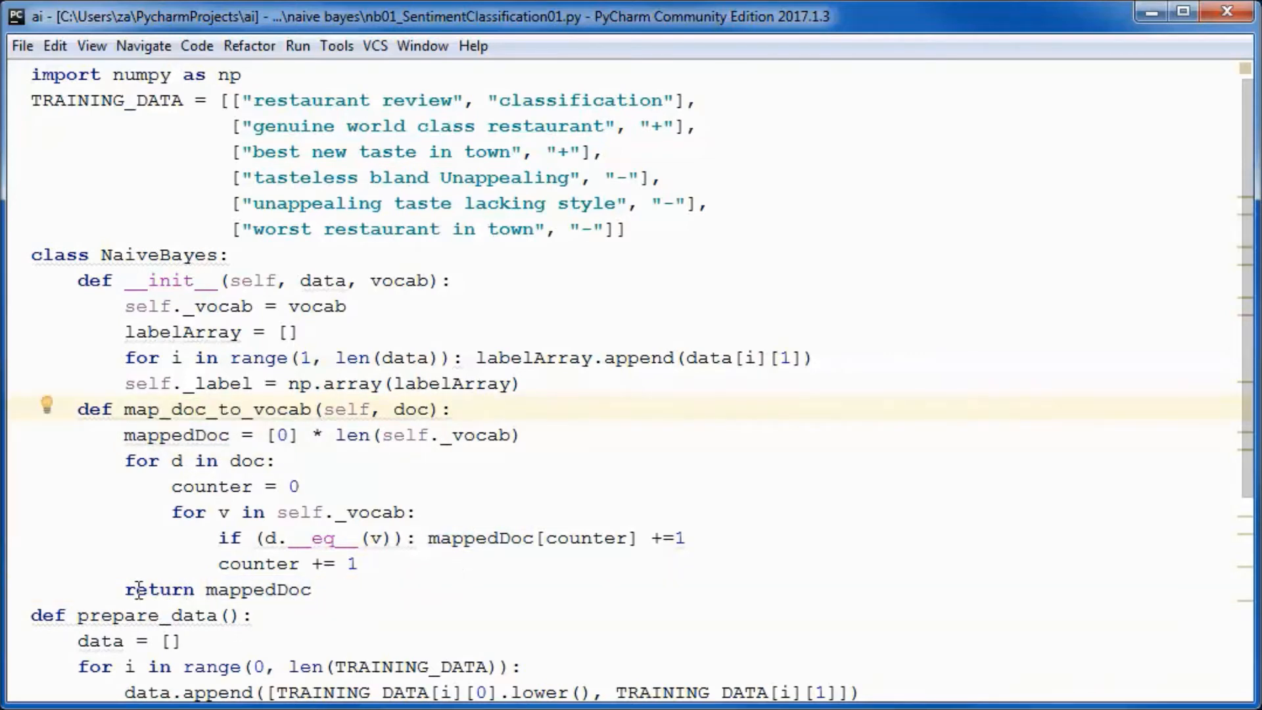
# - Finish map_doc_to_vocab and add 'docArray = []' to the constructor below the label array
pyautogui.click(313, 589)
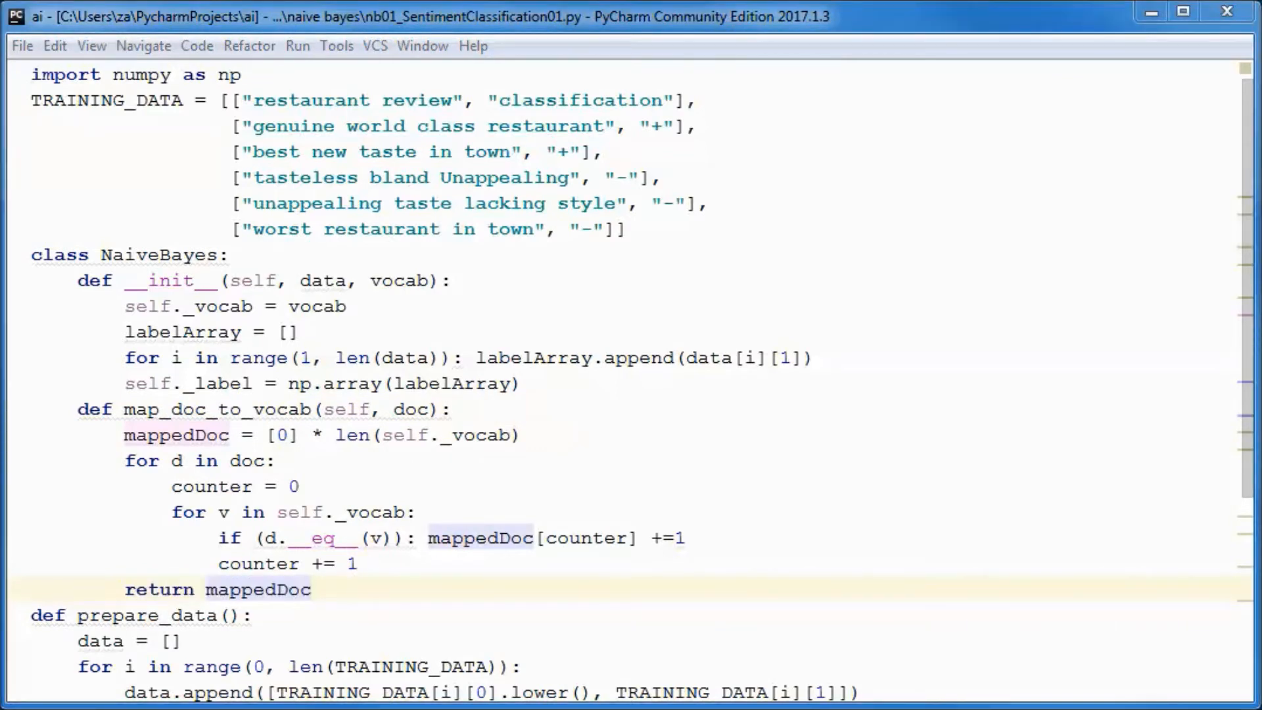
pyautogui.click(523, 383)
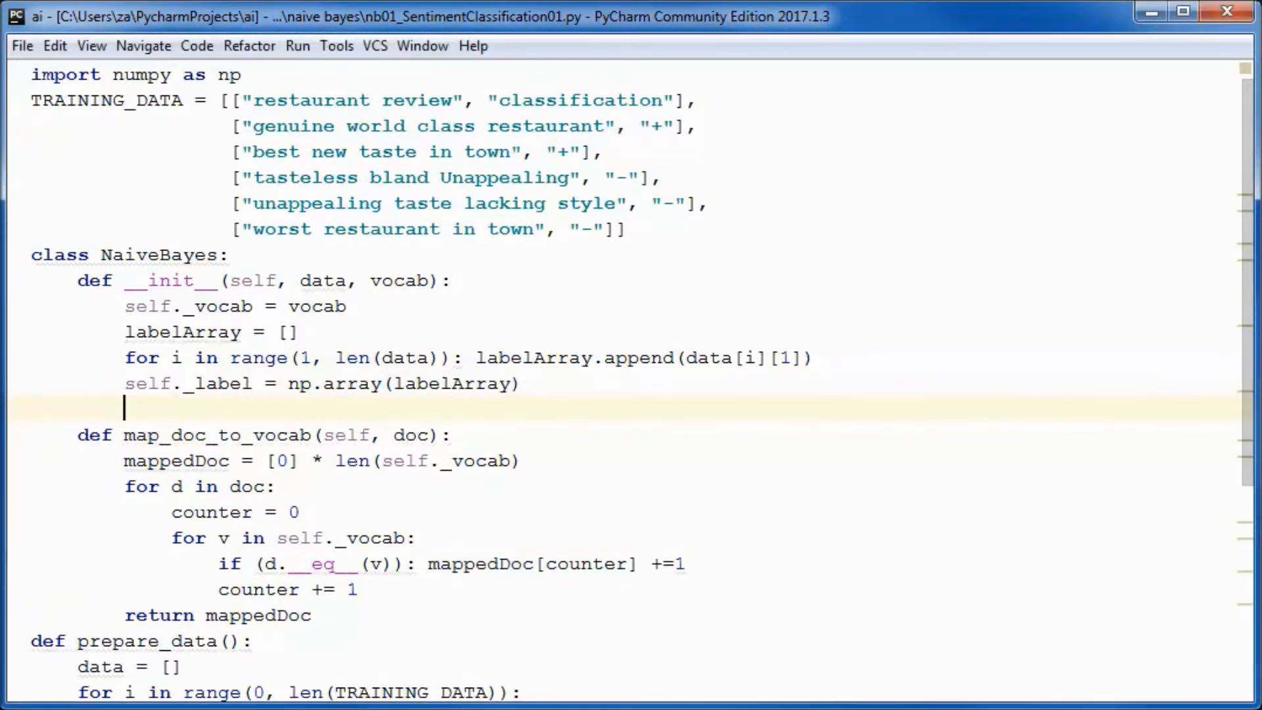
pyautogui.write('docArray = []')
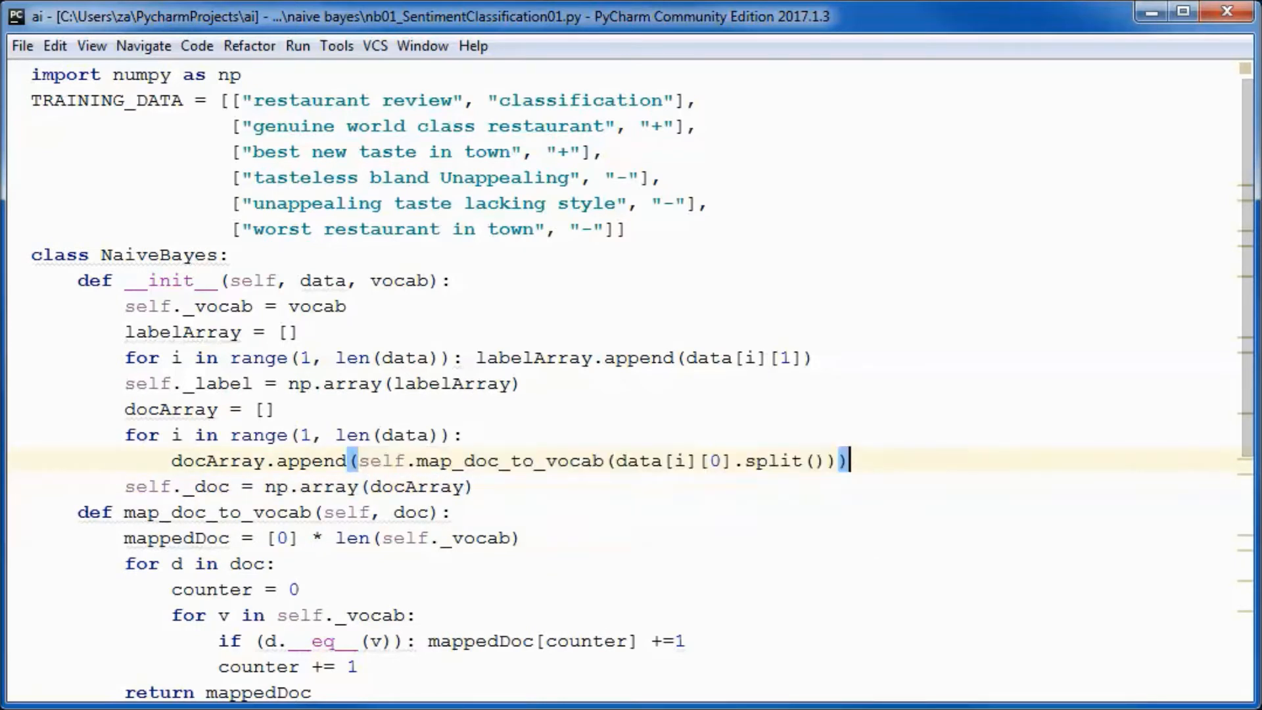
pyautogui.click(153, 495)
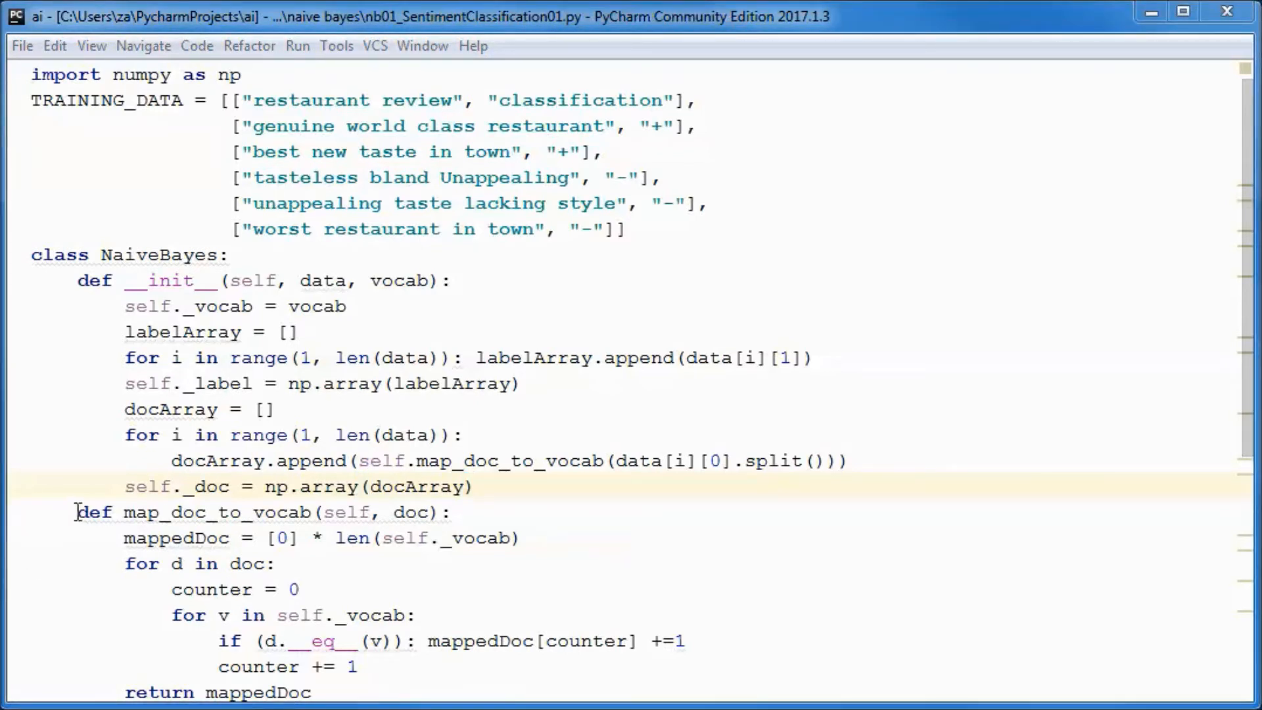
pyautogui.click(80, 503)
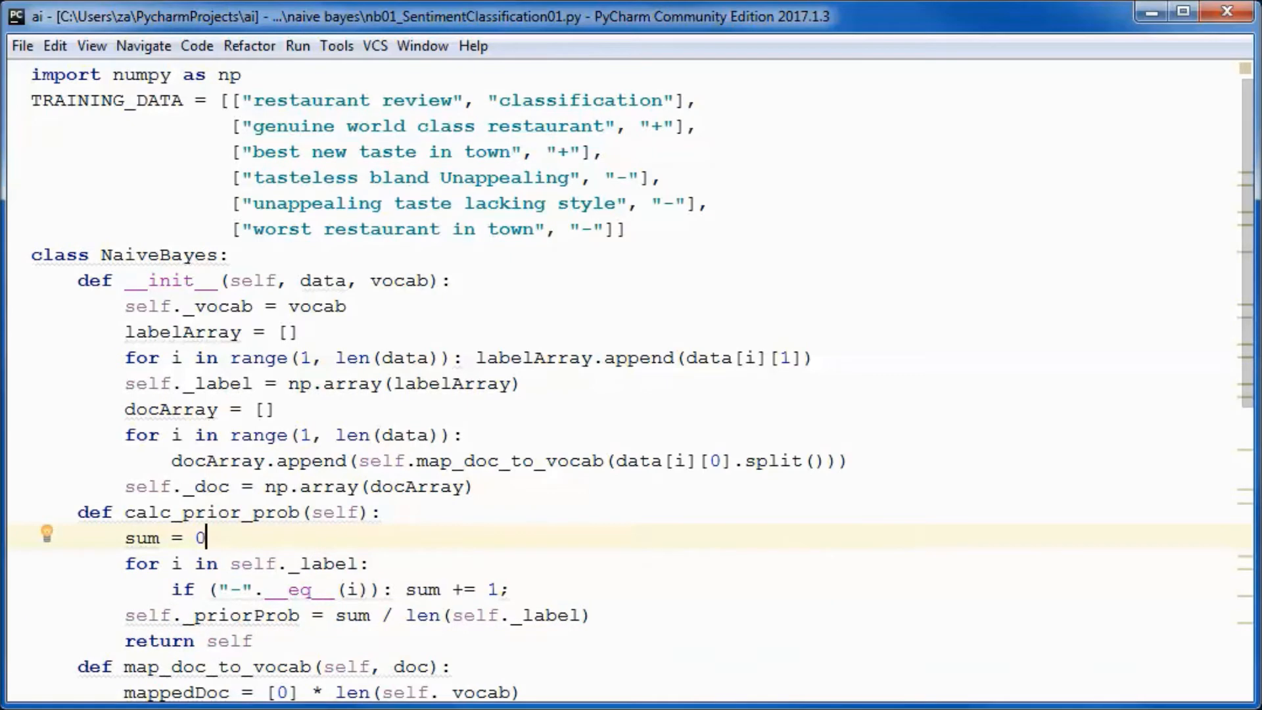
pyautogui.moveTo(1196, 358)
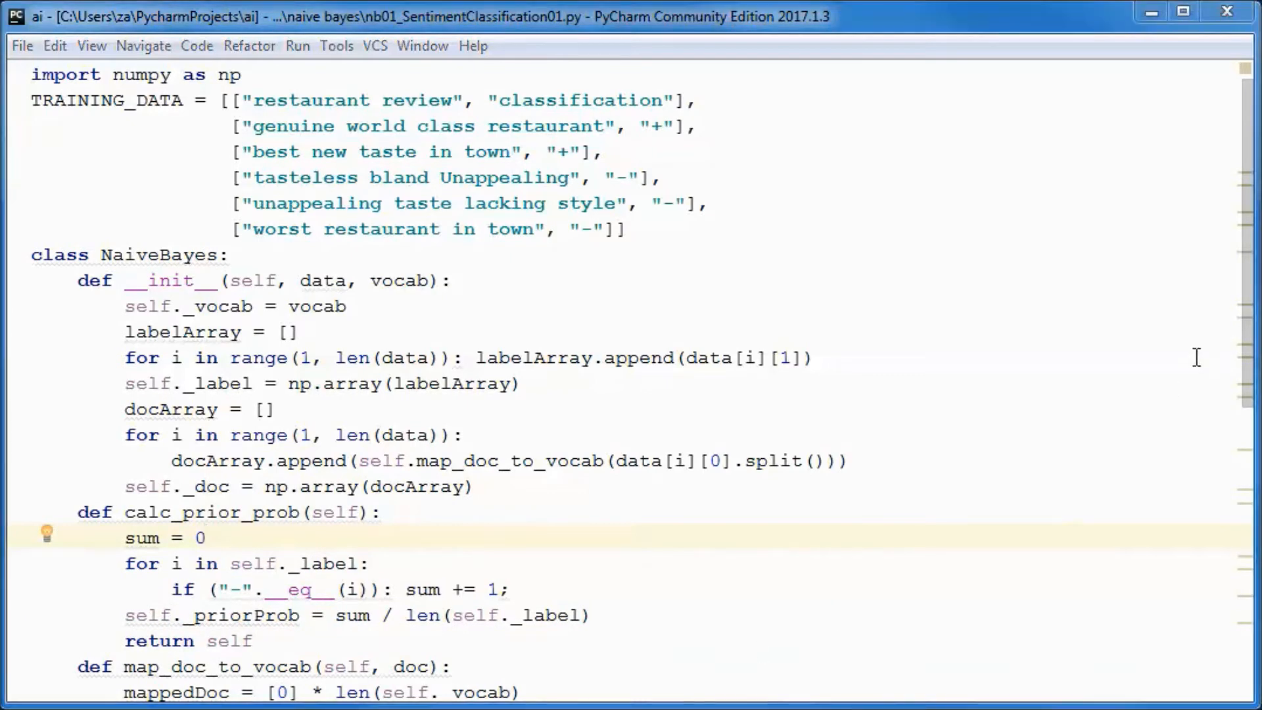
# - Make the constructor call self.calc_prior_prob().calc_cond_probs() after the log-probability method is finished
pyautogui.scroll(-3)
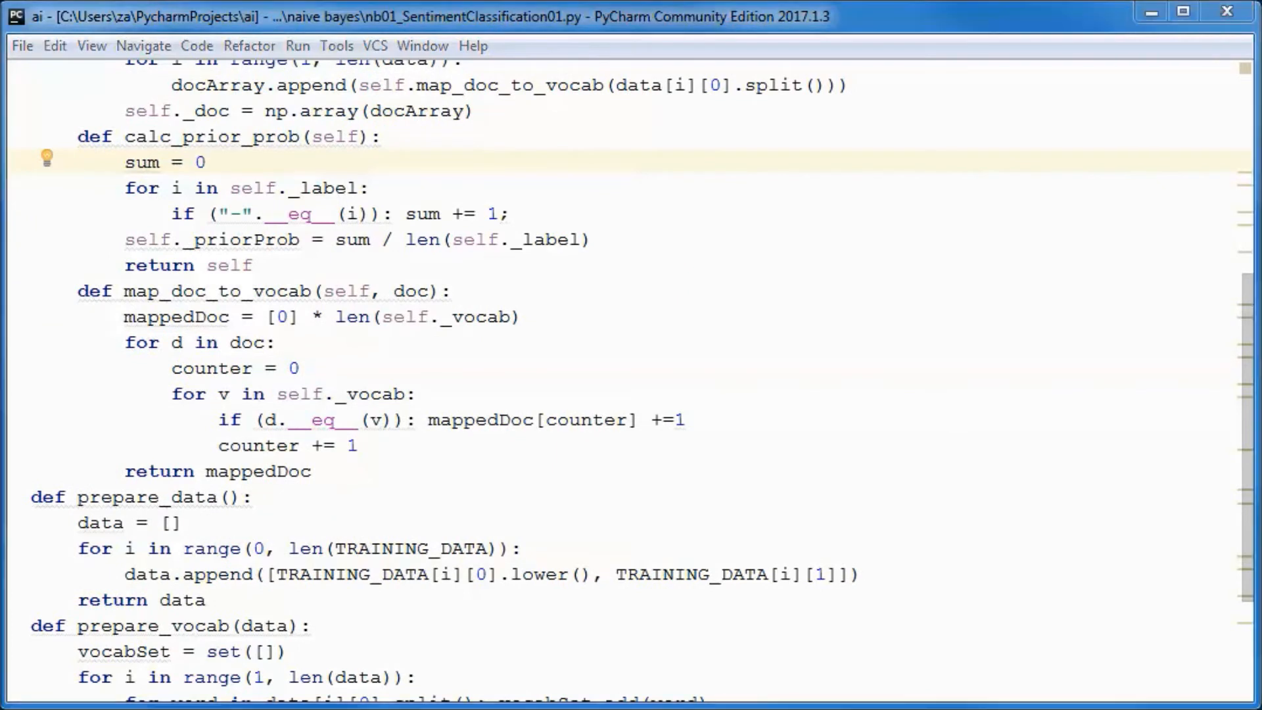
pyautogui.click(272, 265)
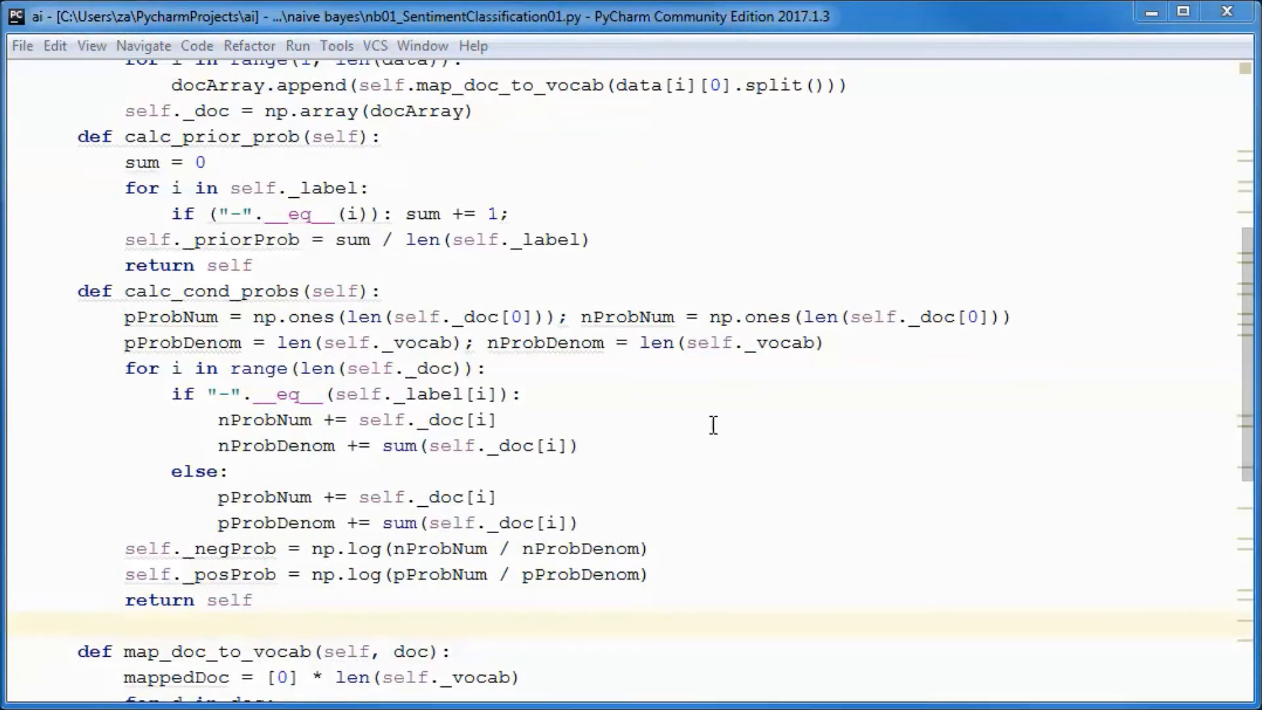
pyautogui.scroll(3)
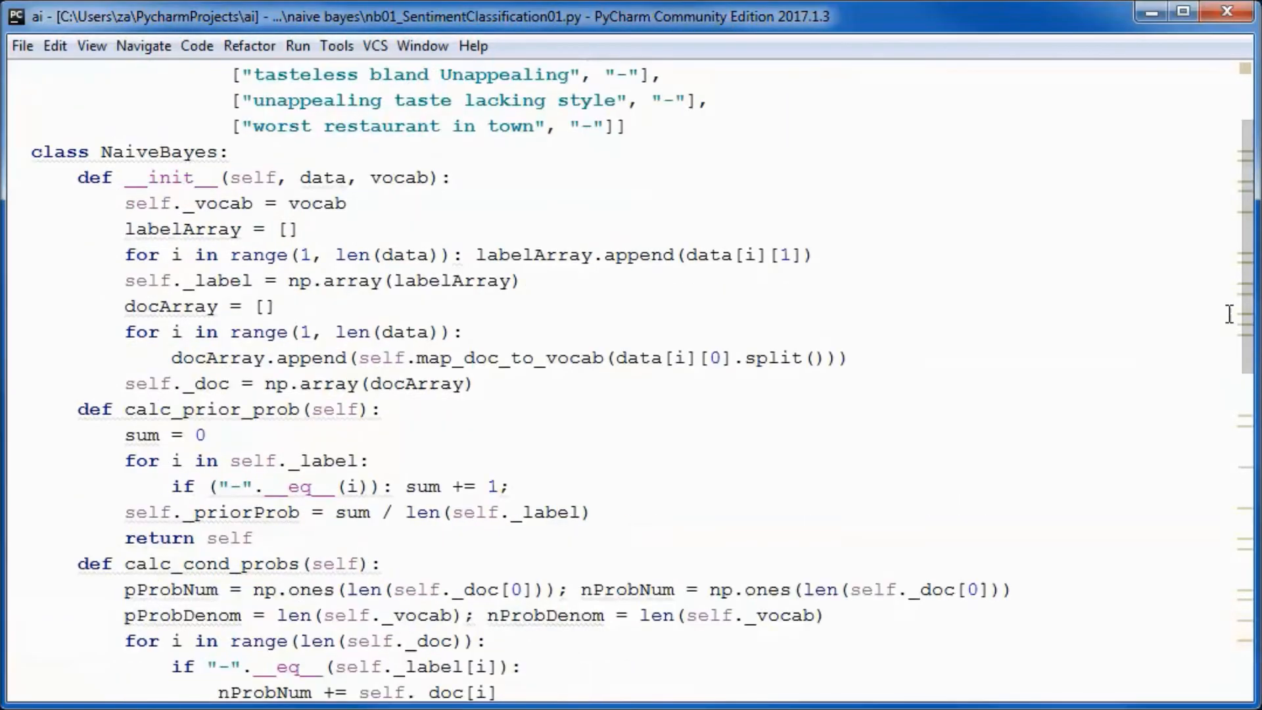
pyautogui.scroll(3)
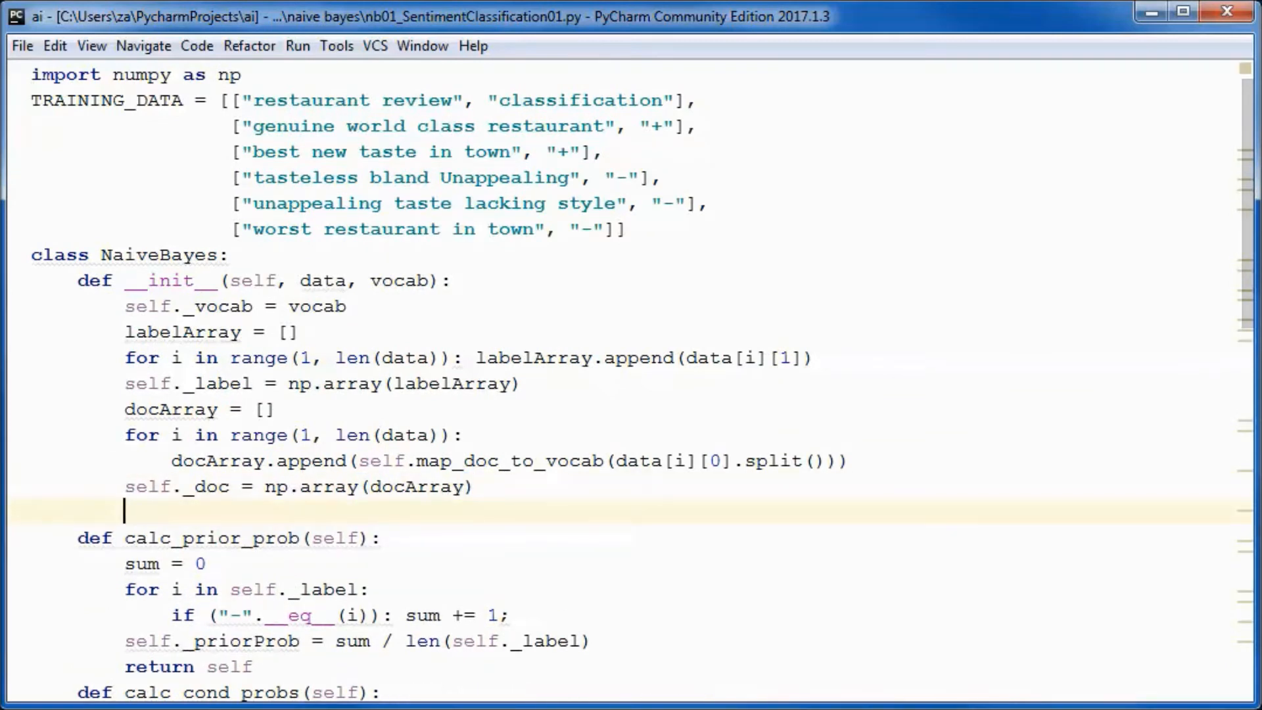
pyautogui.write('self.calc_prior_prob().calc_cond_probs()')
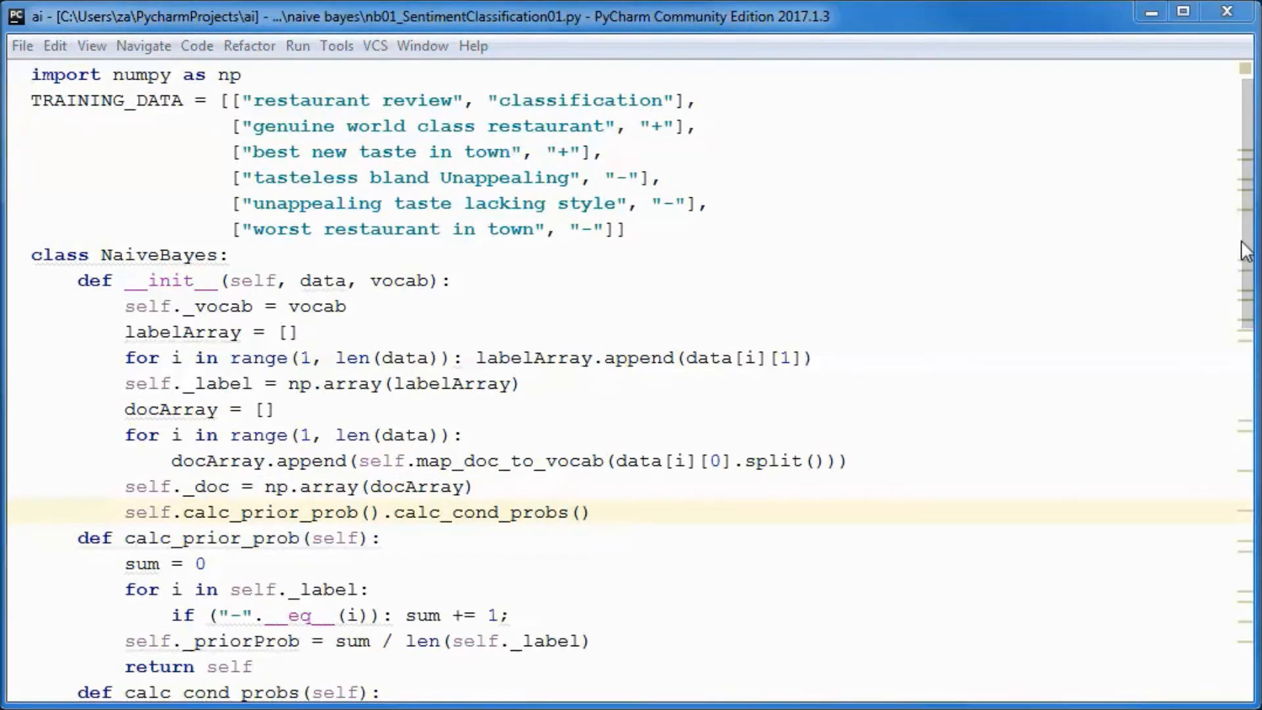
pyautogui.scroll(-3)
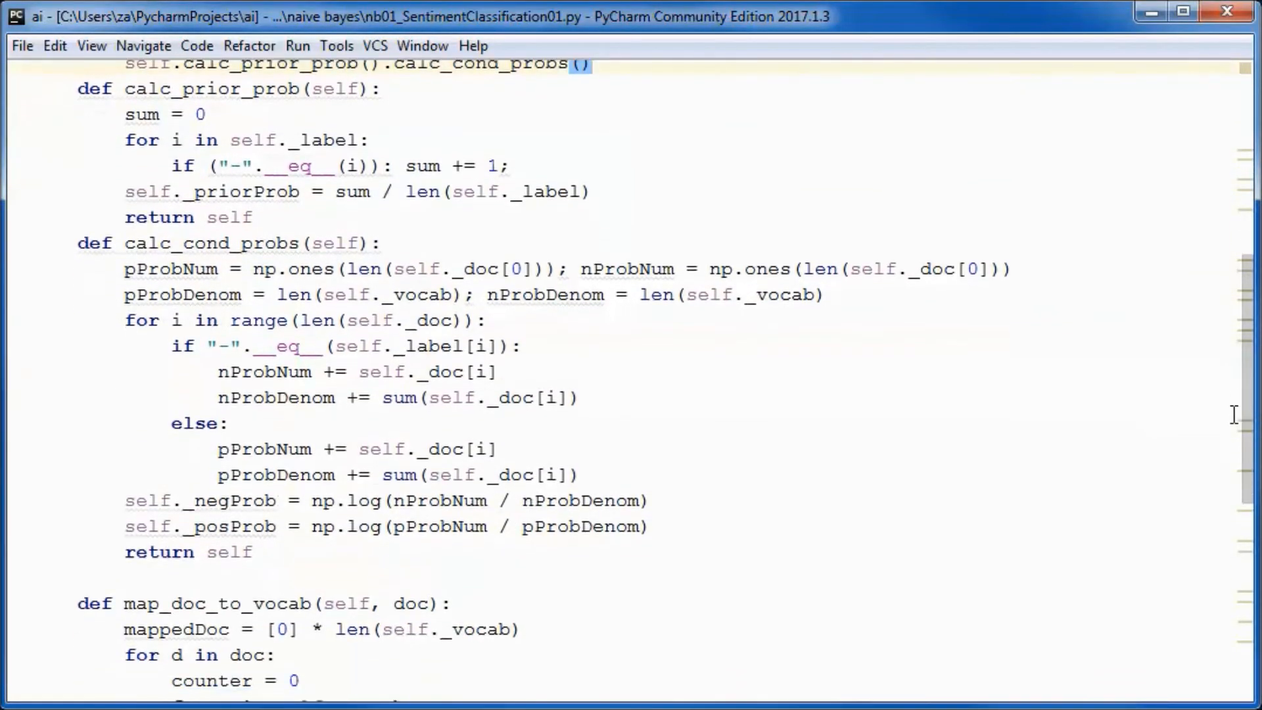
pyautogui.scroll(-3)
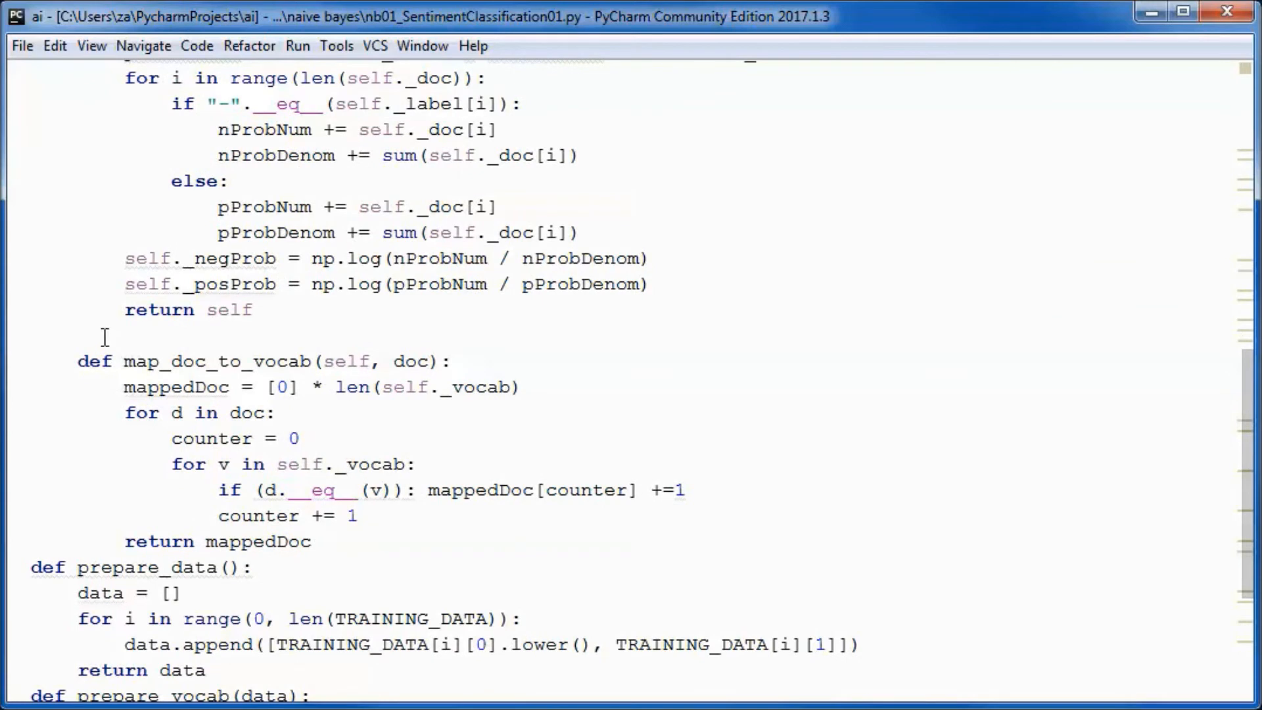
# - Write classify comparing log sums, and a handle_command_line(nb) loop that stops on 'exit'
pyautogui.click(77, 333)
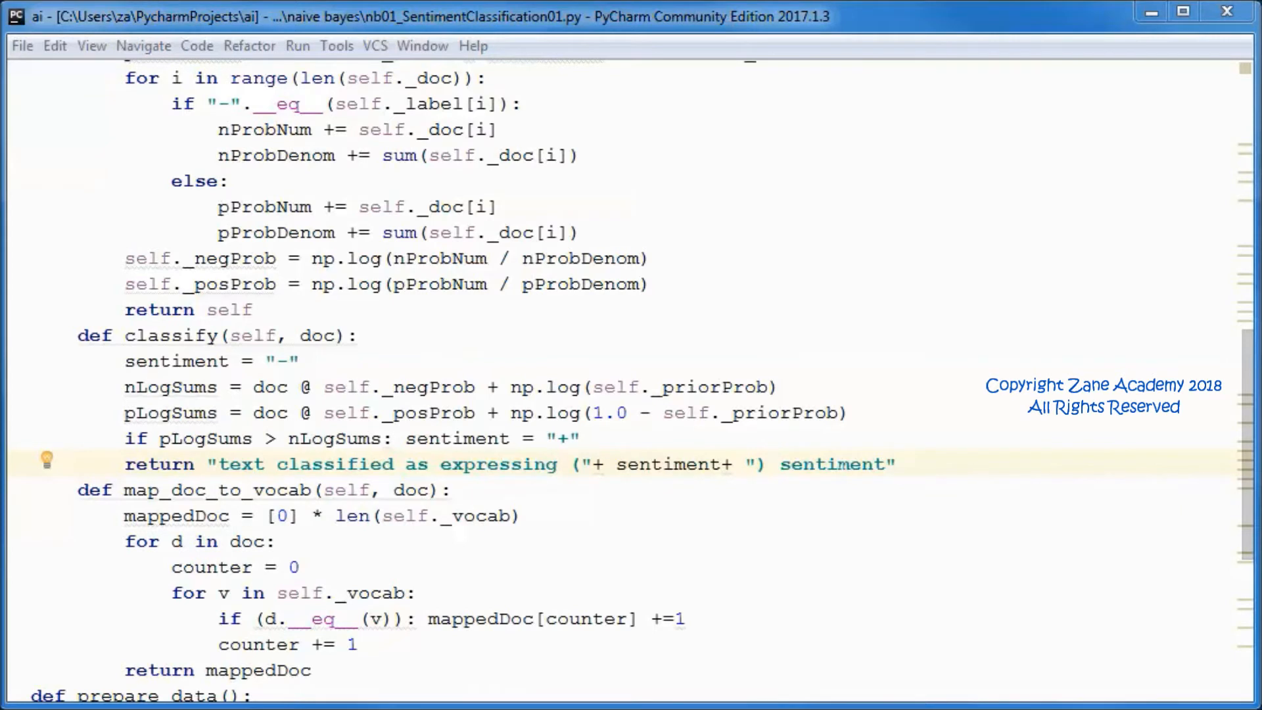
pyautogui.click(216, 463)
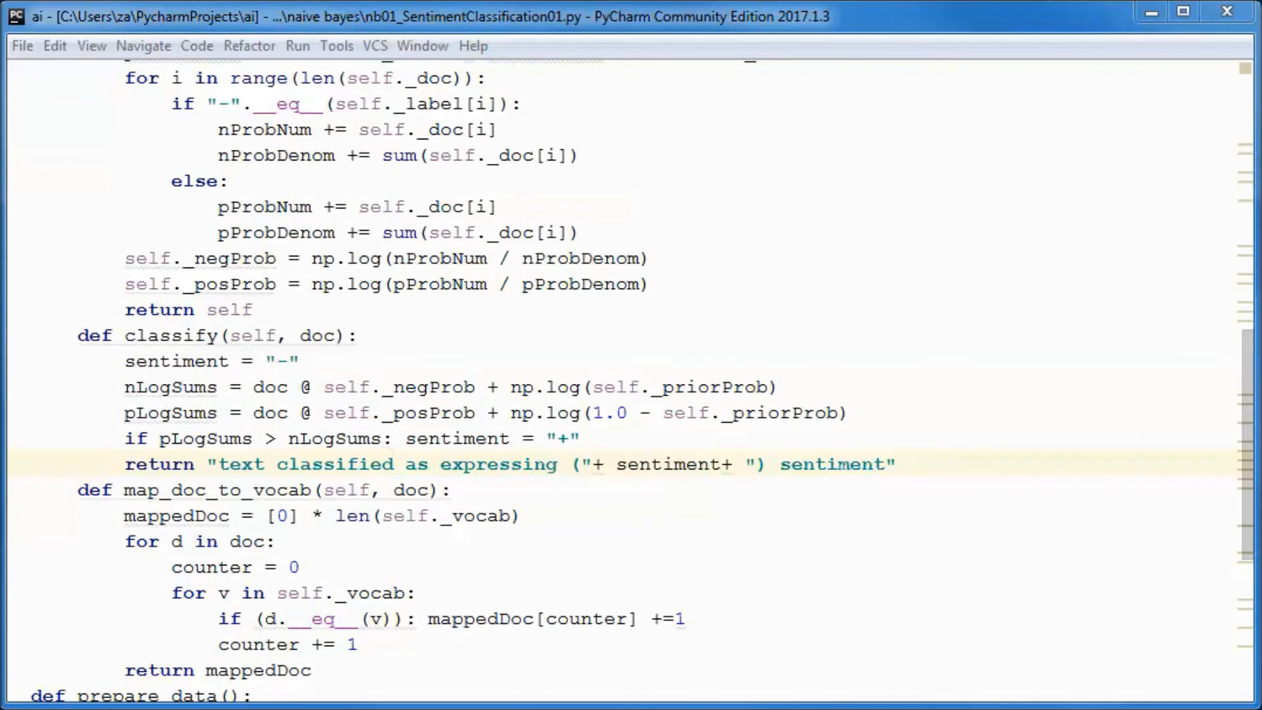
pyautogui.click(895, 464)
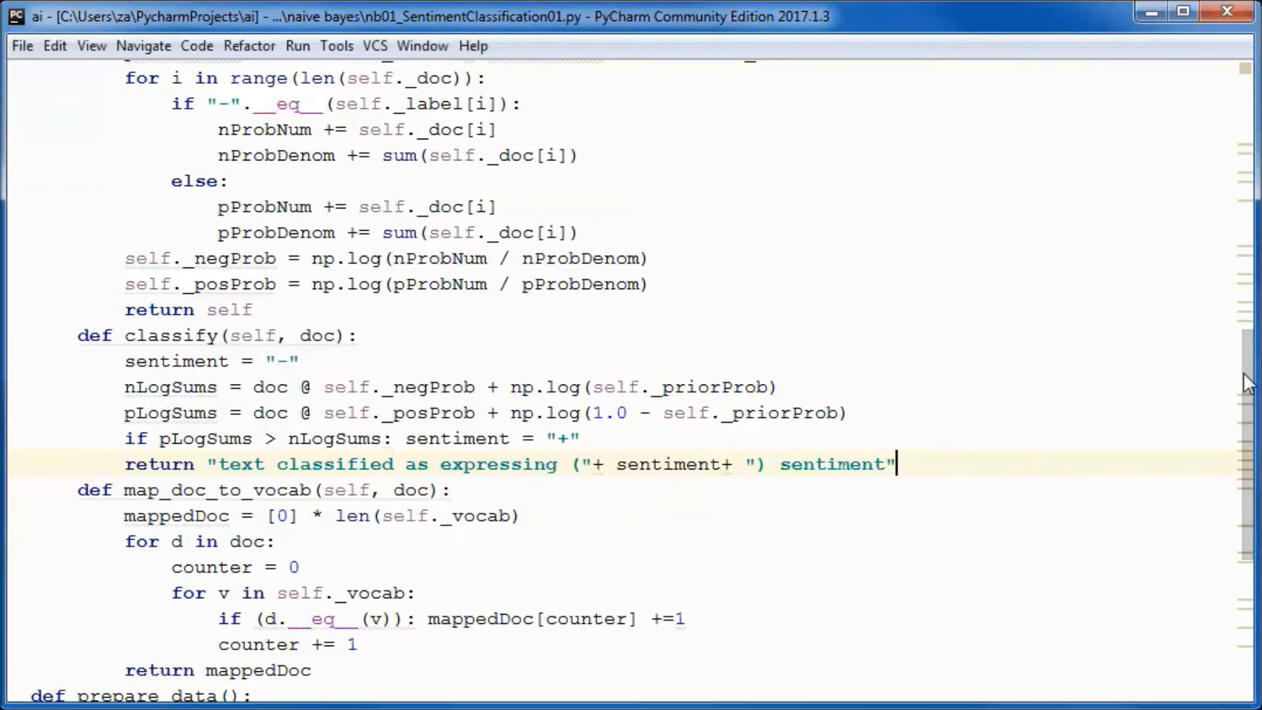
pyautogui.scroll(-3)
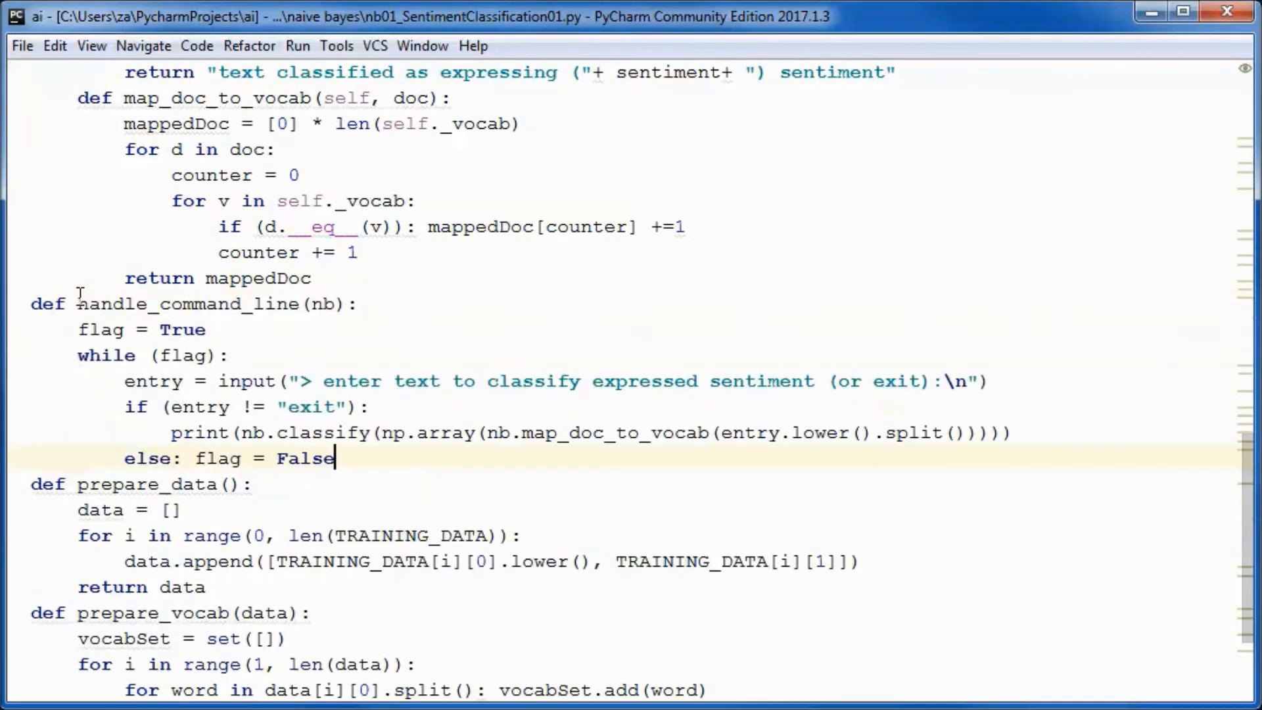
# - Review handle_command_line, its classification prompt and where the nb parameter is used
pyautogui.click(80, 304)
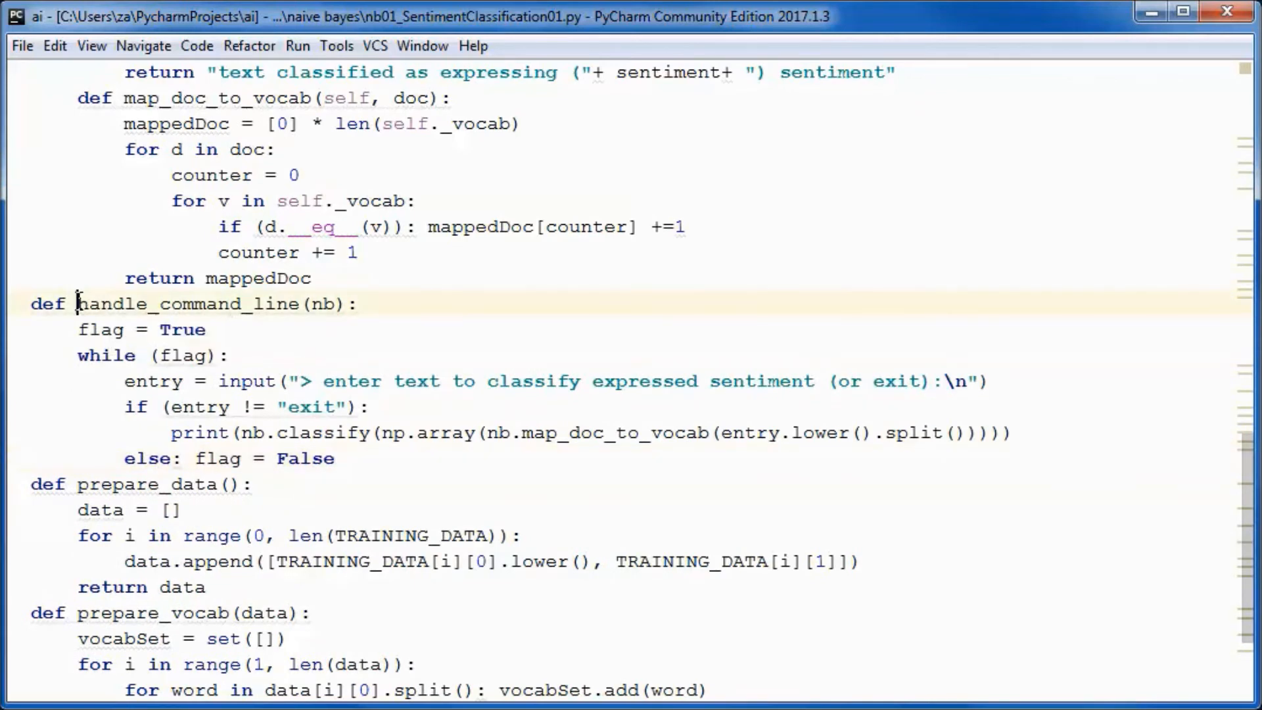
pyautogui.click(356, 304)
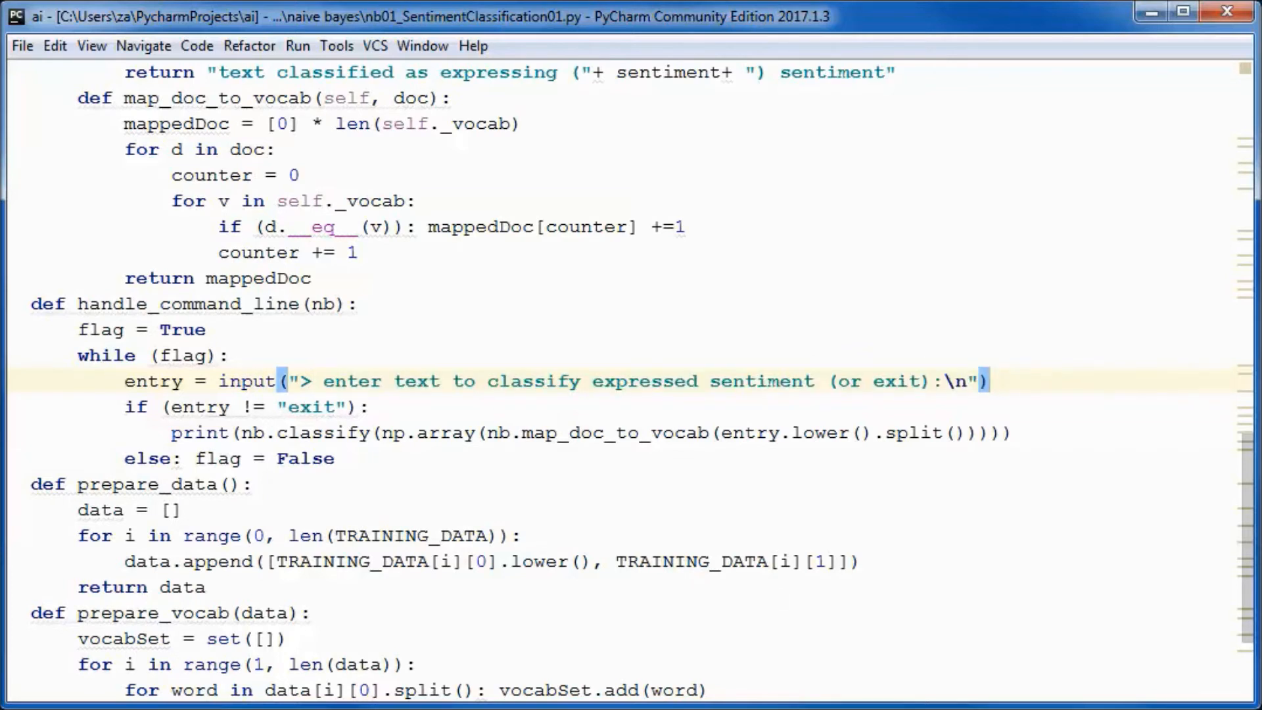
pyautogui.click(310, 304)
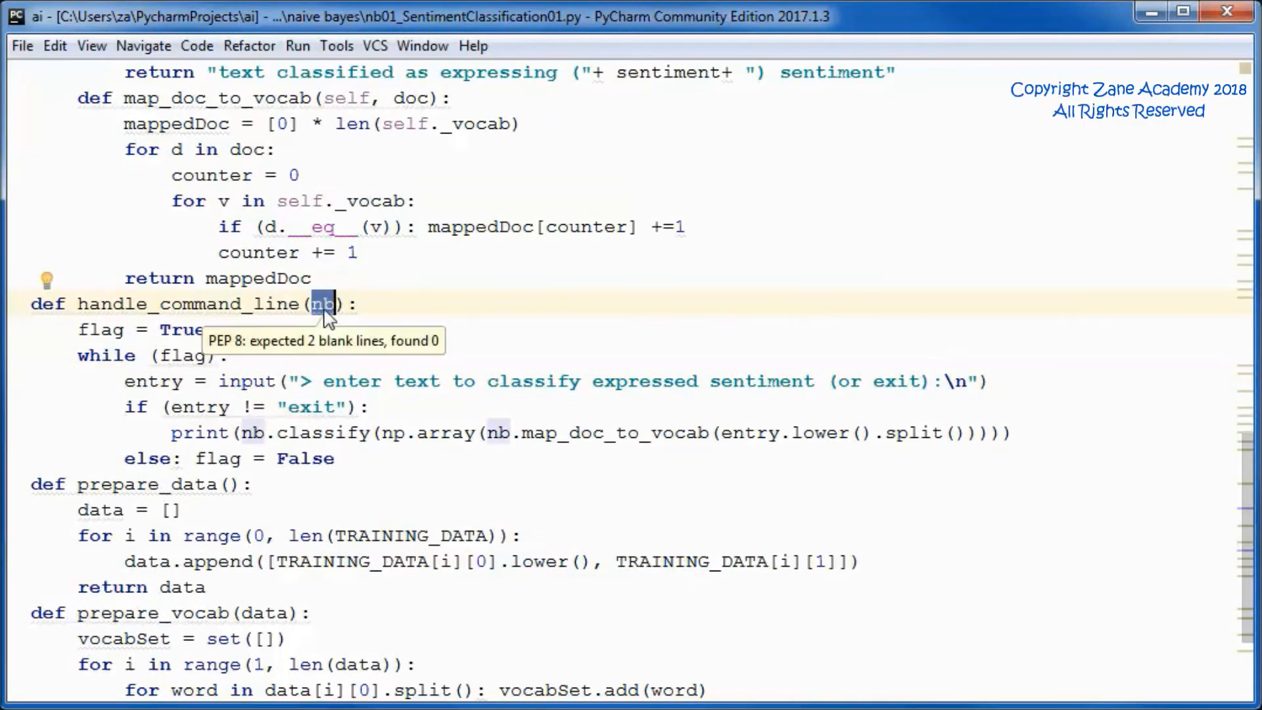
pyautogui.moveTo(322, 326)
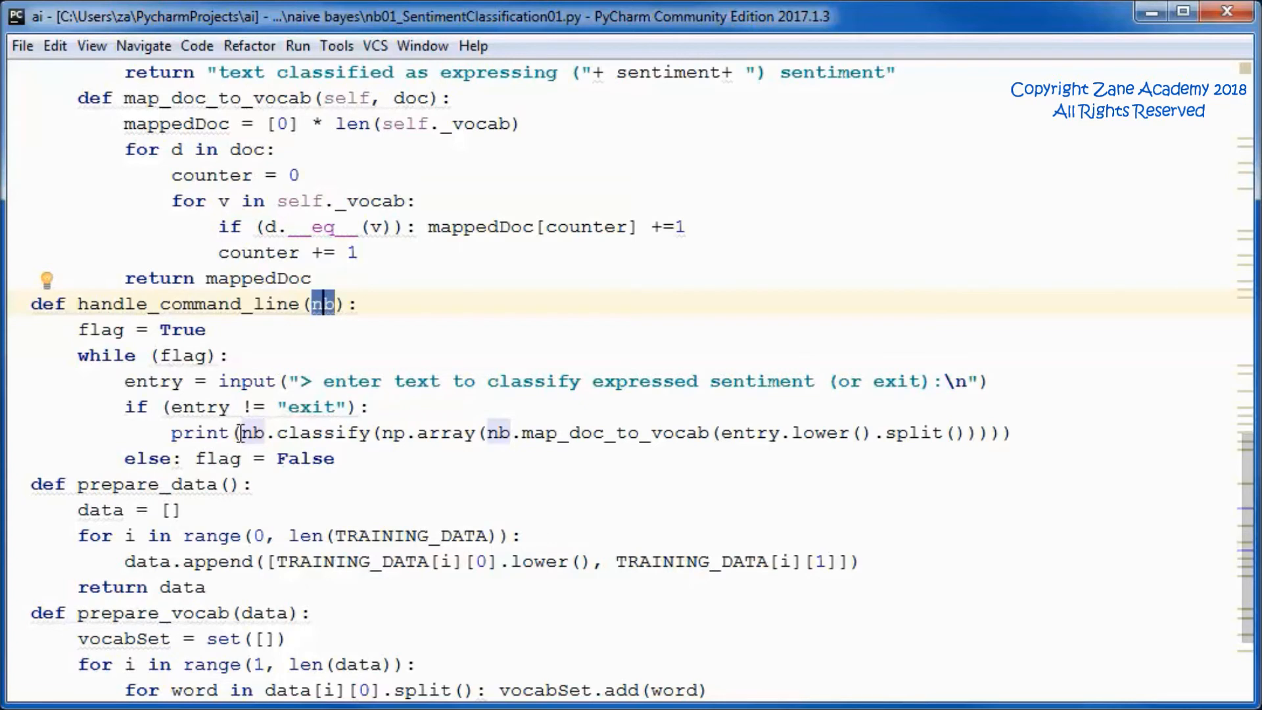
pyautogui.doubleClick(298, 433)
pyautogui.write('data = prepare_data(')
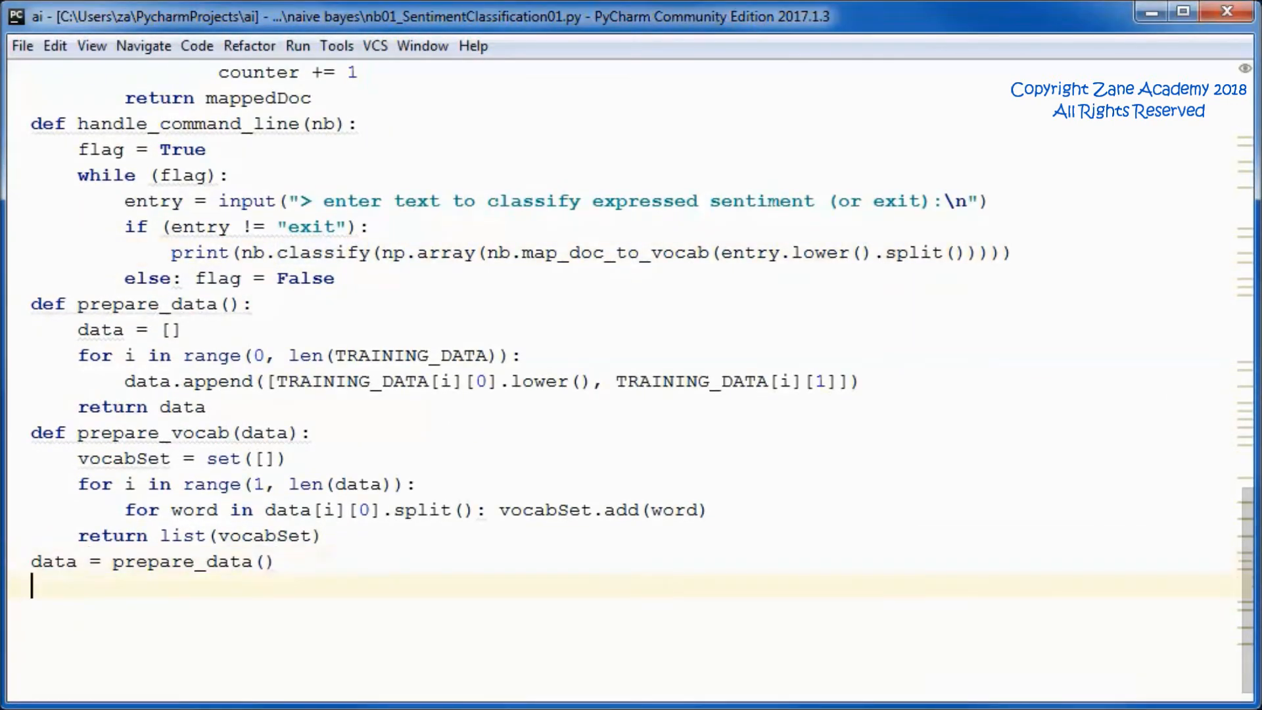
# - Append handle_command_line(NaiveBayes(data, prepare_vocab(data))) and inspect its data arguments
pyautogui.write('handle_command_line(NaiveBayes(data, prepare_vocab(data)))')
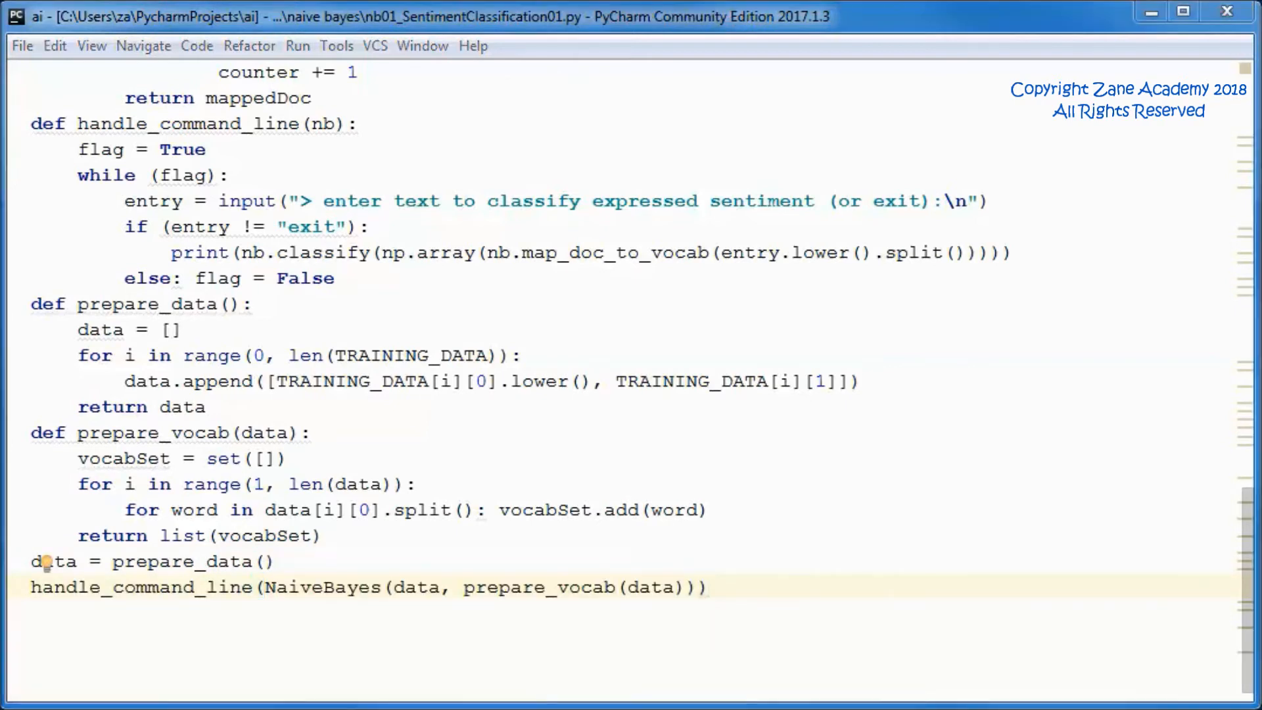
pyautogui.click(267, 587)
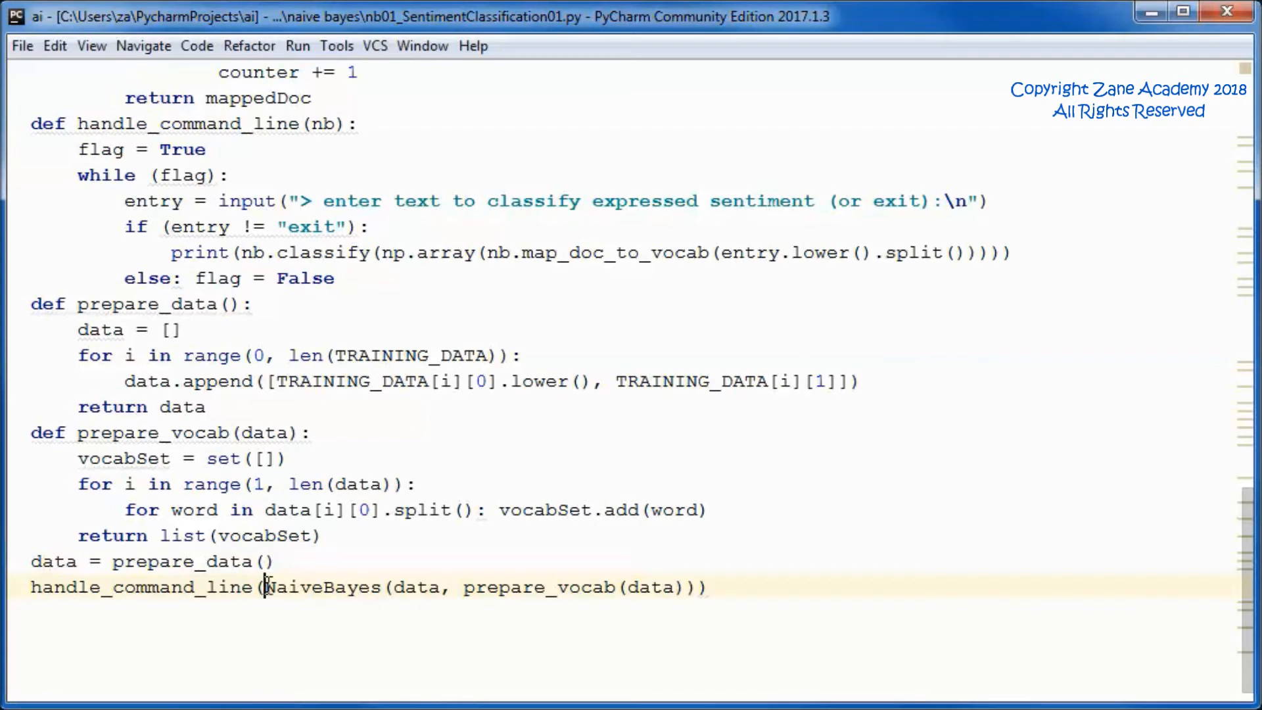
pyautogui.doubleClick(323, 587)
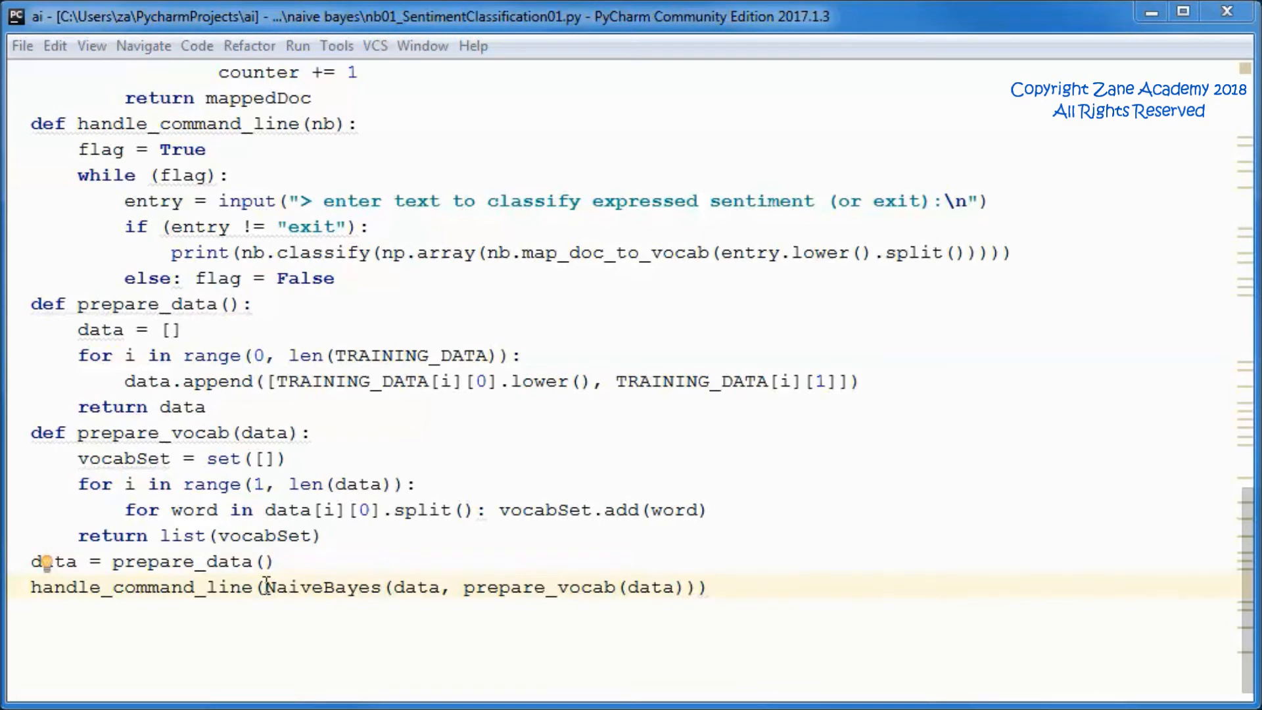
pyautogui.click(430, 587)
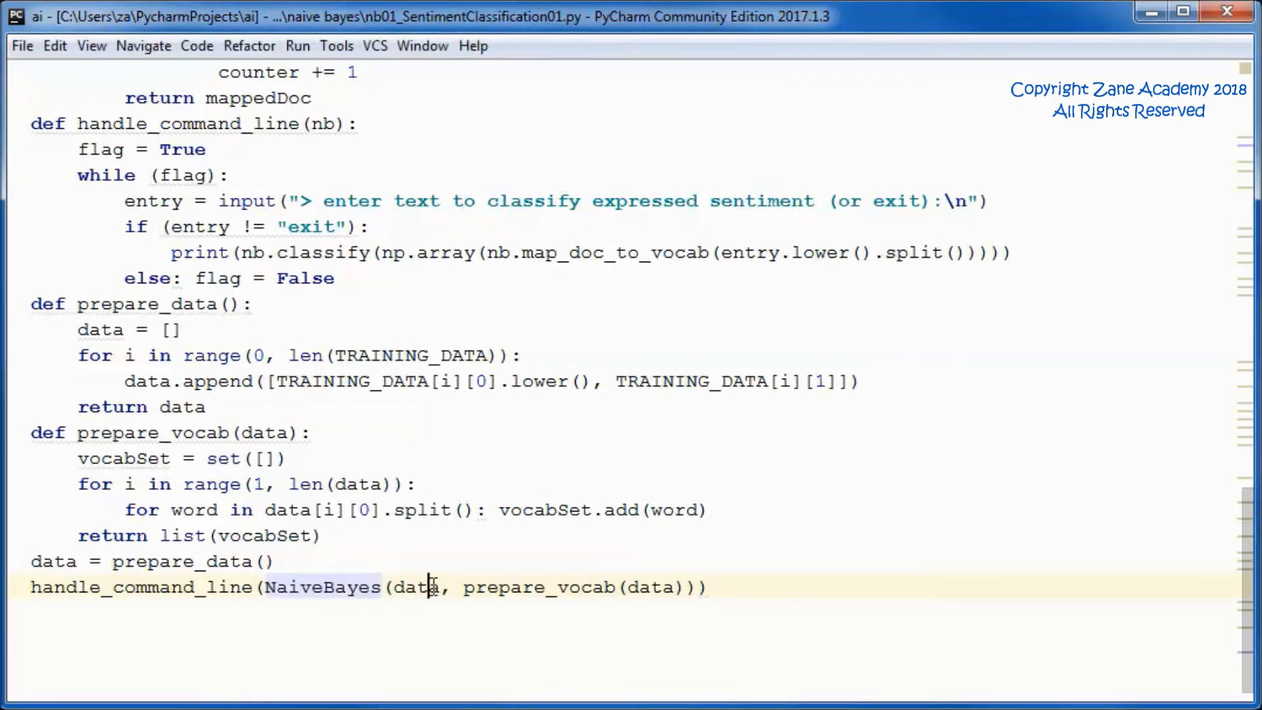
pyautogui.doubleClick(413, 587)
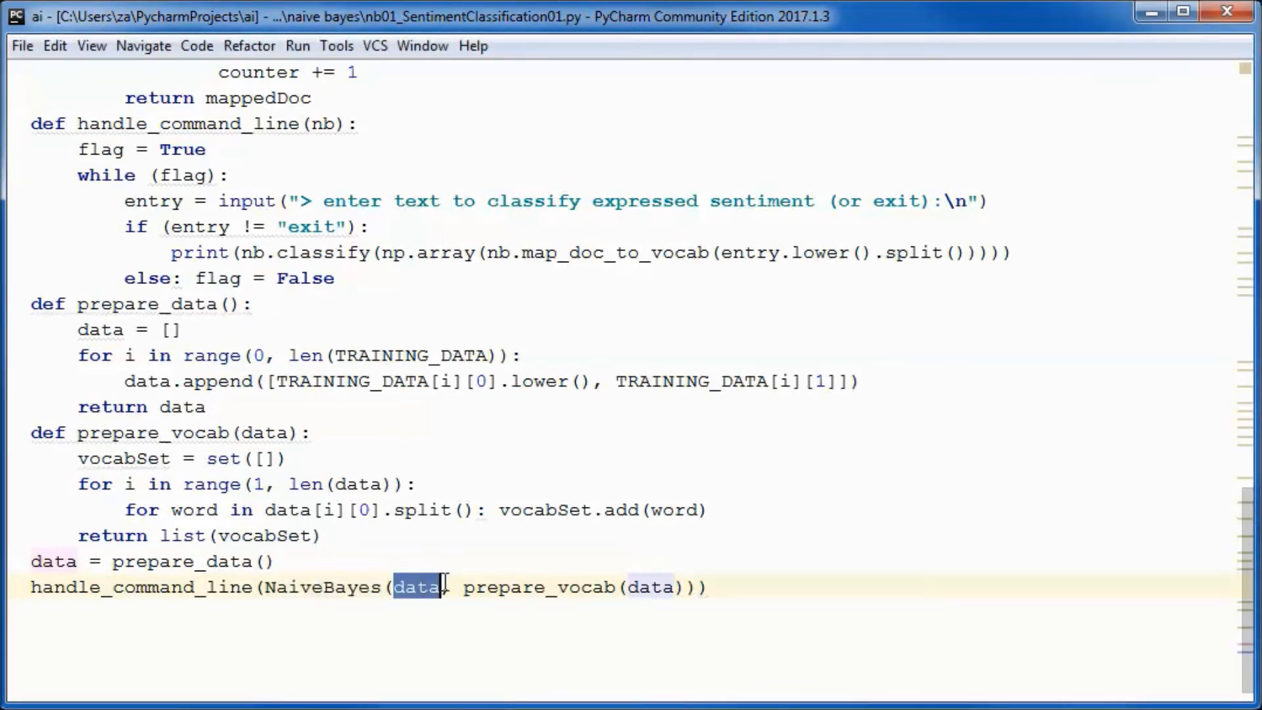
pyautogui.doubleClick(539, 587)
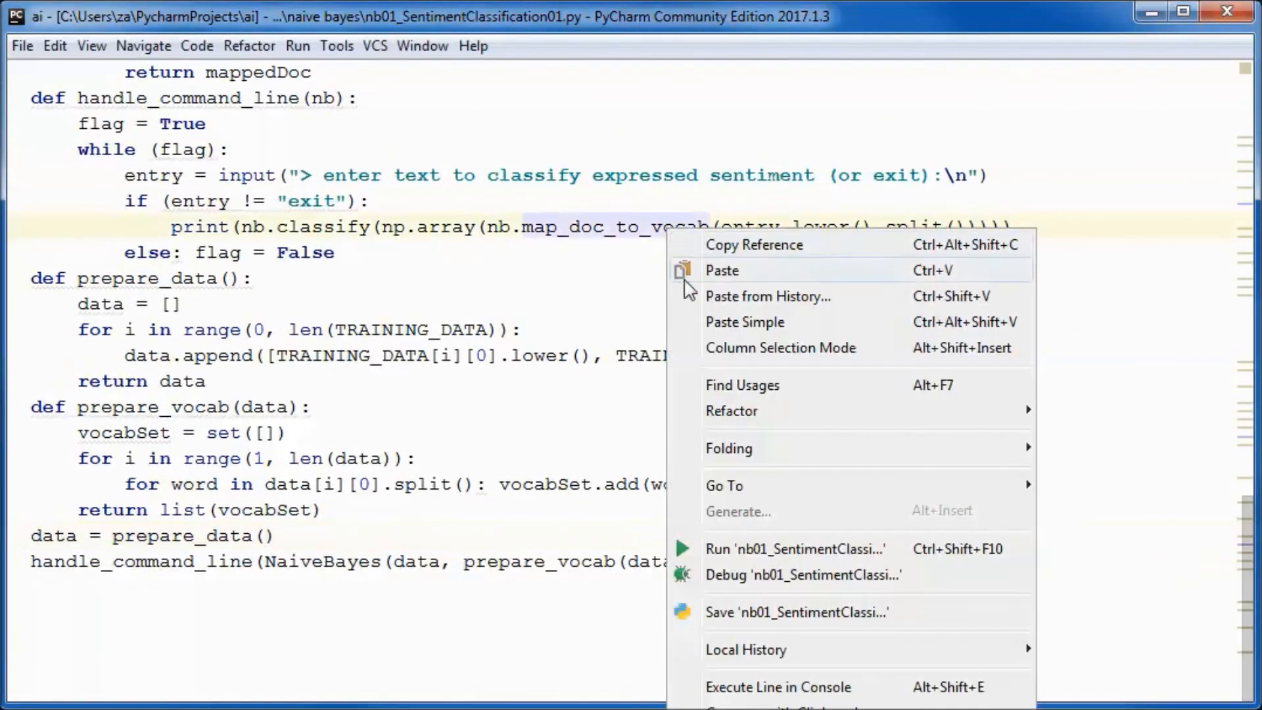
# - Run the script, get 'tasteless restaurant in town' classified negative, then enter exit
pyautogui.click(795, 548)
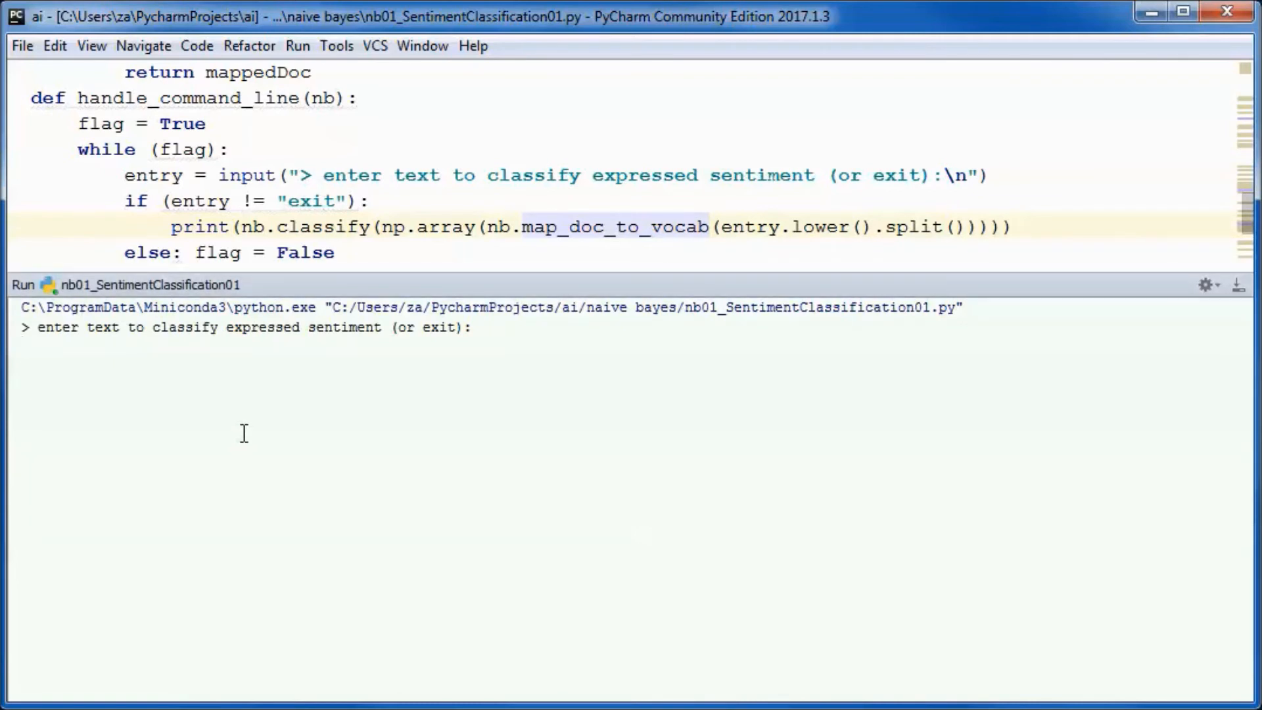
pyautogui.write('tasteless restaurant in town')
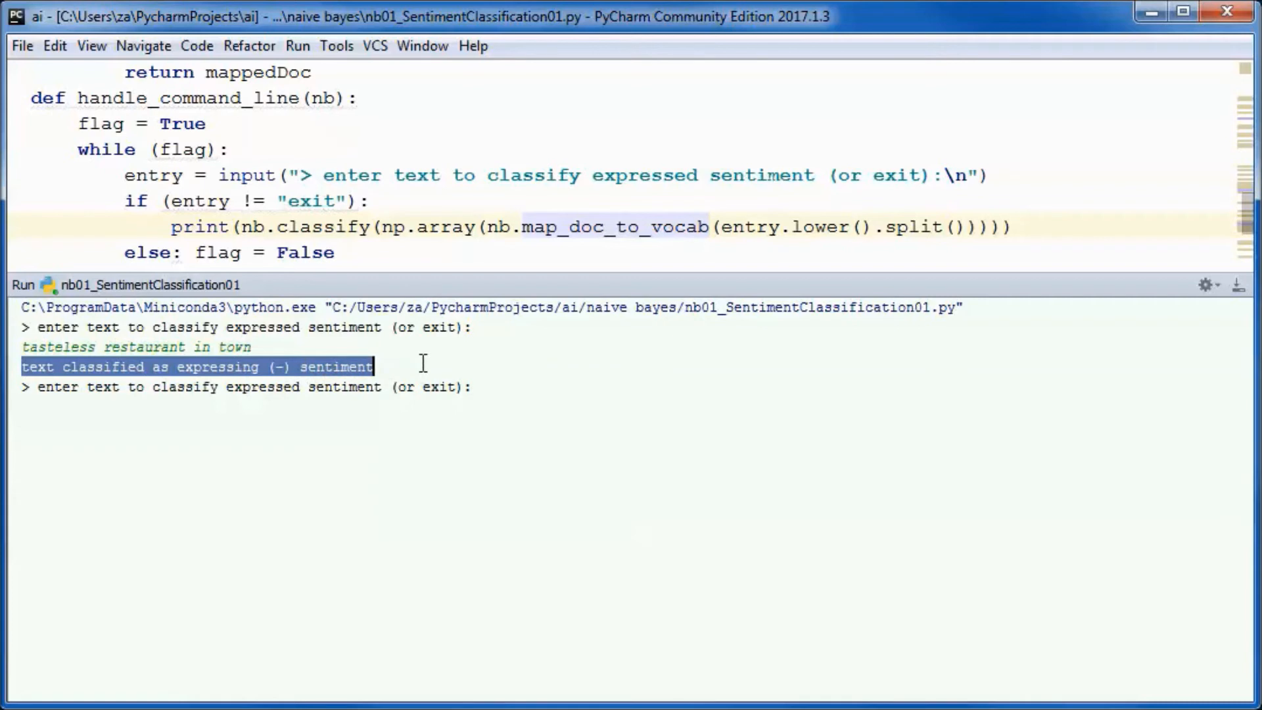
pyautogui.click(148, 457)
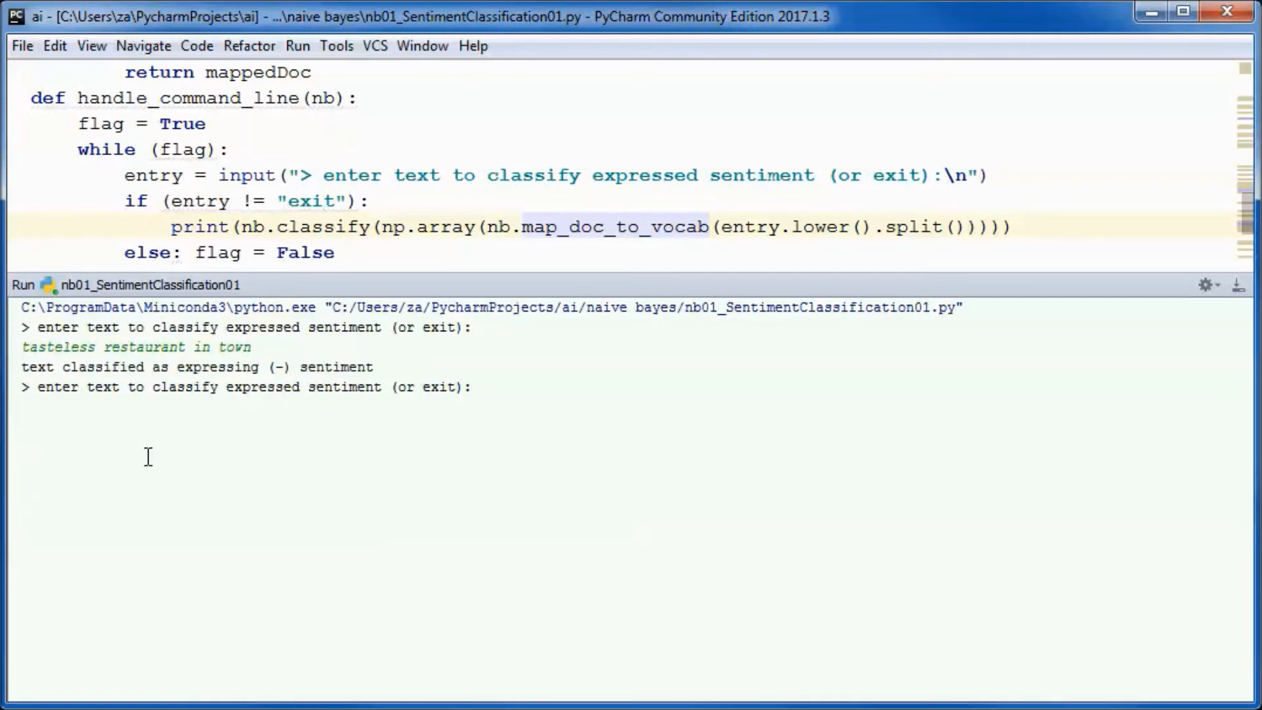
pyautogui.write('exit')
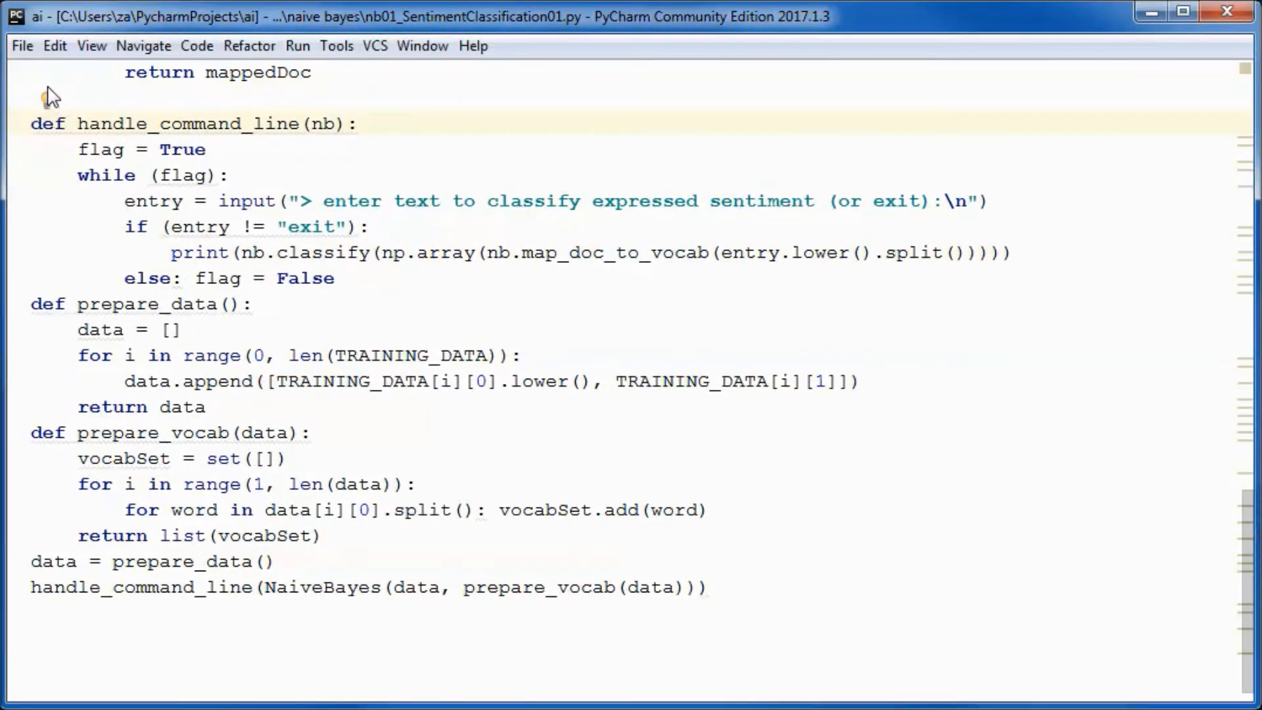
# - Insert the DisplayHelper class after map_doc_to_vocab and review its training-data table method
pyautogui.click(72, 97)
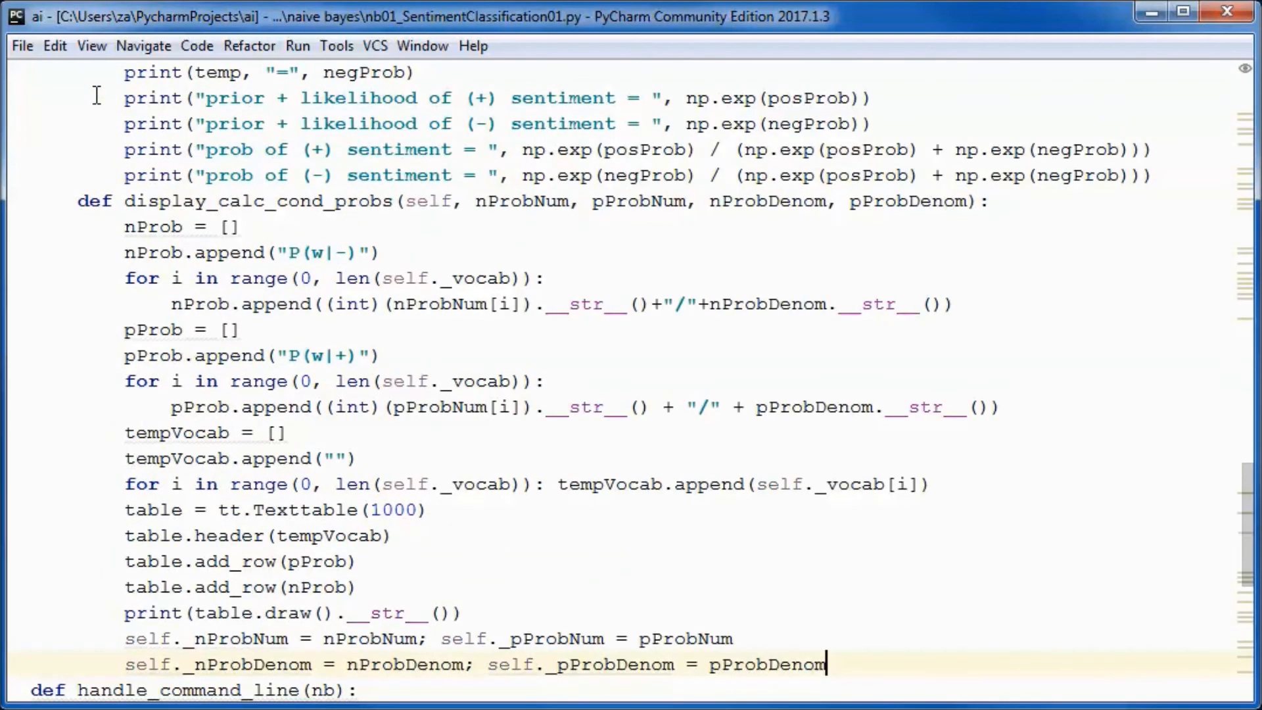
pyautogui.moveTo(1249, 515)
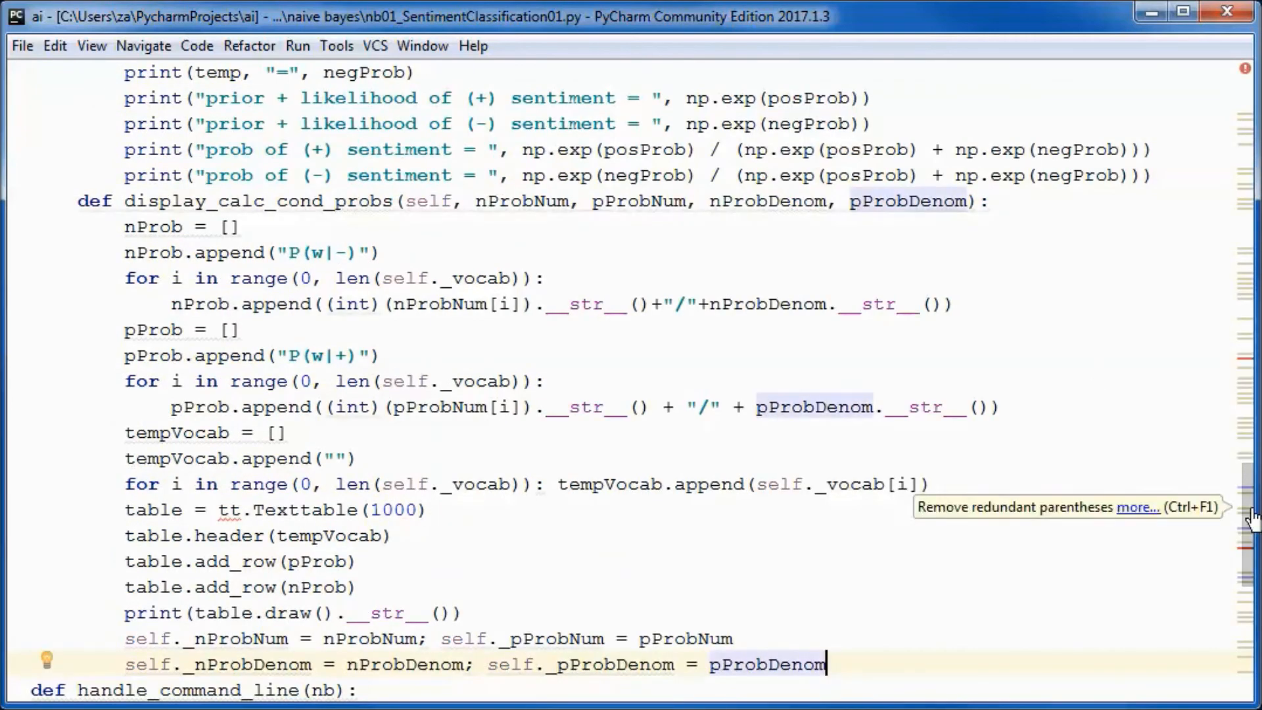
pyautogui.scroll(3)
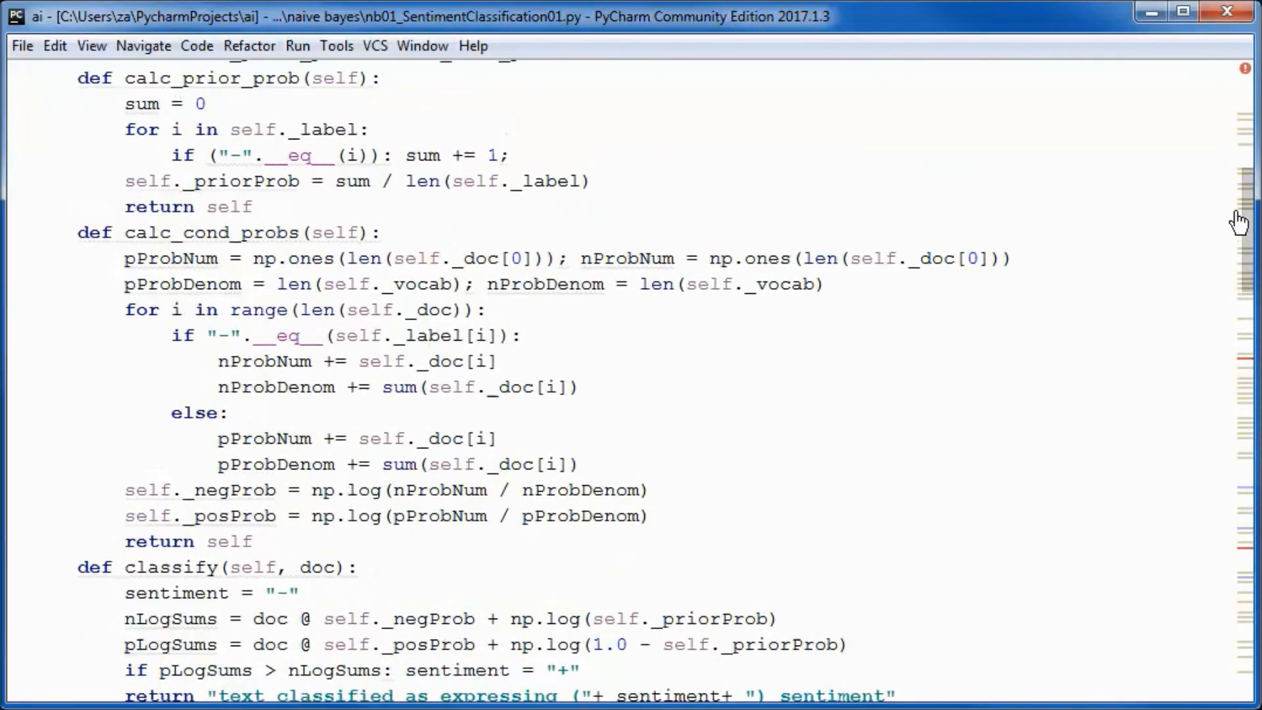
pyautogui.scroll(3)
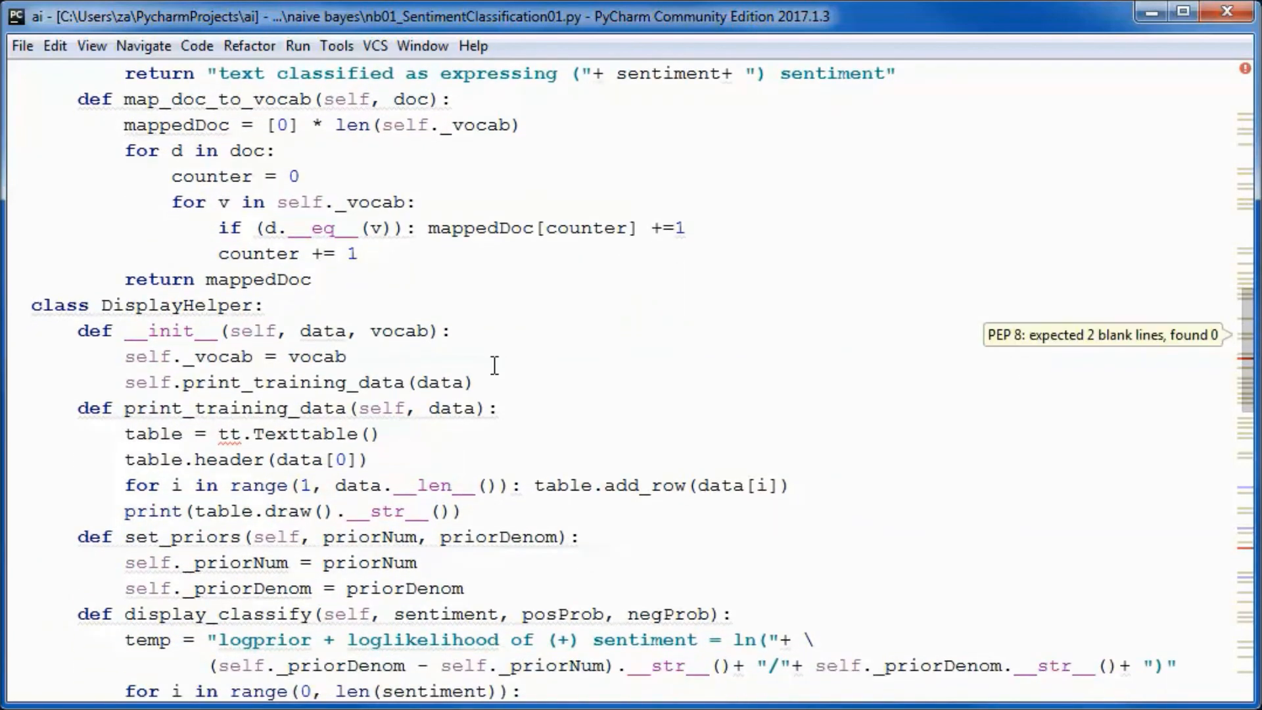
pyautogui.click(136, 305)
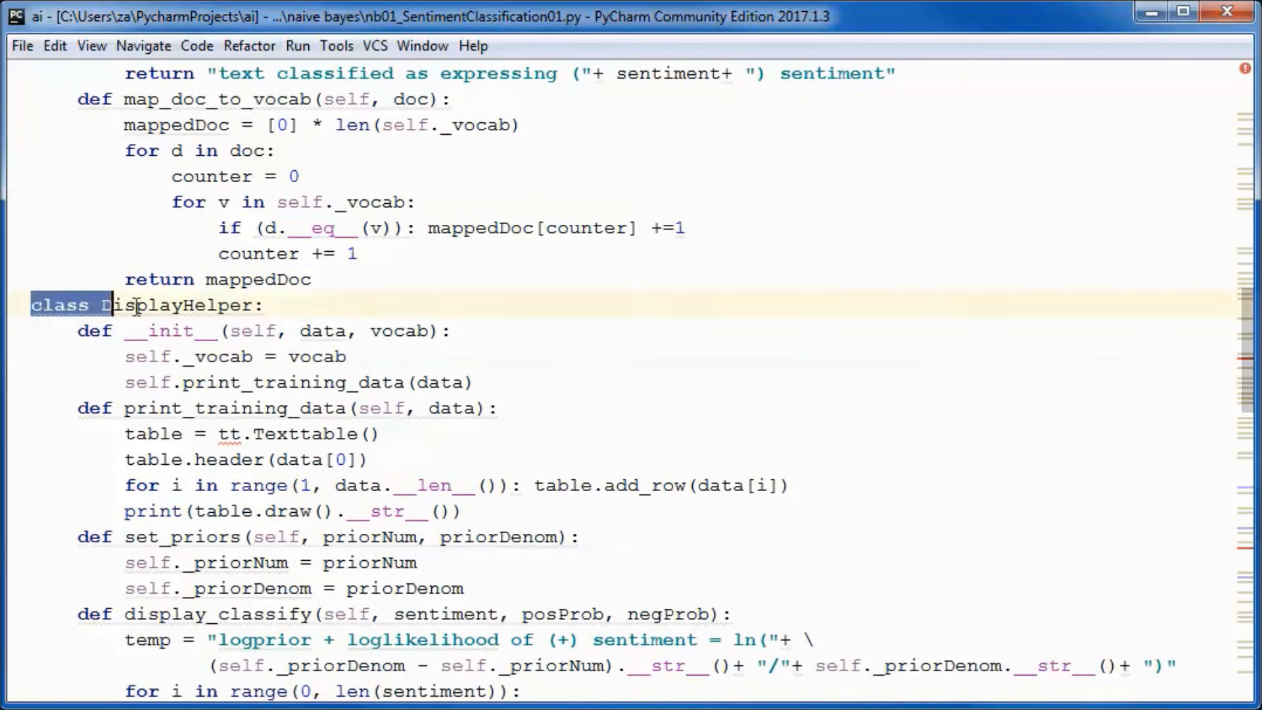
pyautogui.click(153, 330)
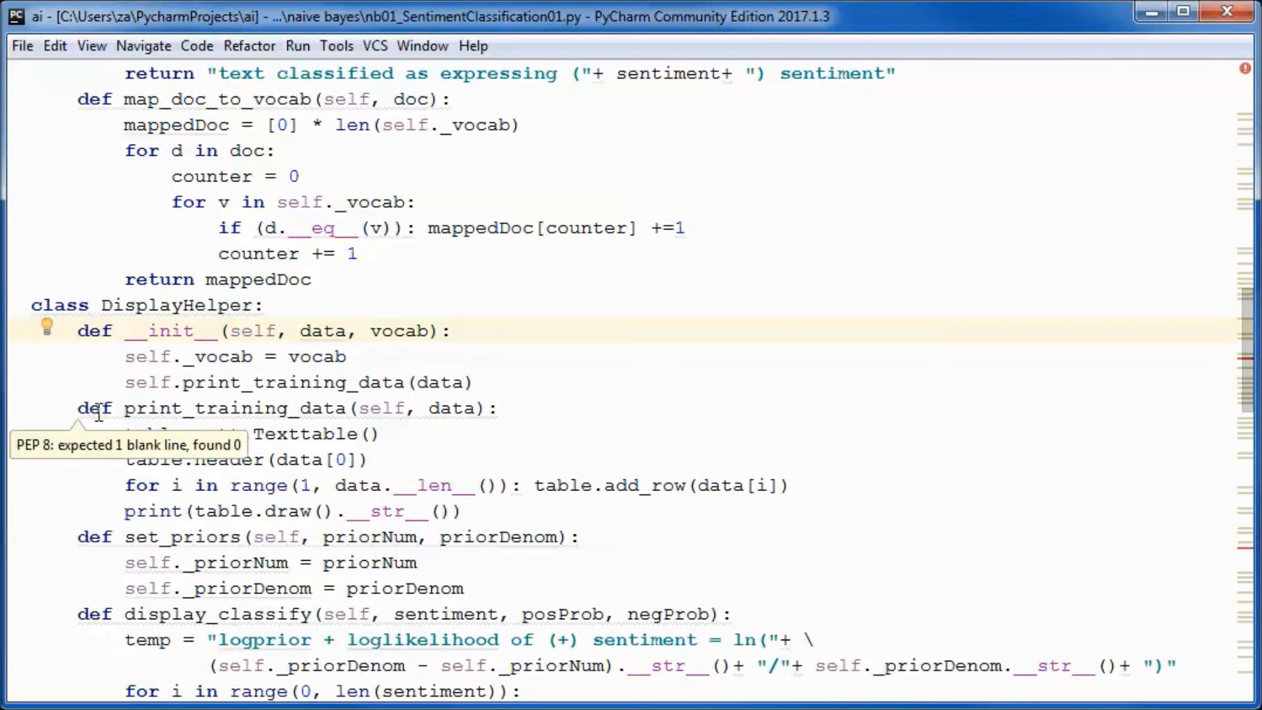
pyautogui.click(390, 434)
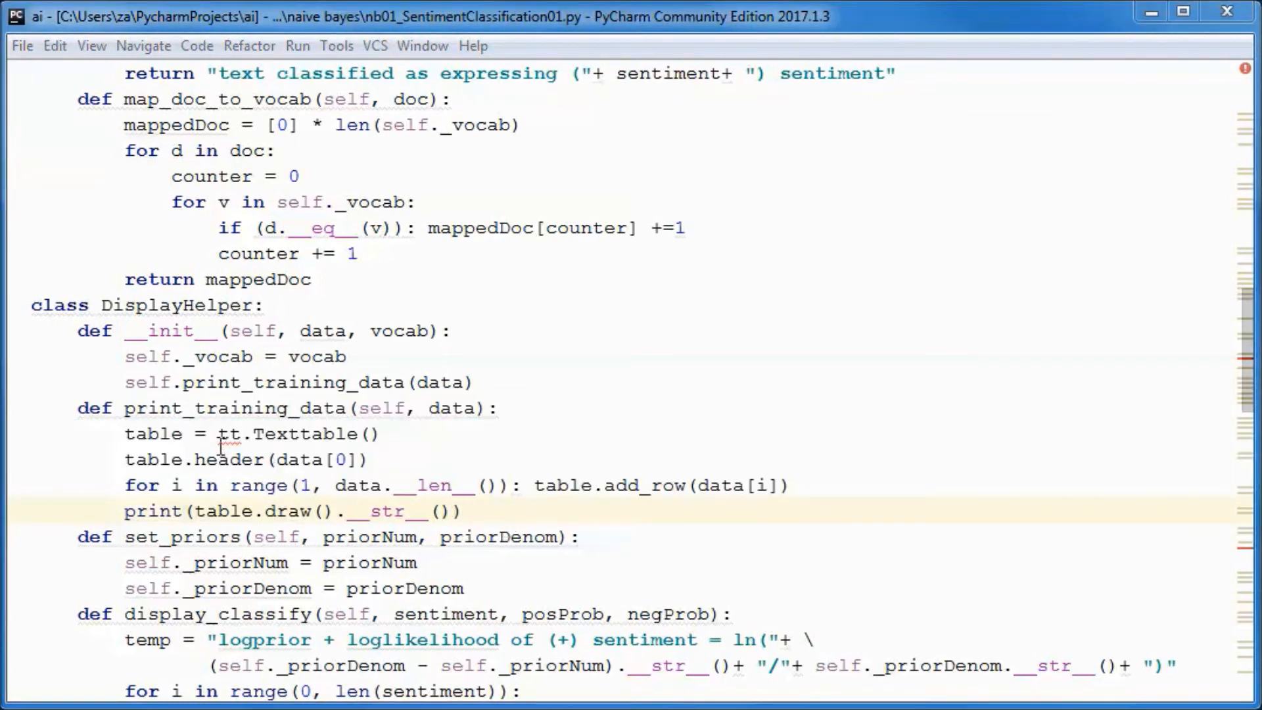
pyautogui.click(370, 434)
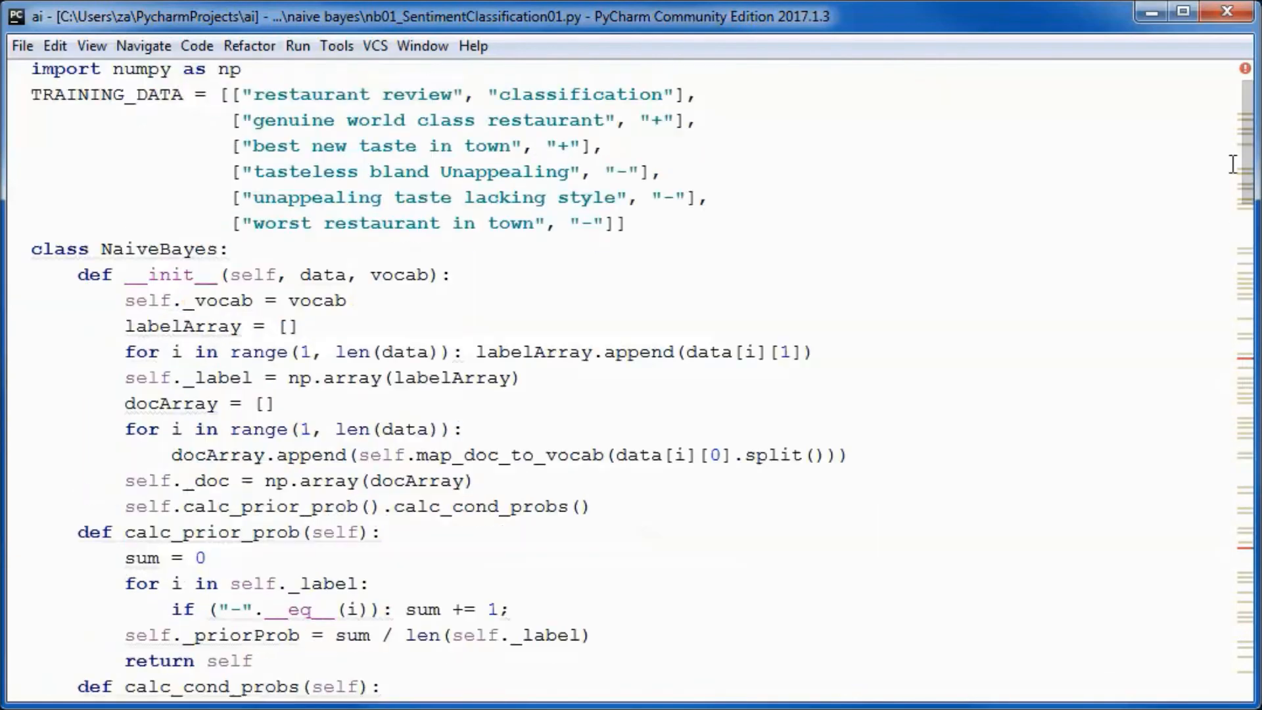
# - Add 'import texttable as tt' below the numpy import and review the DisplayHelper code
pyautogui.click(241, 74)
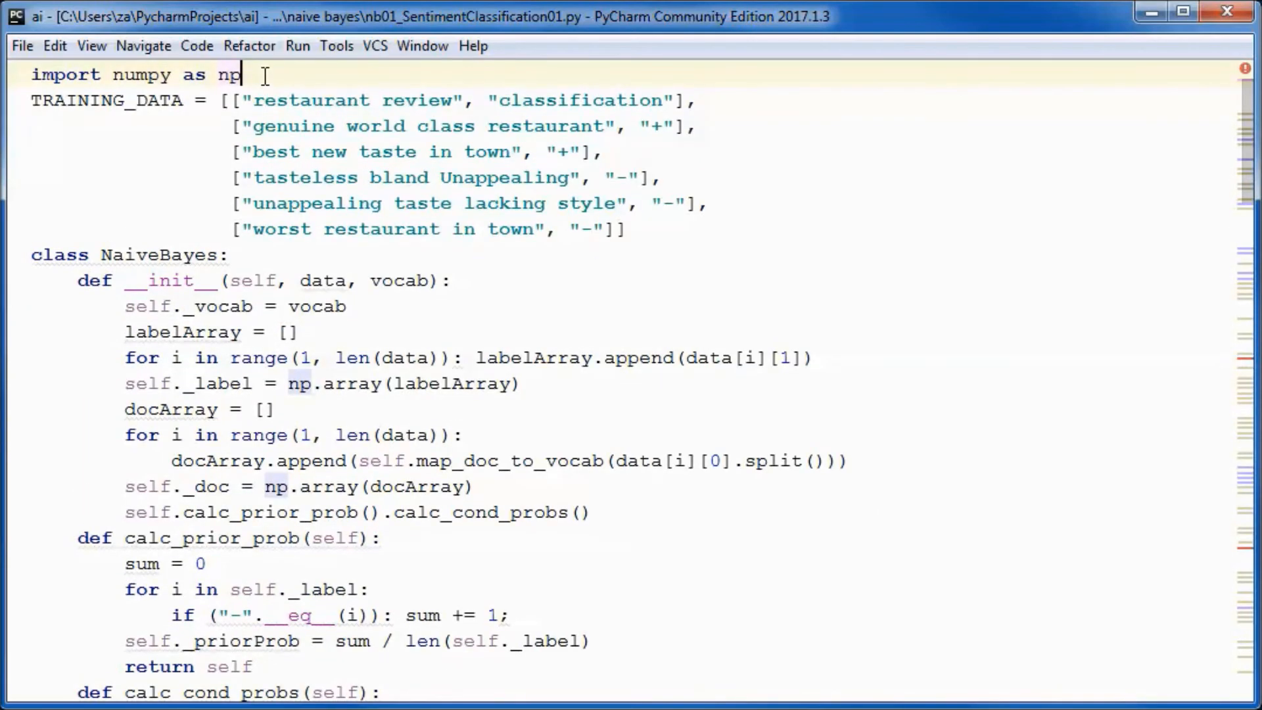
pyautogui.write('import texttable as tt')
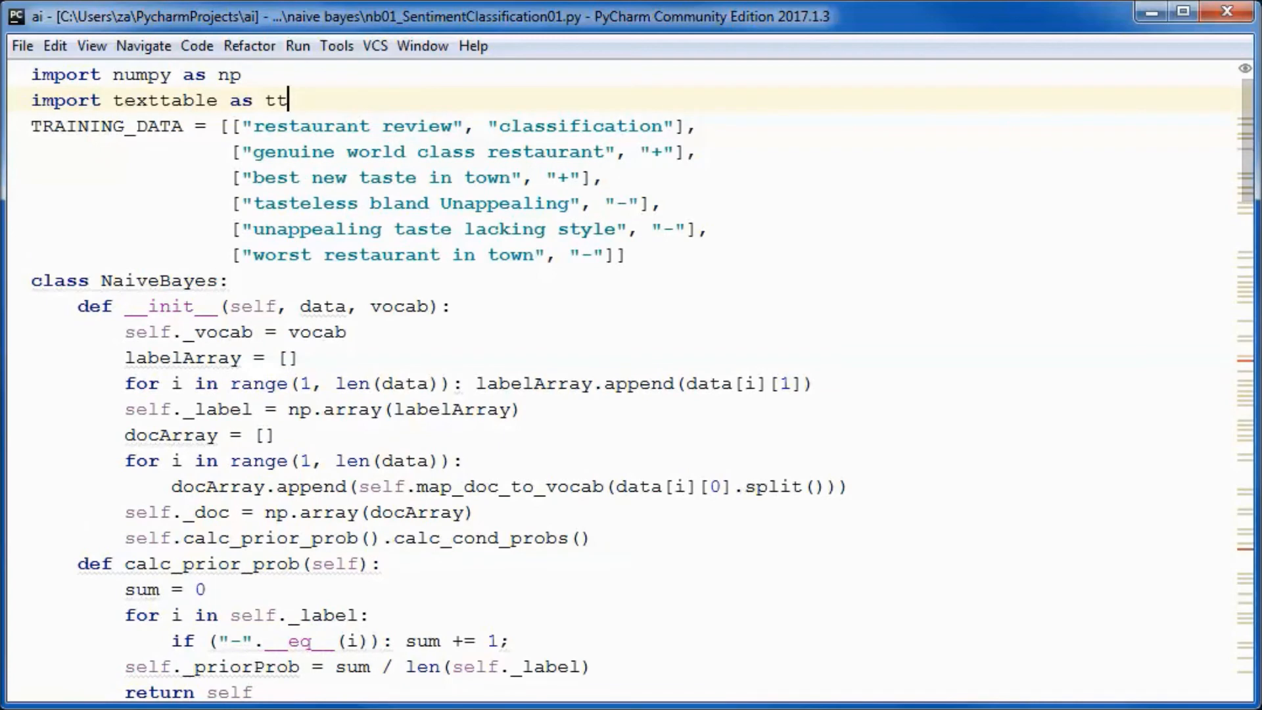
pyautogui.click(229, 280)
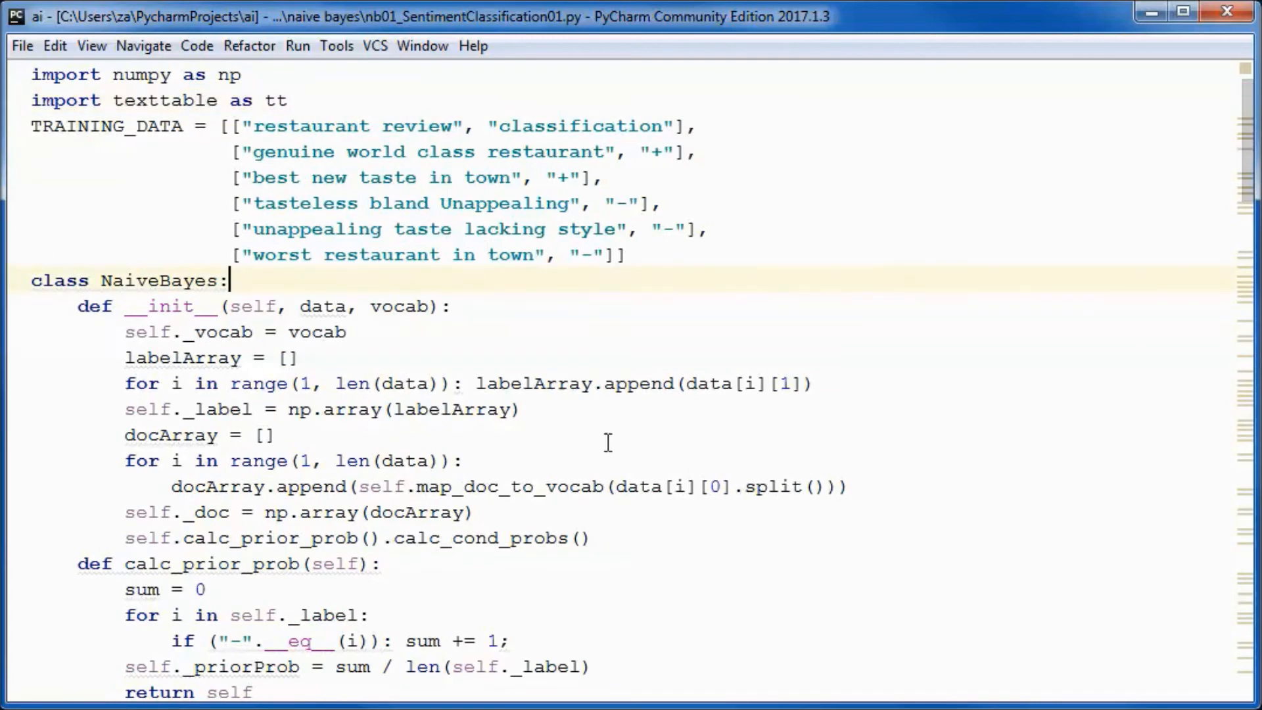
pyautogui.scroll(-3)
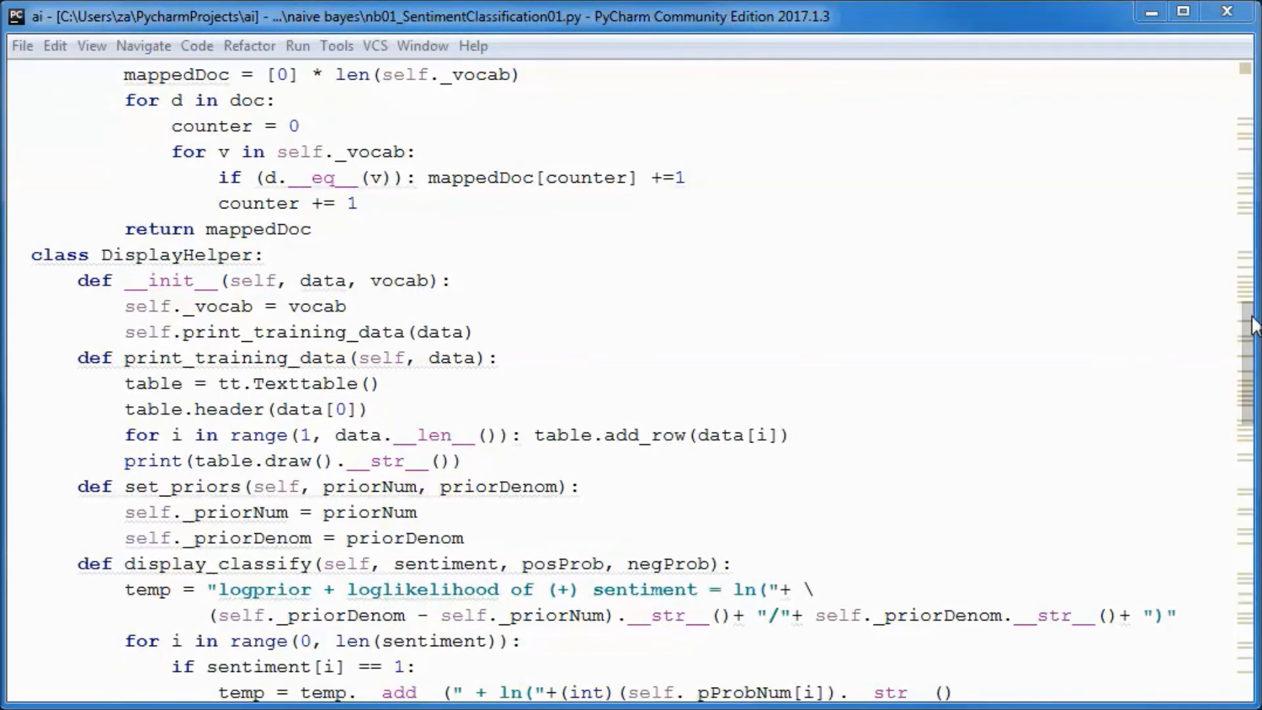
pyautogui.scroll(-3)
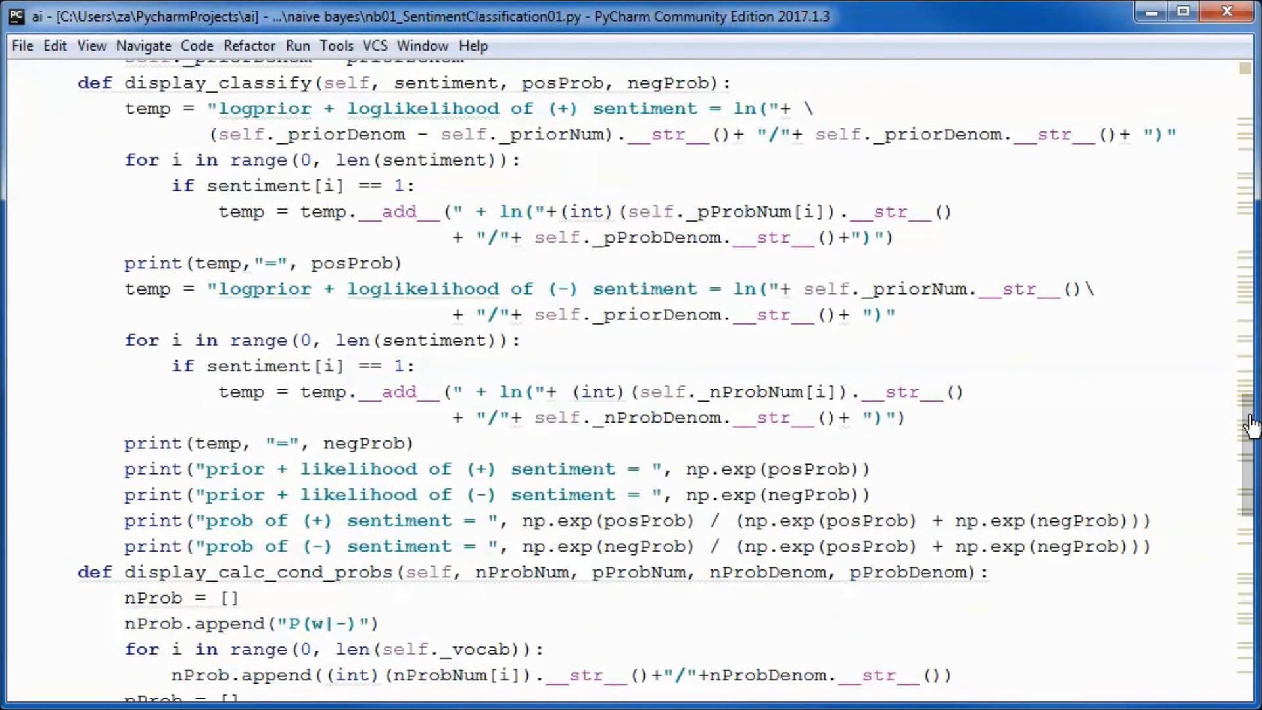
pyautogui.scroll(-3)
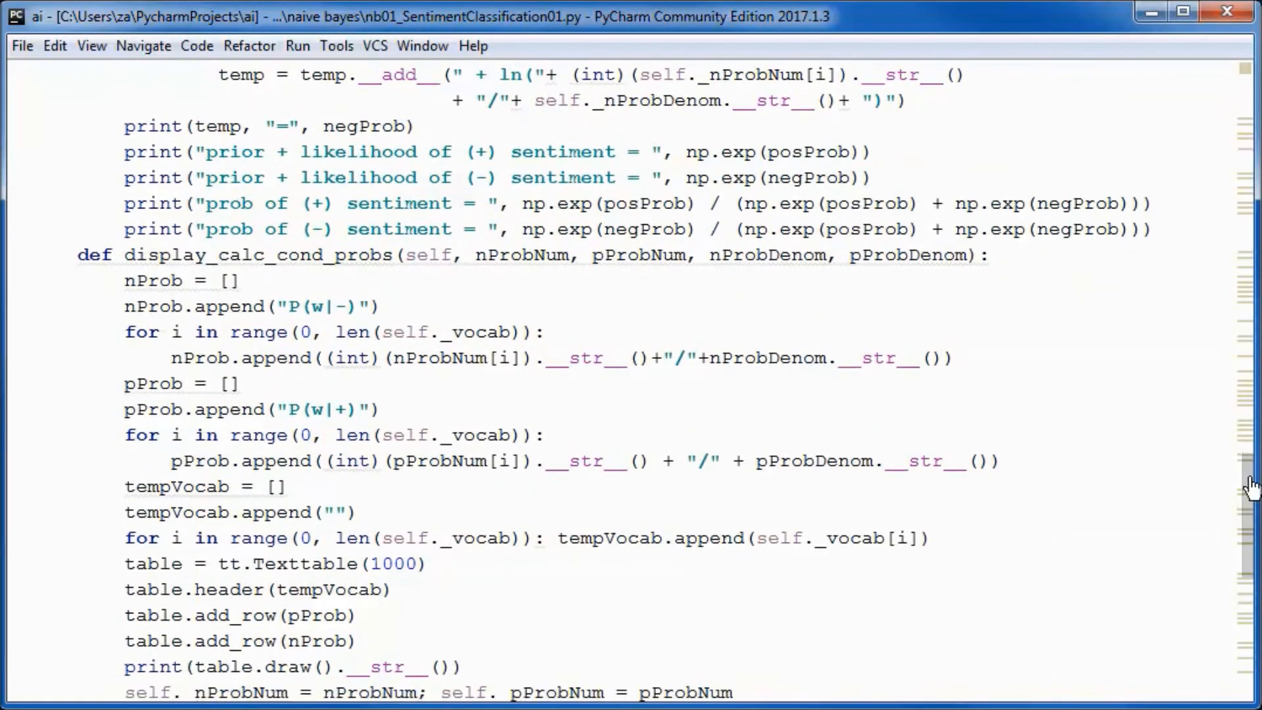
pyautogui.scroll(-3)
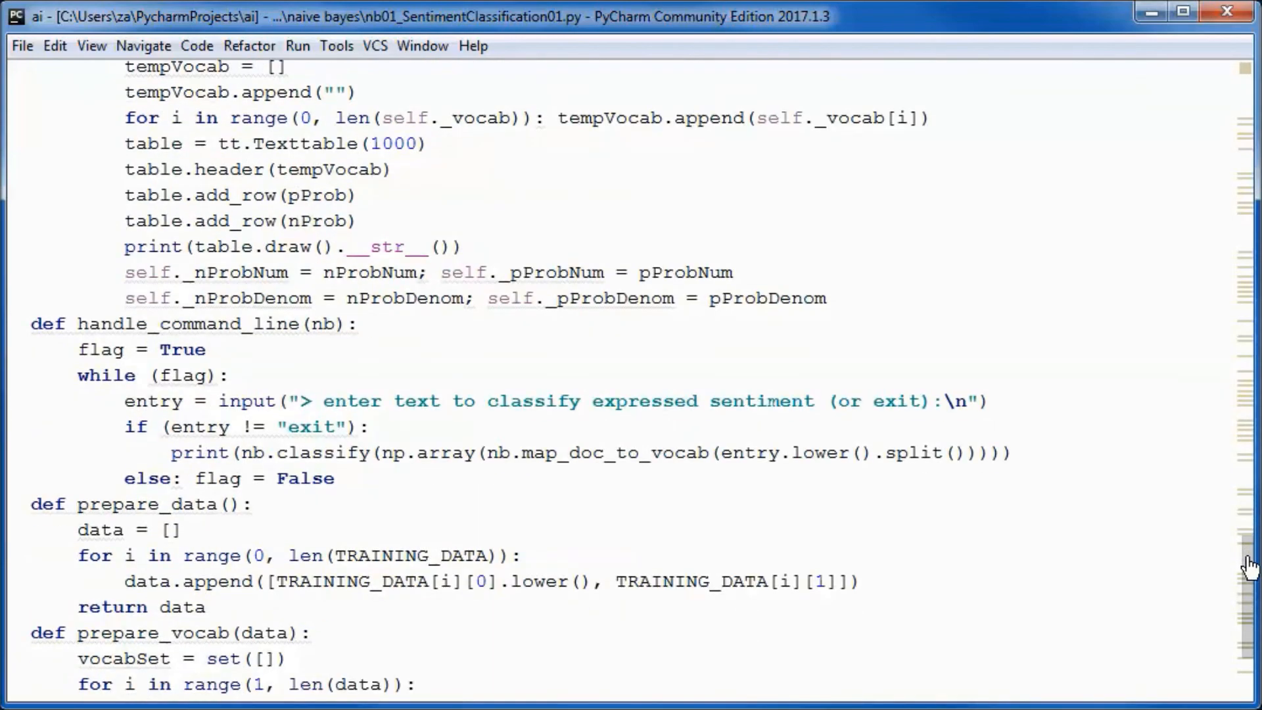
pyautogui.scroll(3)
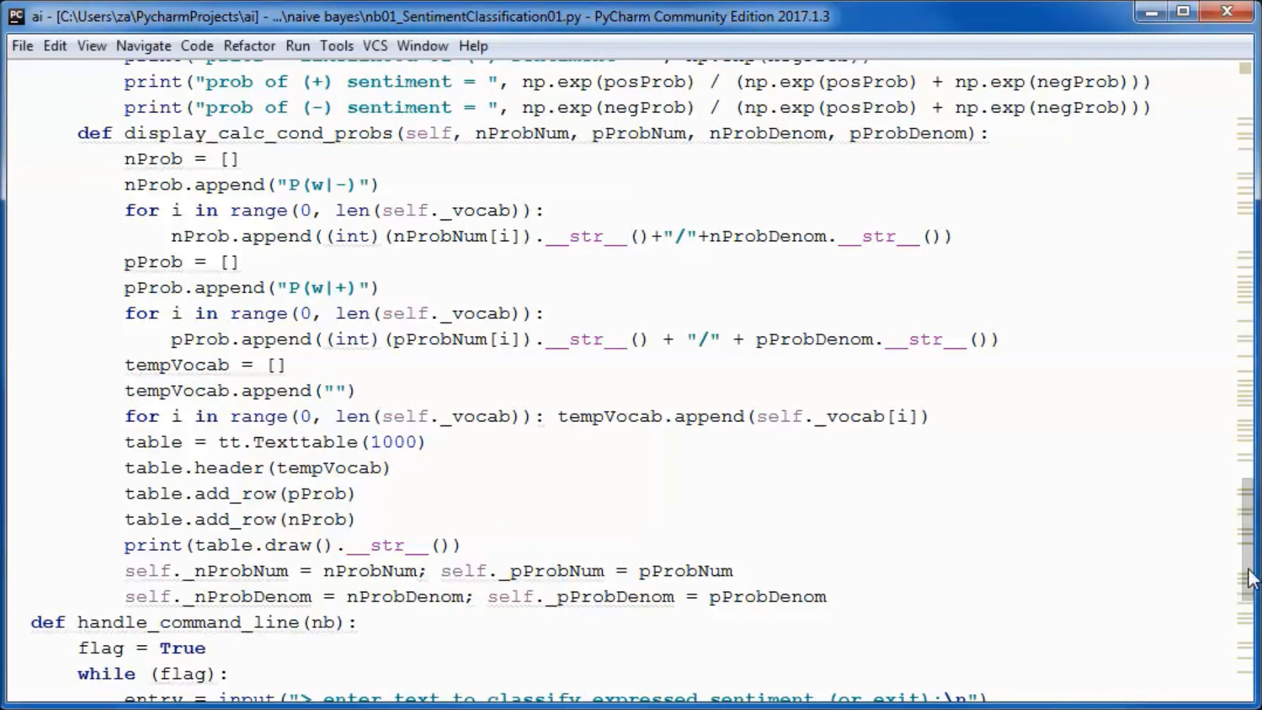
pyautogui.scroll(3)
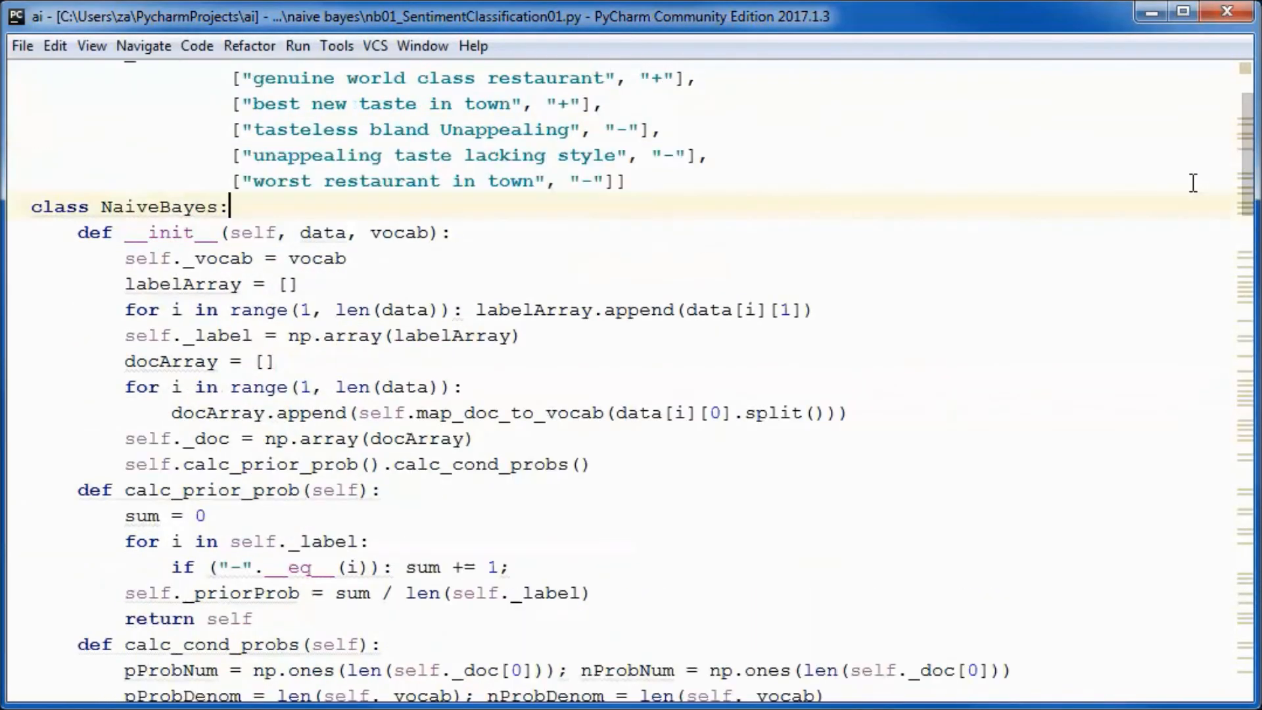
pyautogui.scroll(3)
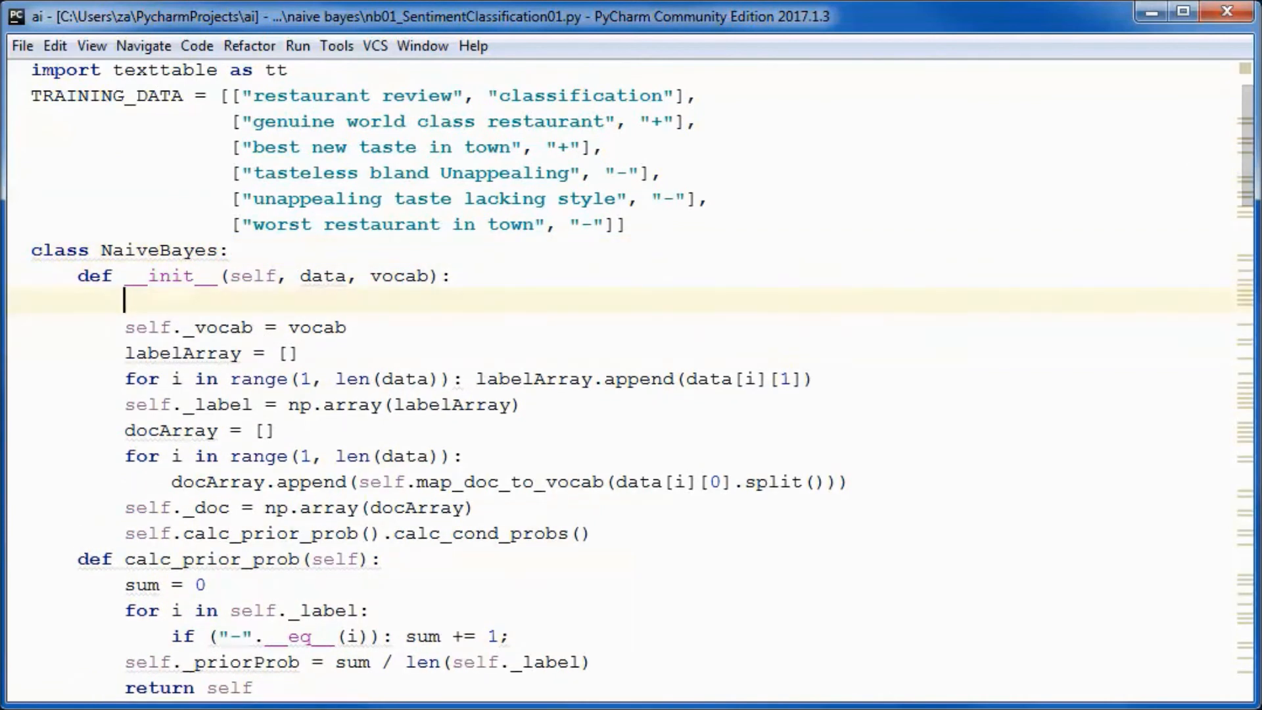
# - Create self._displayHelper = DisplayHelper(data, vocab) in __init__ and call set_priors(sum, len(self._label))
pyautogui.write('self._displayHelper = DisplayHelper(data, vocab)')
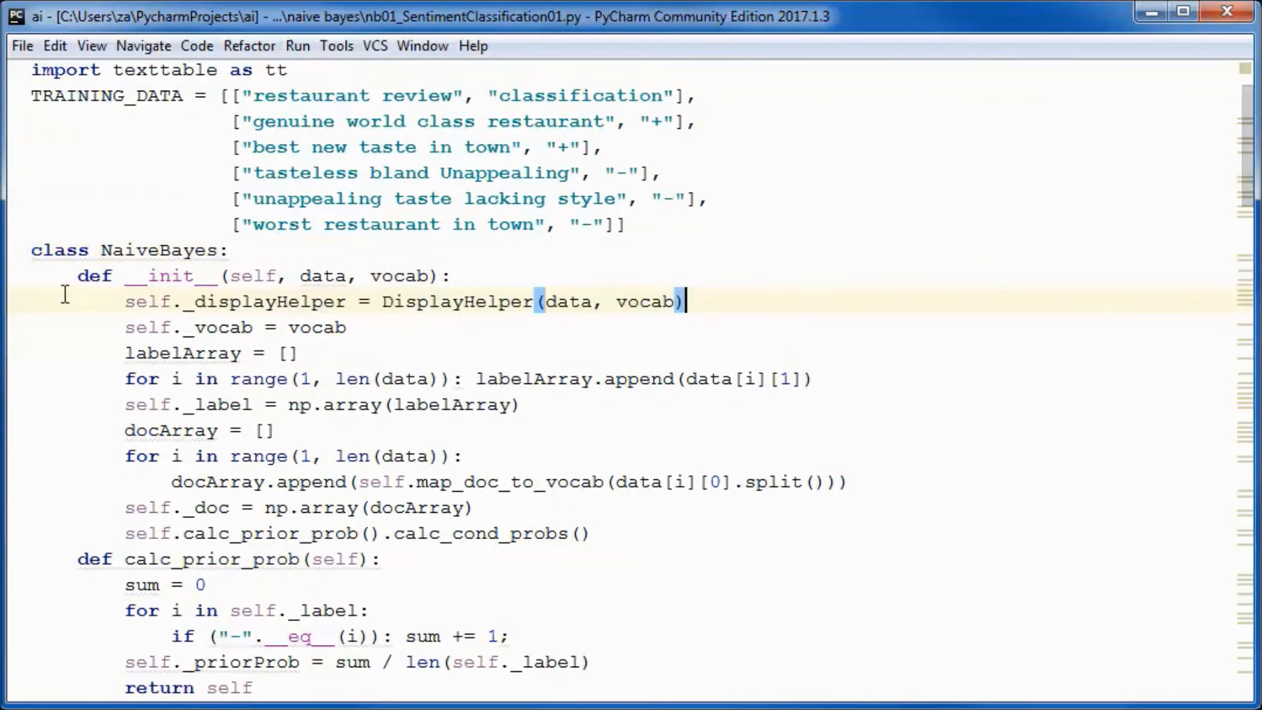
pyautogui.doubleClick(257, 301)
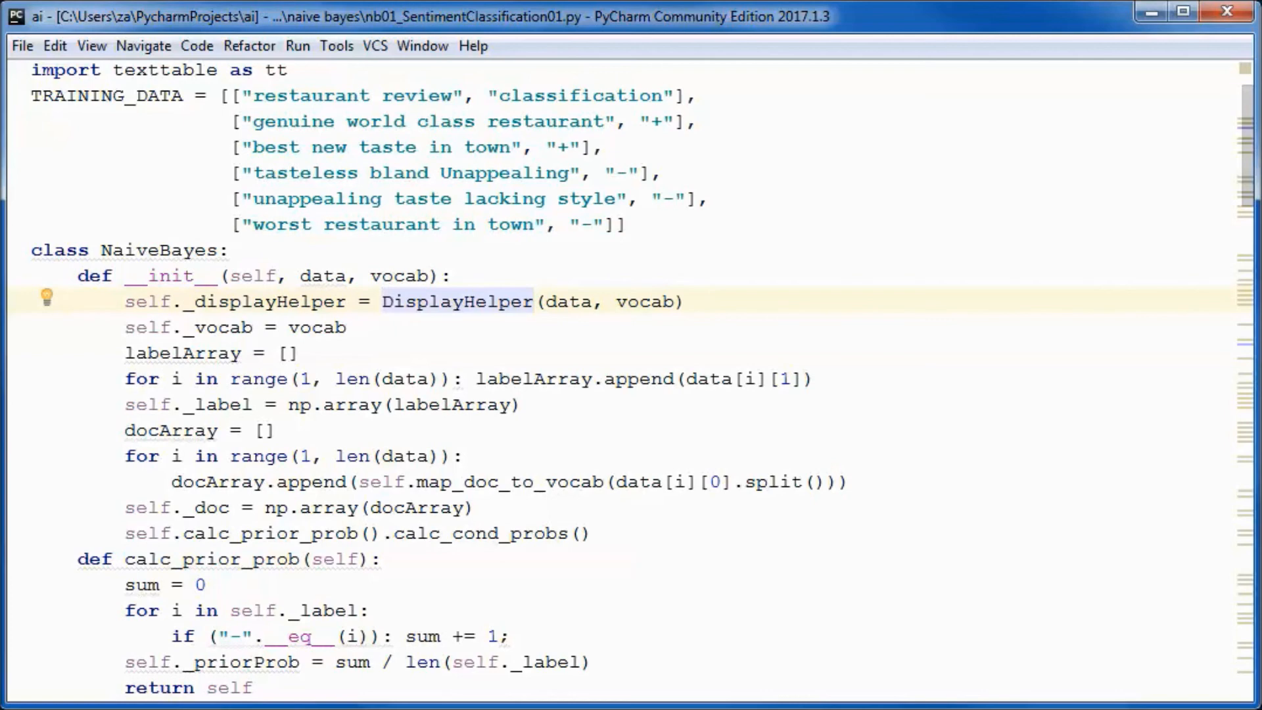
pyautogui.scroll(-3)
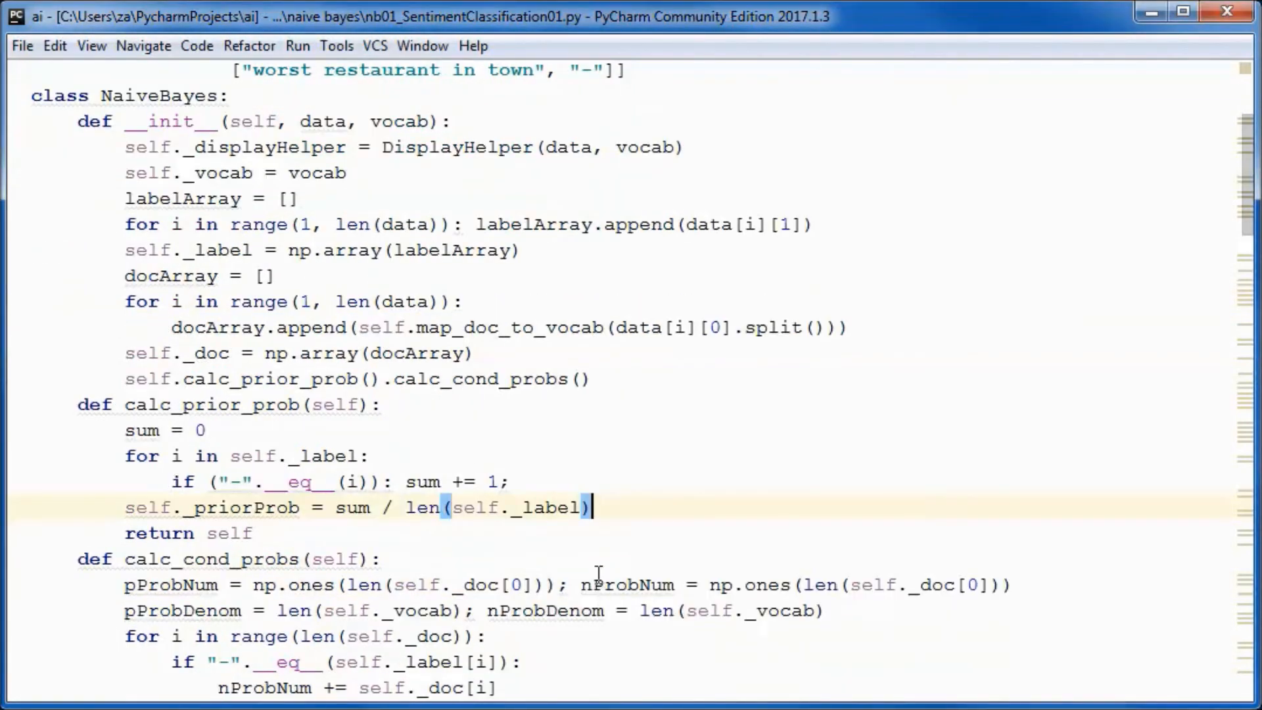
pyautogui.press('Return')
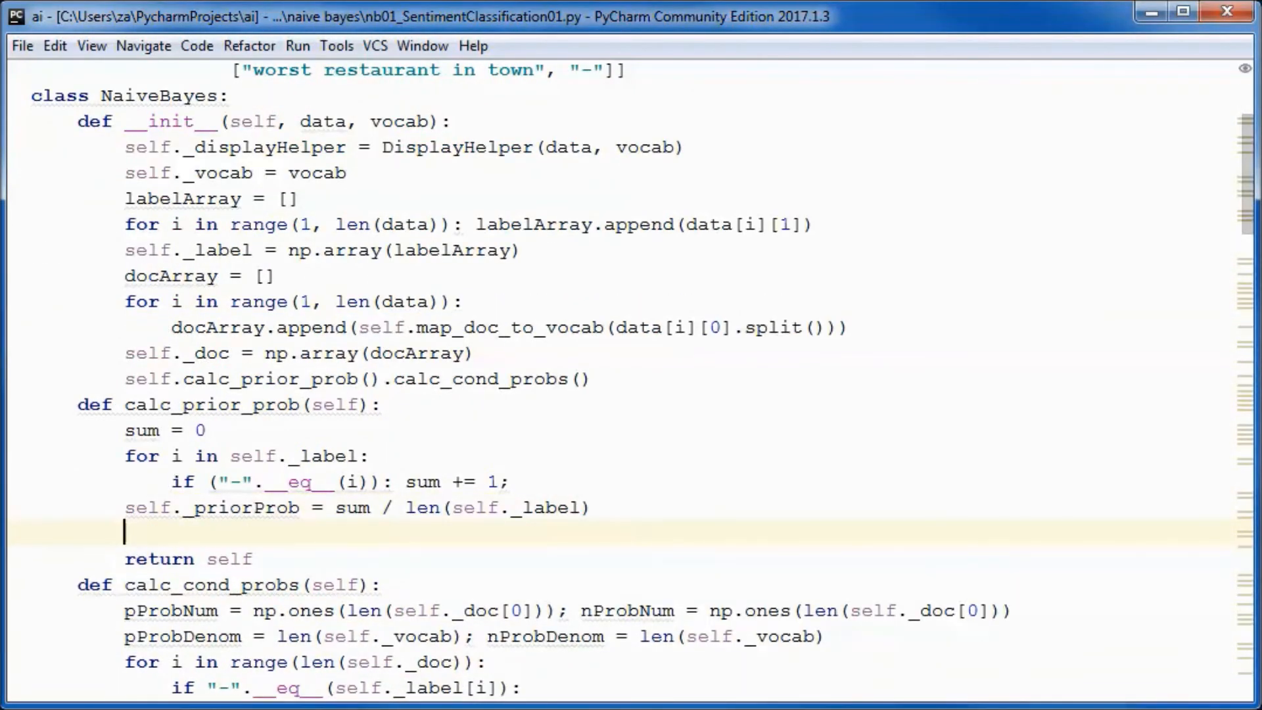
pyautogui.write('self._displayHelper.set_priors(sum, len(self._label))')
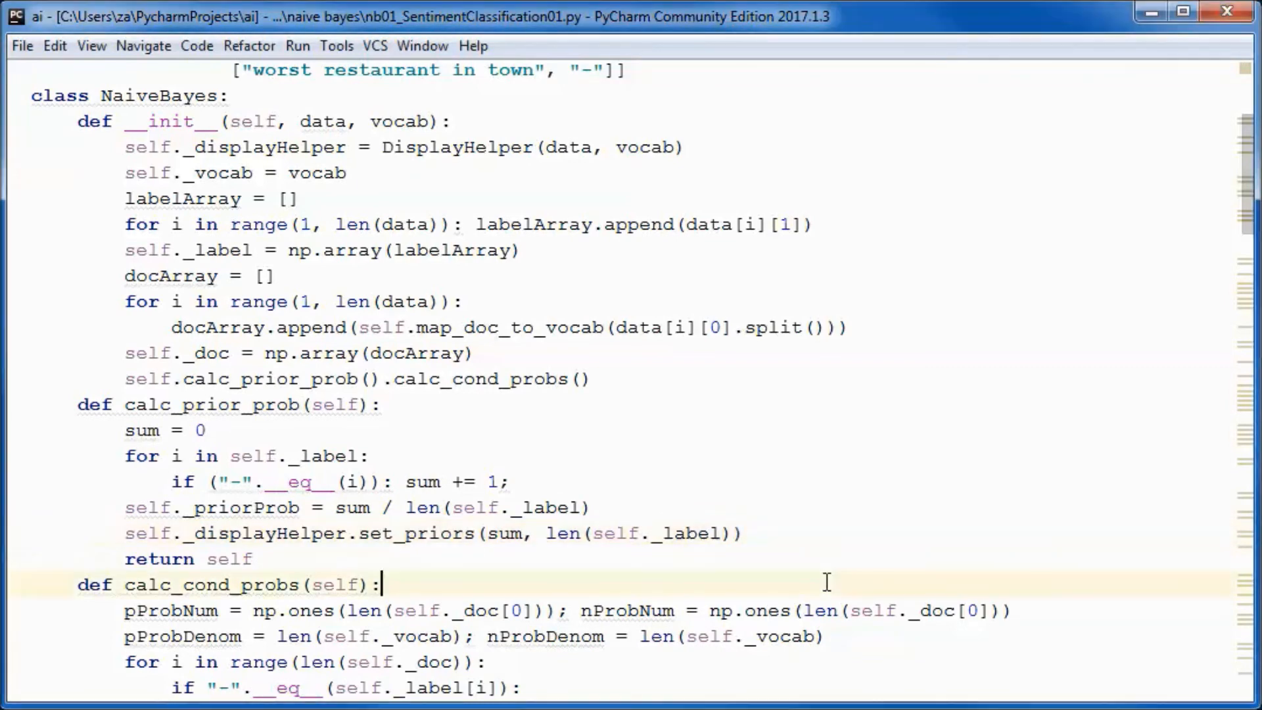
pyautogui.scroll(-3)
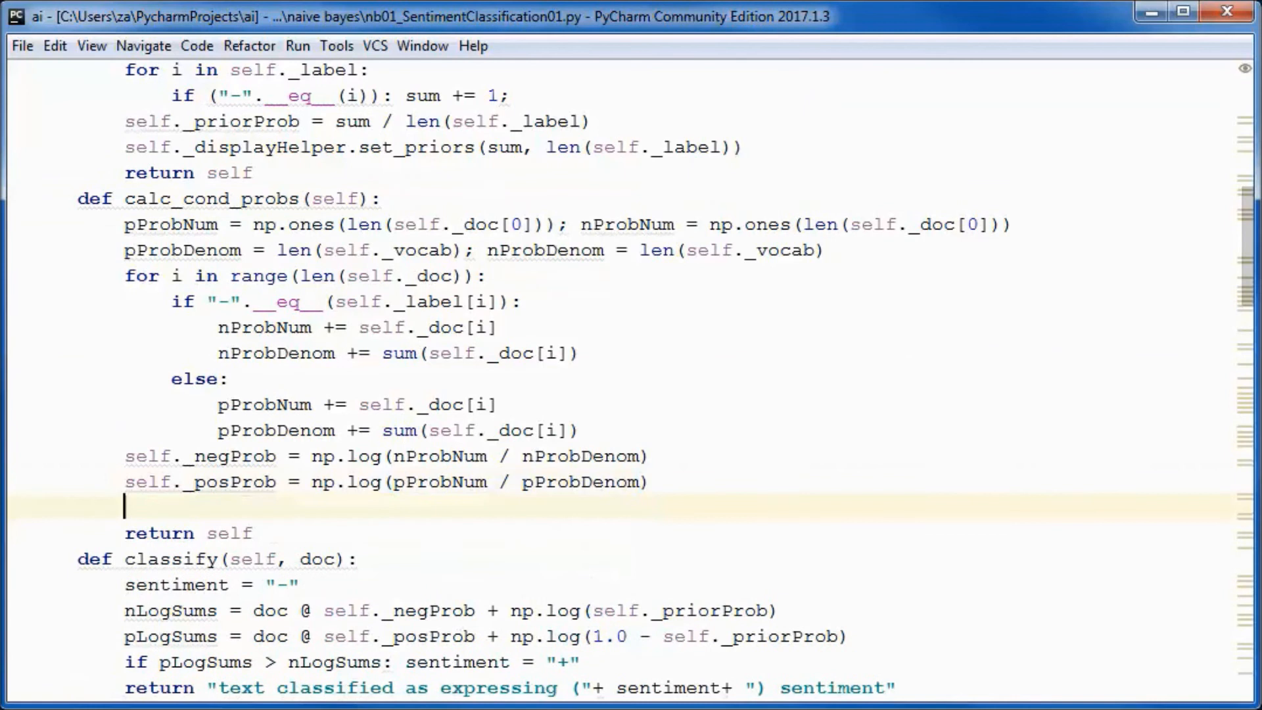
# - Add display_calc_cond_probs in calc_cond_probs and display_classify(doc, pLogSums, nLogSums) in classify
pyautogui.write('self._displayHelper.display_calc_cond_probs(nProbNum, pProbNum, nProbDenom, pProbDenom)')
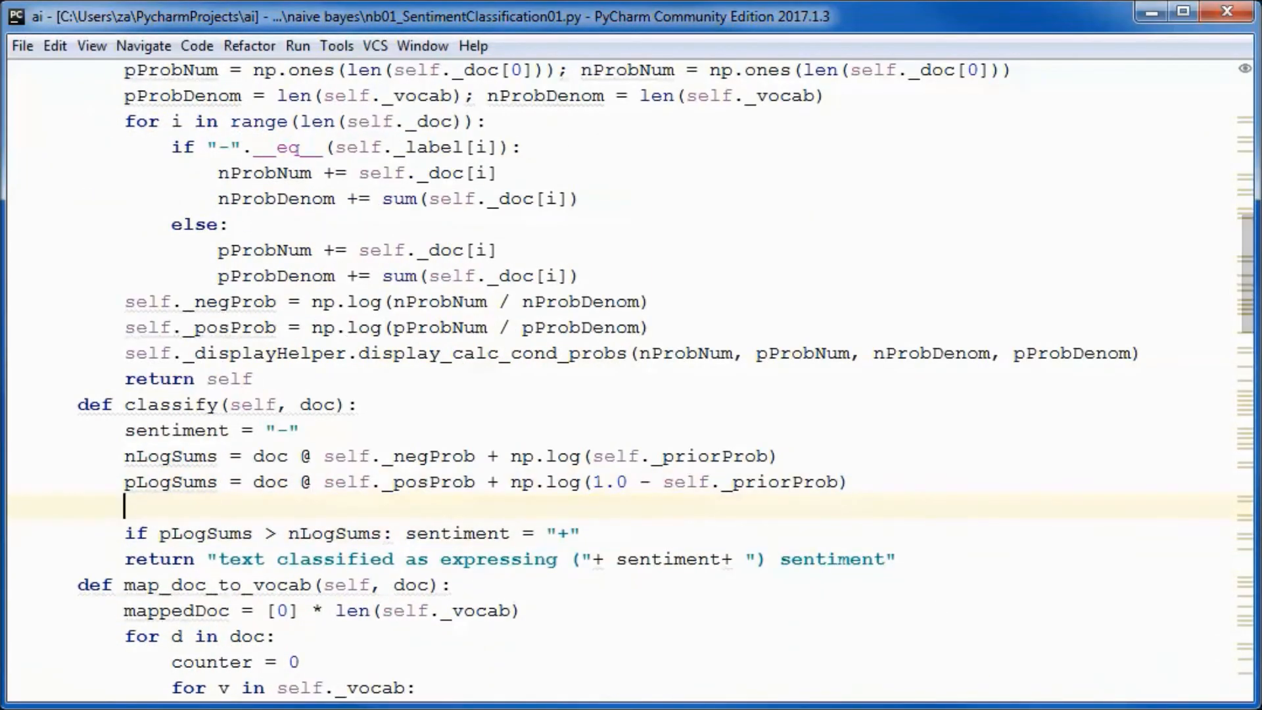
pyautogui.write('self._displayHelper.display_classify(doc, pLogSums, nLogSums)')
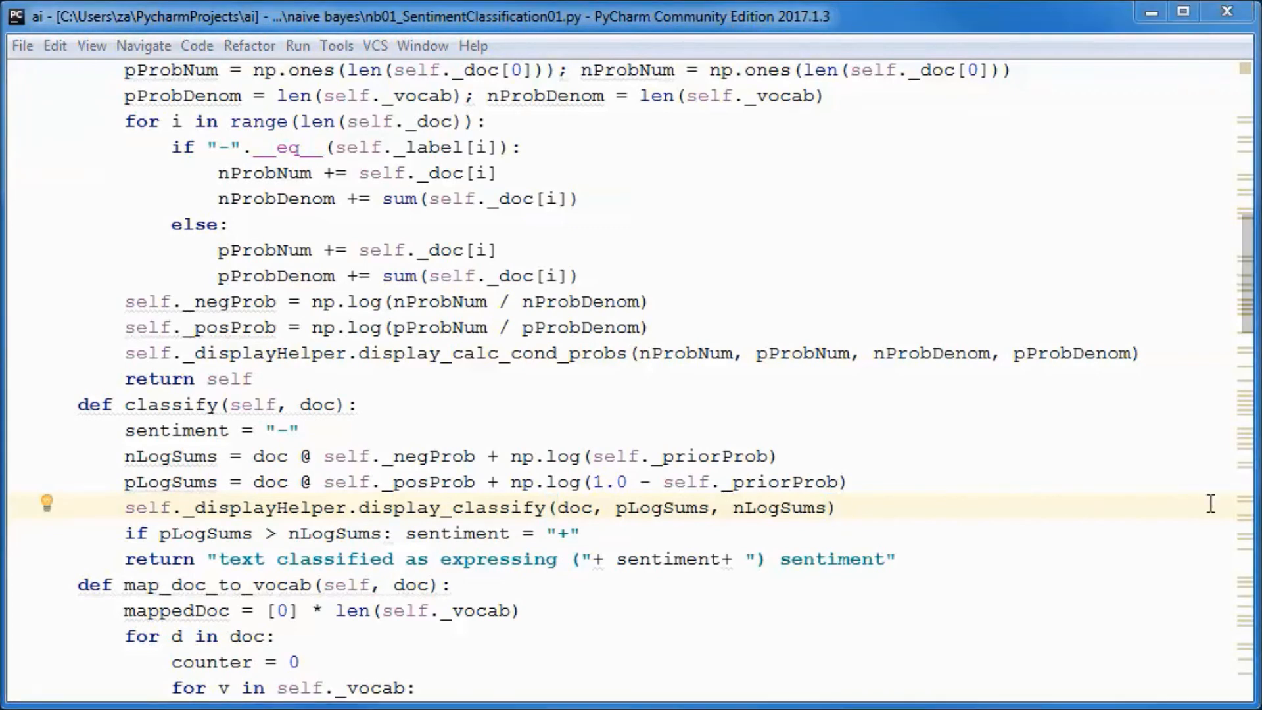
pyautogui.scroll(-3)
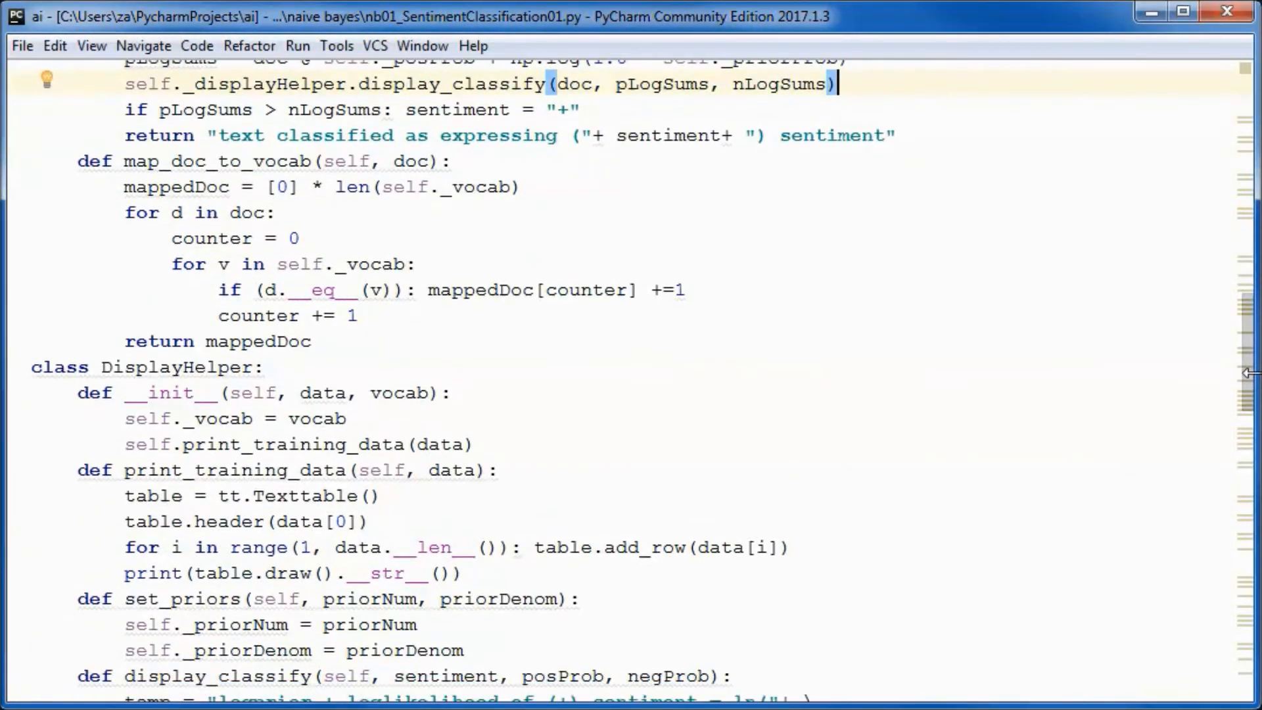
pyautogui.scroll(-3)
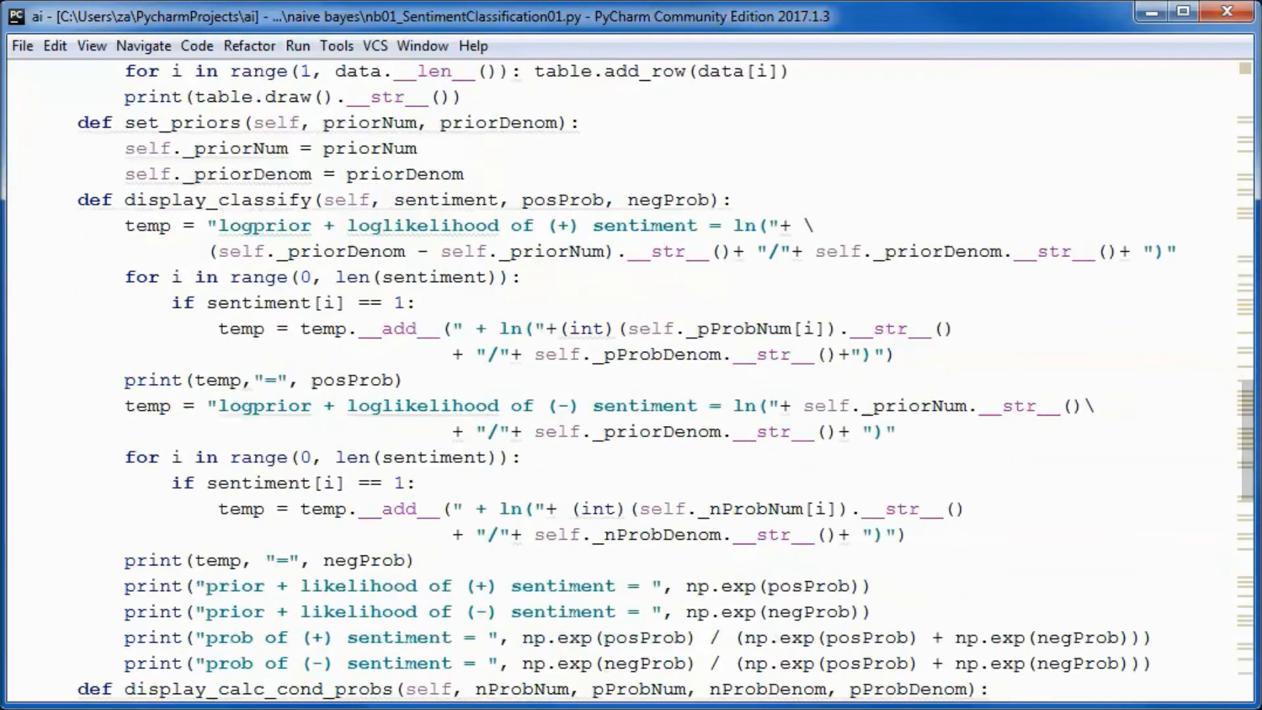
pyautogui.scroll(-3)
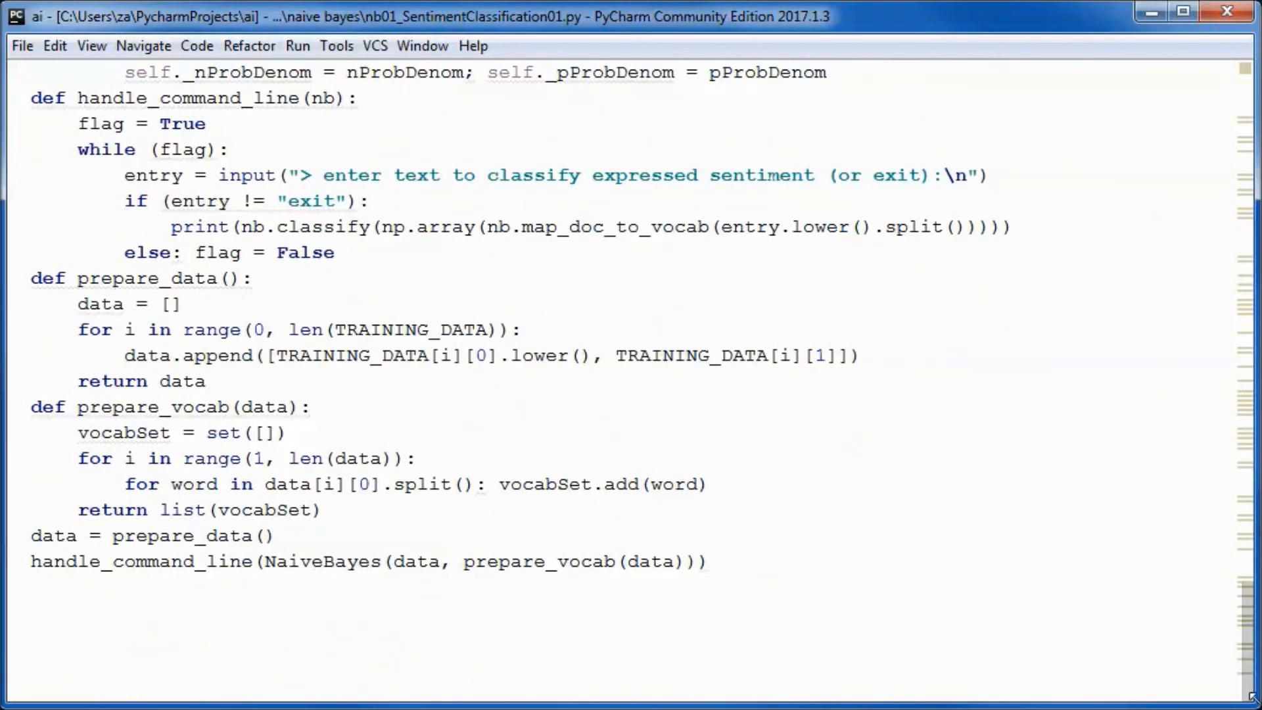
pyautogui.scroll(3)
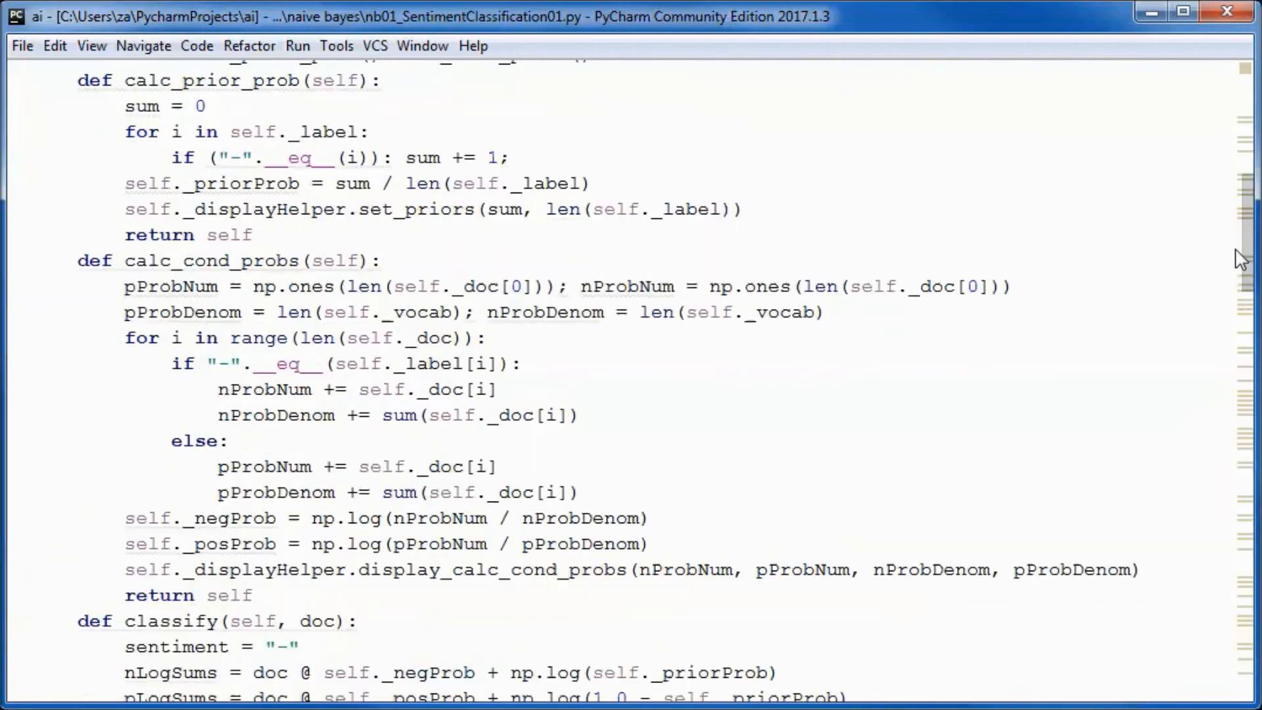
pyautogui.scroll(3)
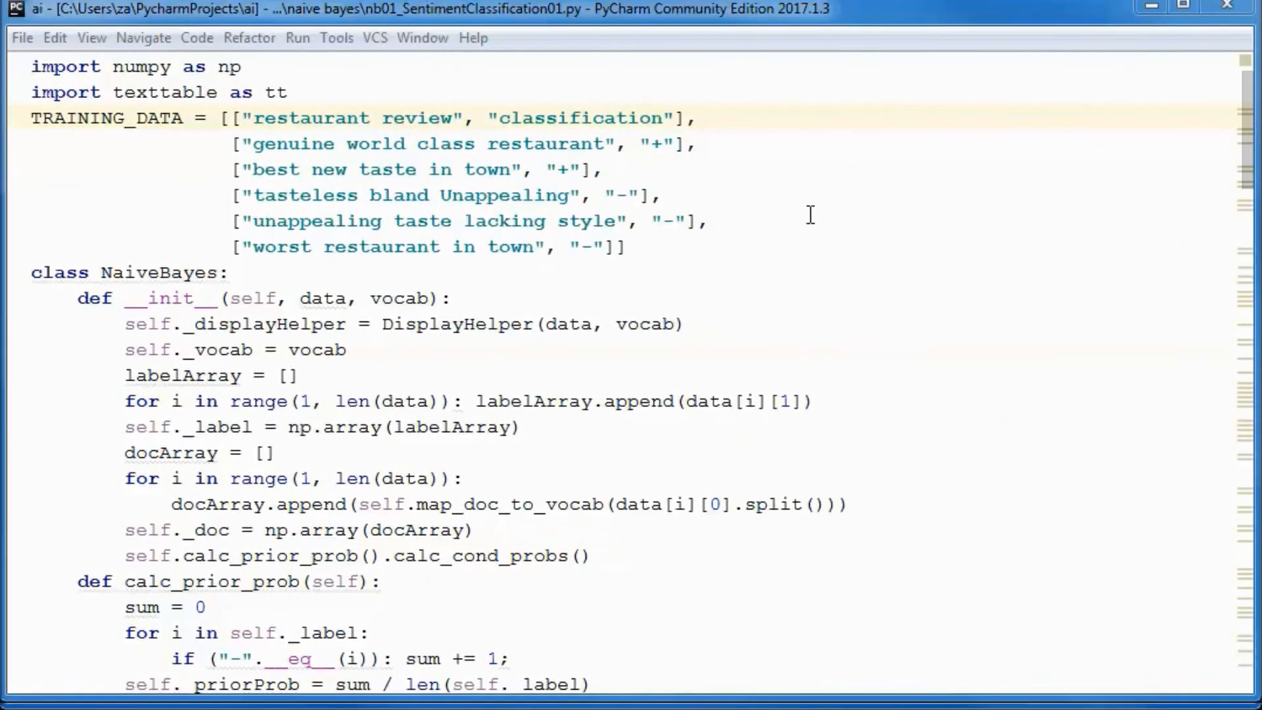
# - Run nb01_SentimentClassification01 and classify 'bland taste' (negative) and 'world class taste' (positive)
pyautogui.rightClick(810, 213)
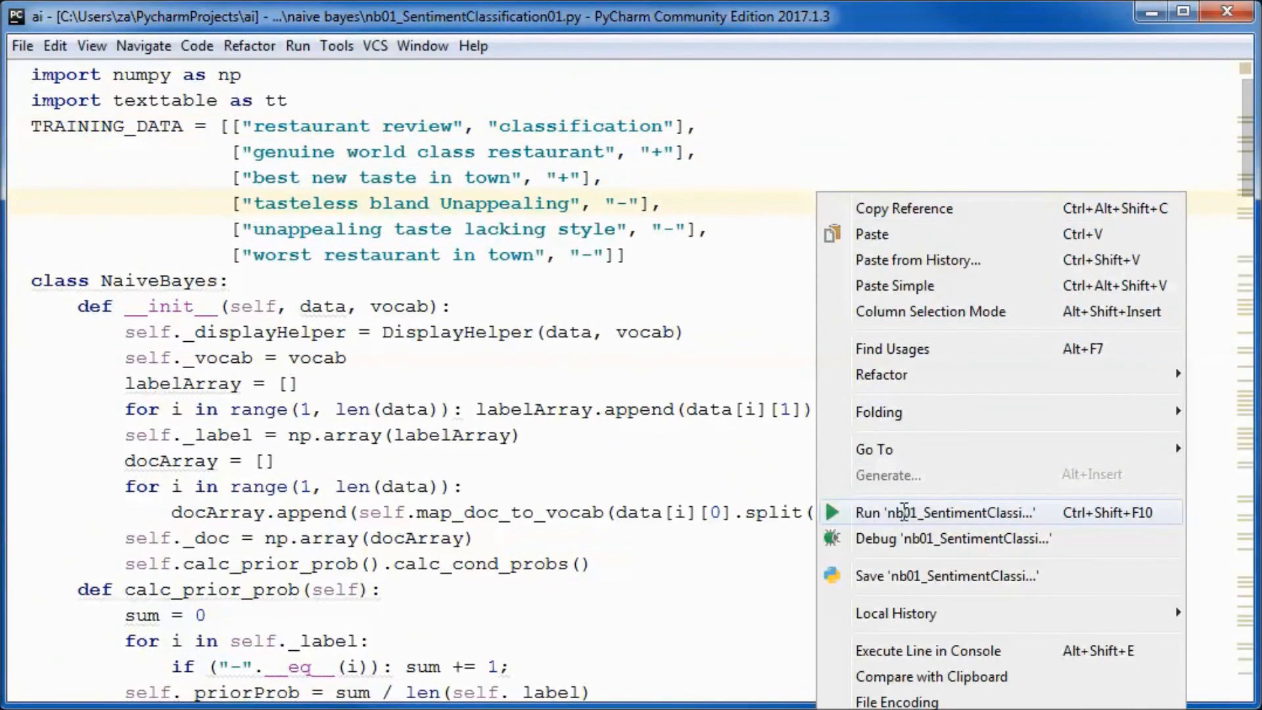
pyautogui.click(945, 512)
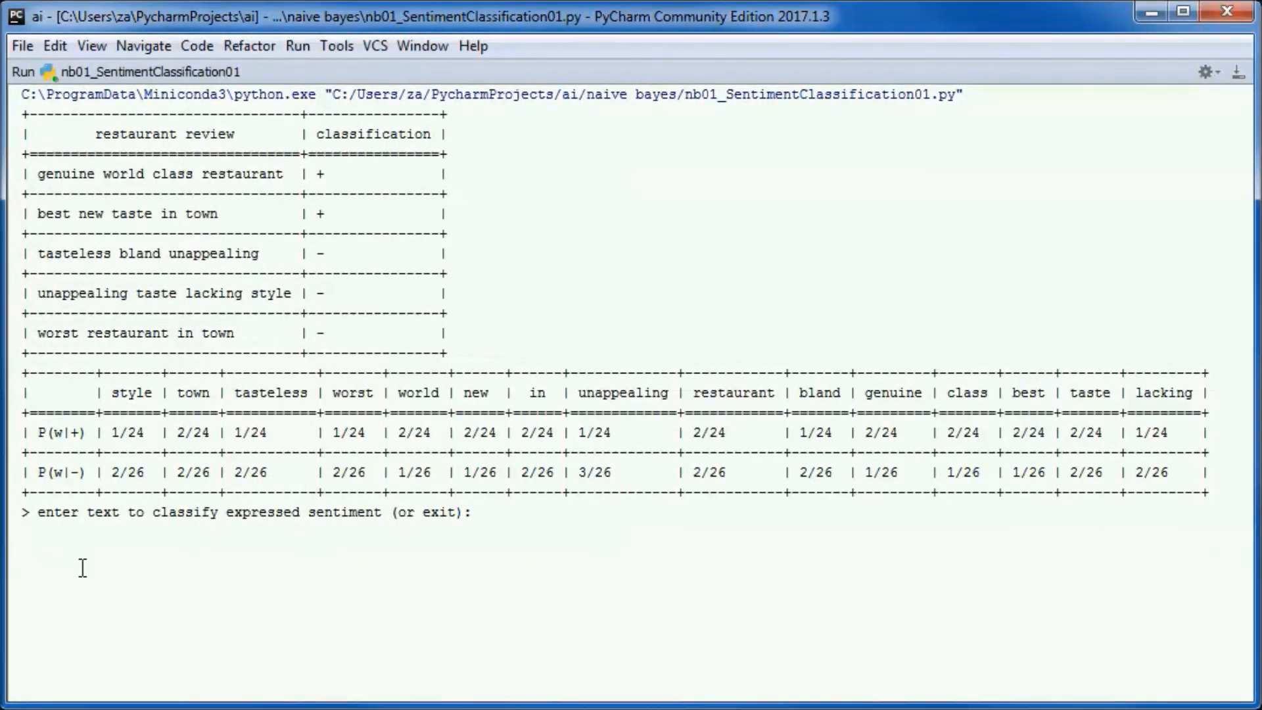
pyautogui.write('bland taste')
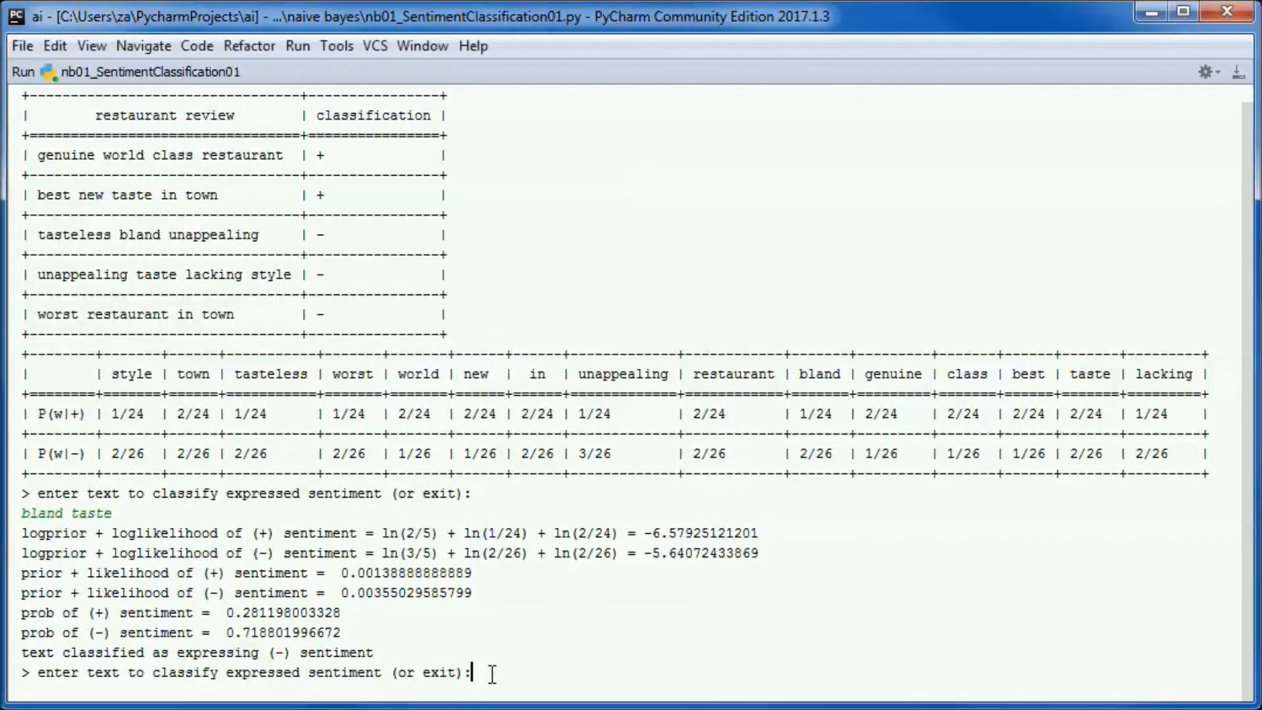
pyautogui.write('world class taste')
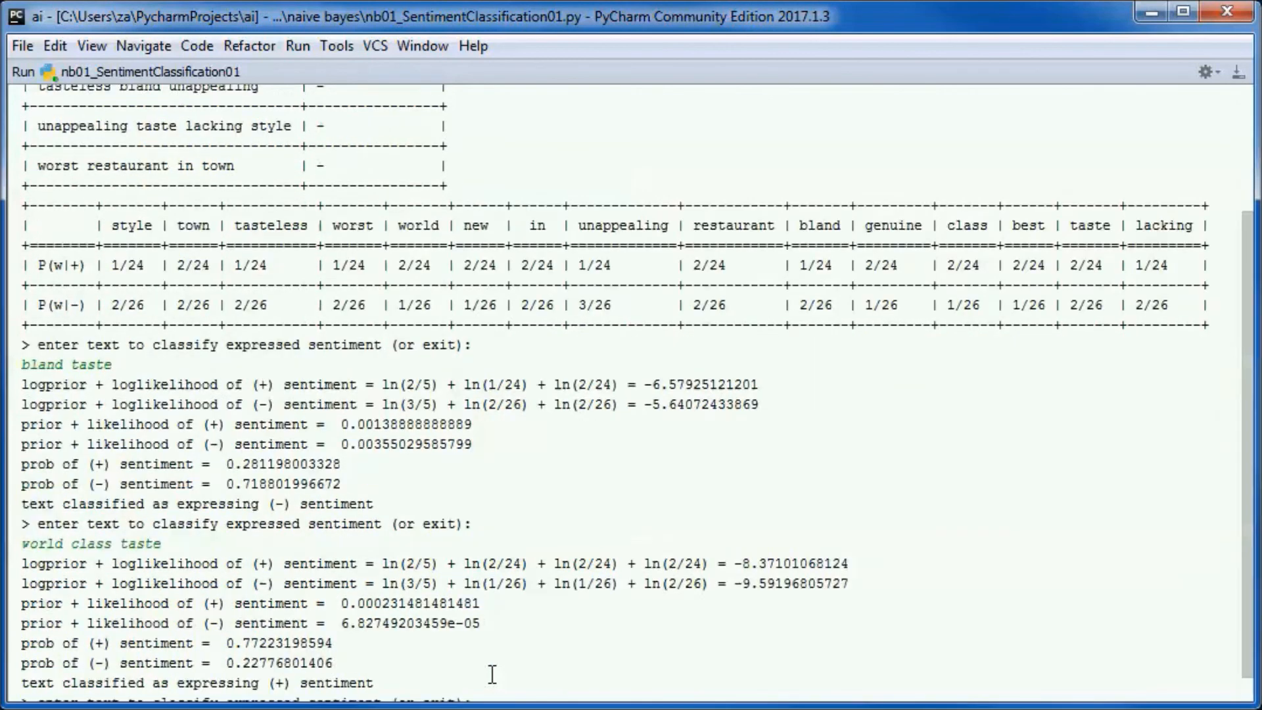
pyautogui.scroll(-3)
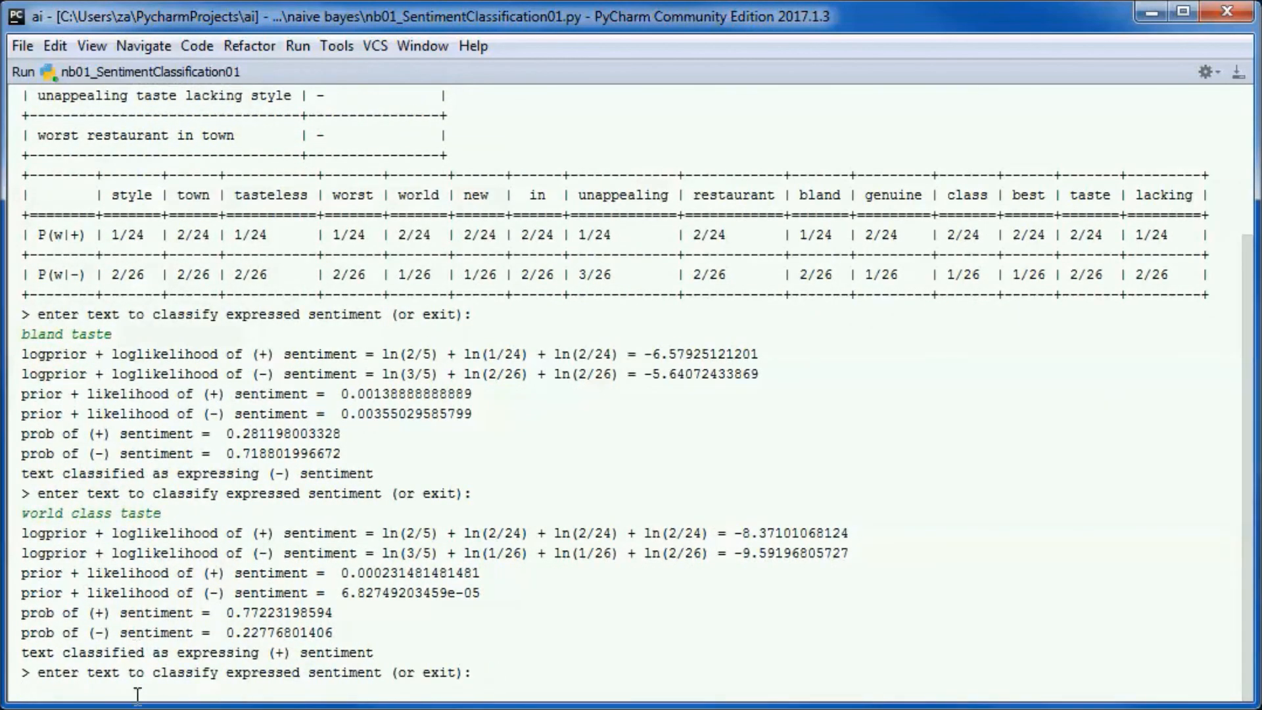